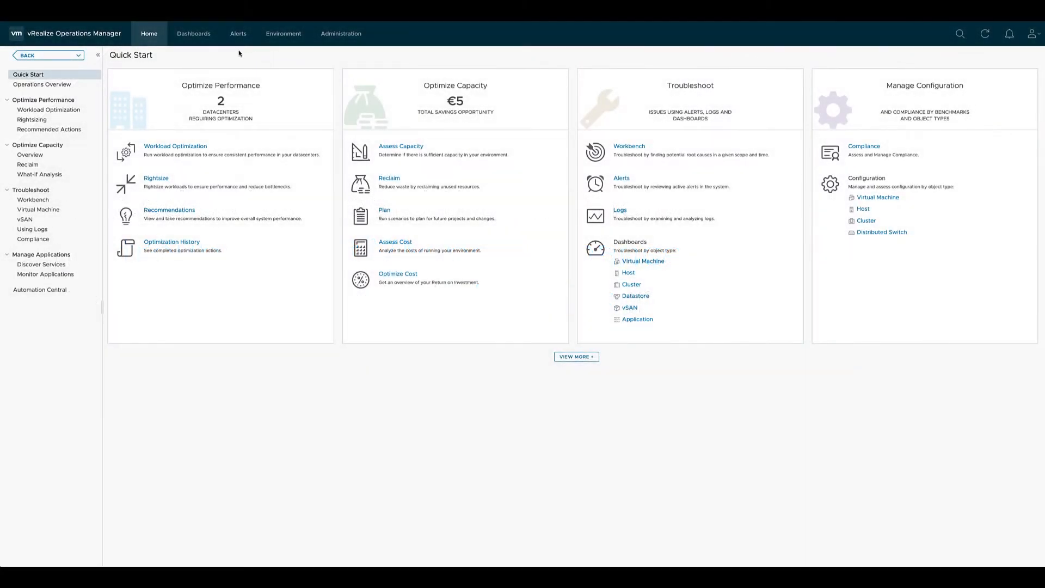
# Create a new, empty dashboard from the Dashboards area.
pyautogui.click(194, 33)
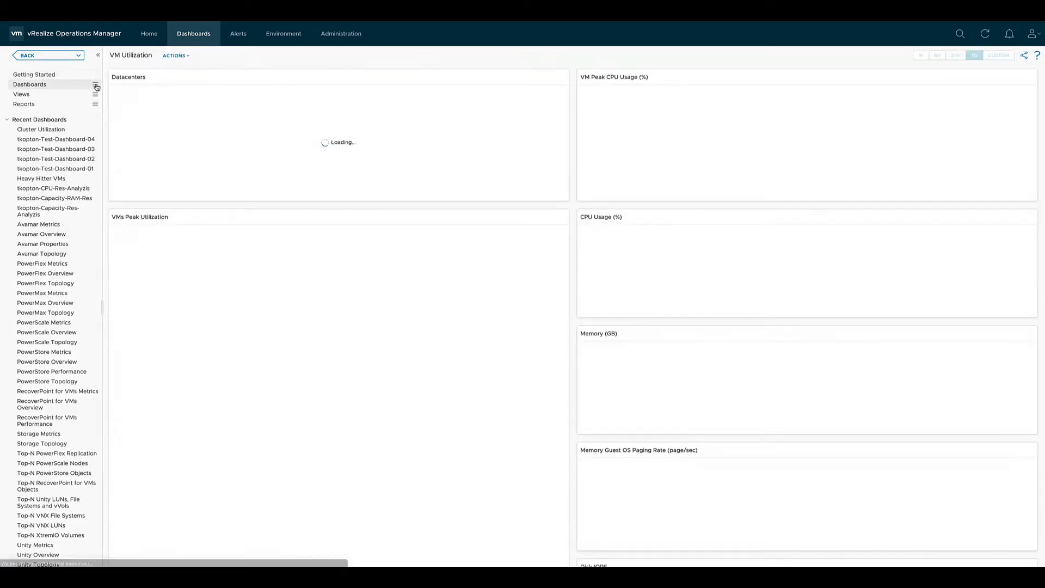
pyautogui.click(96, 84)
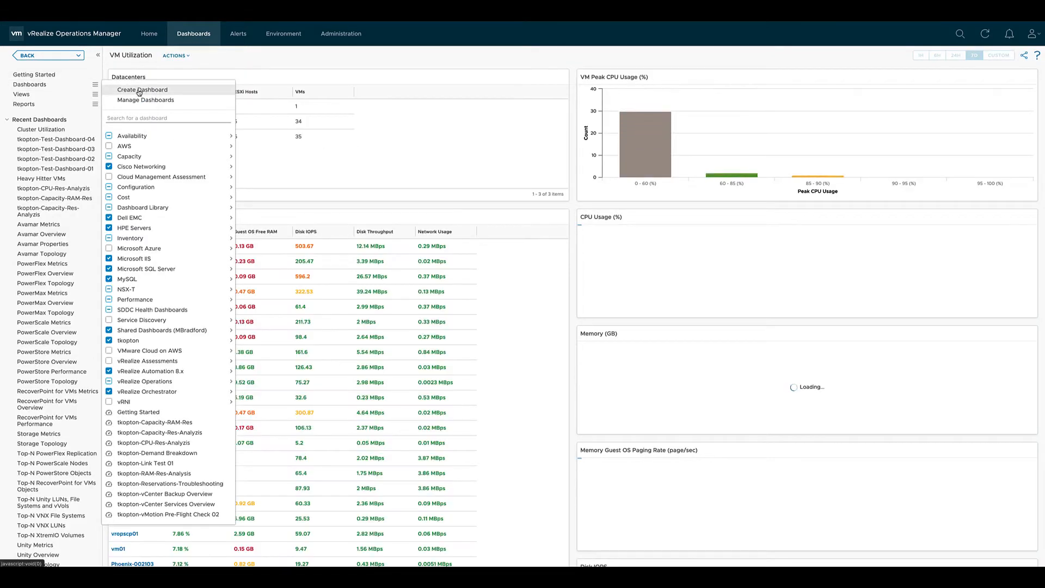
pyautogui.click(142, 89)
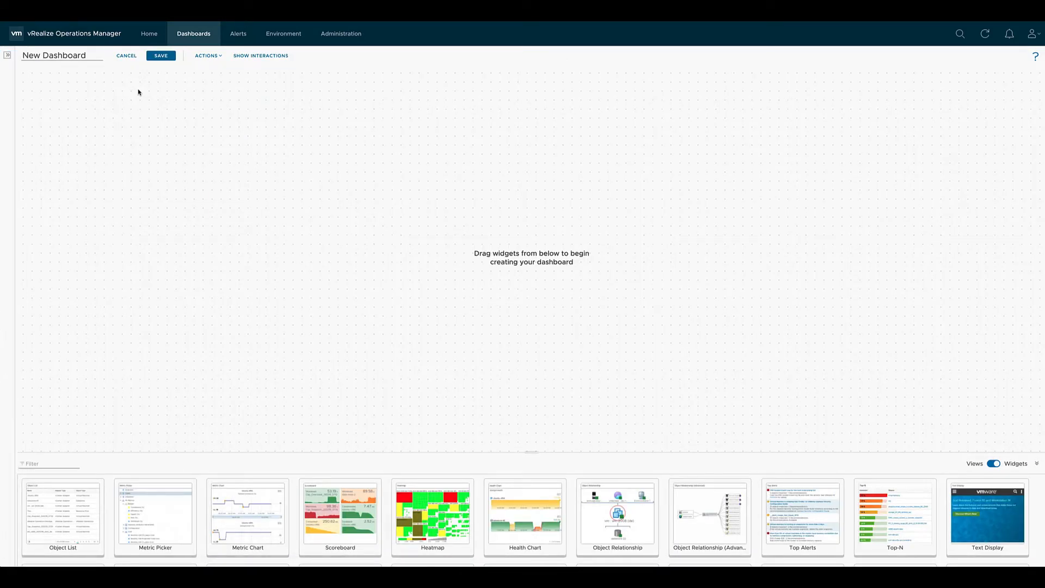
pyautogui.moveTo(95, 212)
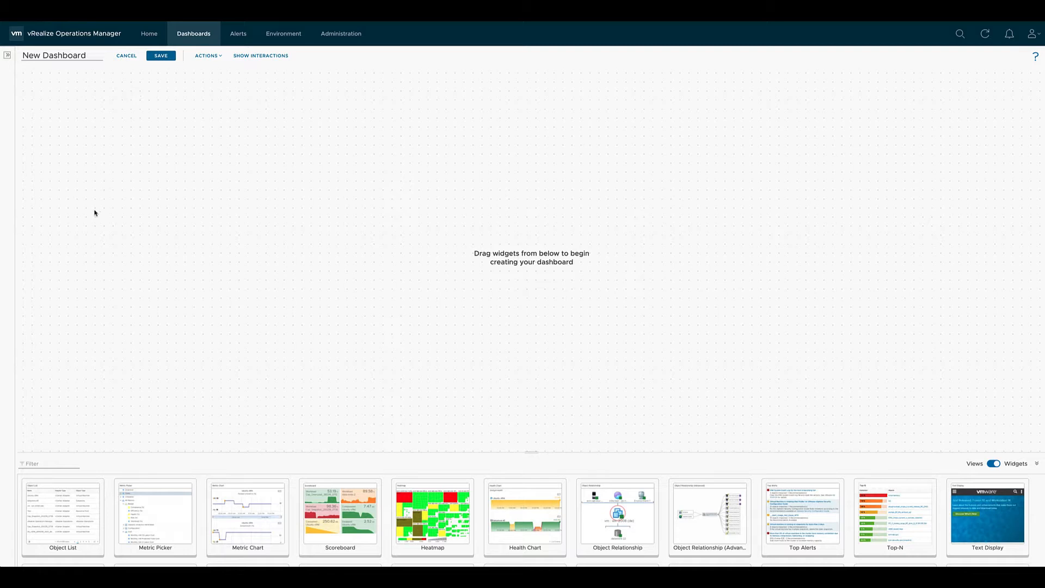
# Place an Object List widget top left and a Scoreboard beside it.
pyautogui.moveTo(64, 516); pyautogui.dragTo(103, 233)
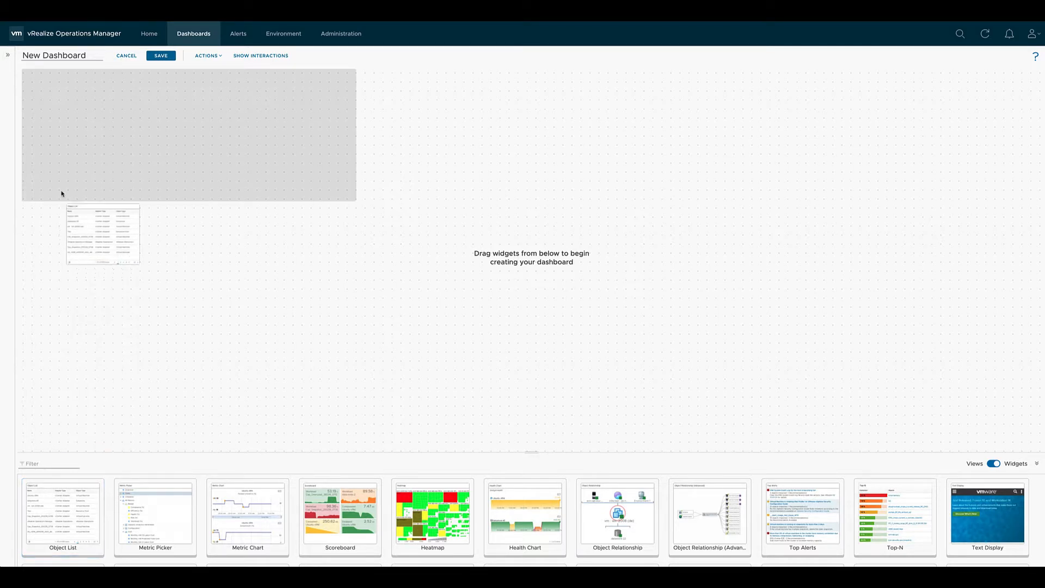
pyautogui.click(160, 55)
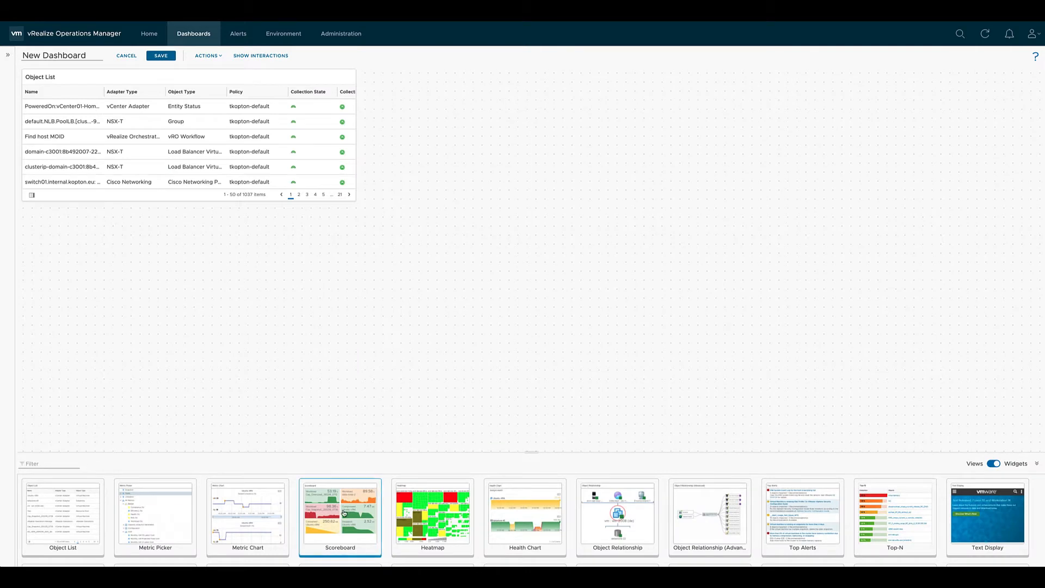
pyautogui.click(160, 56)
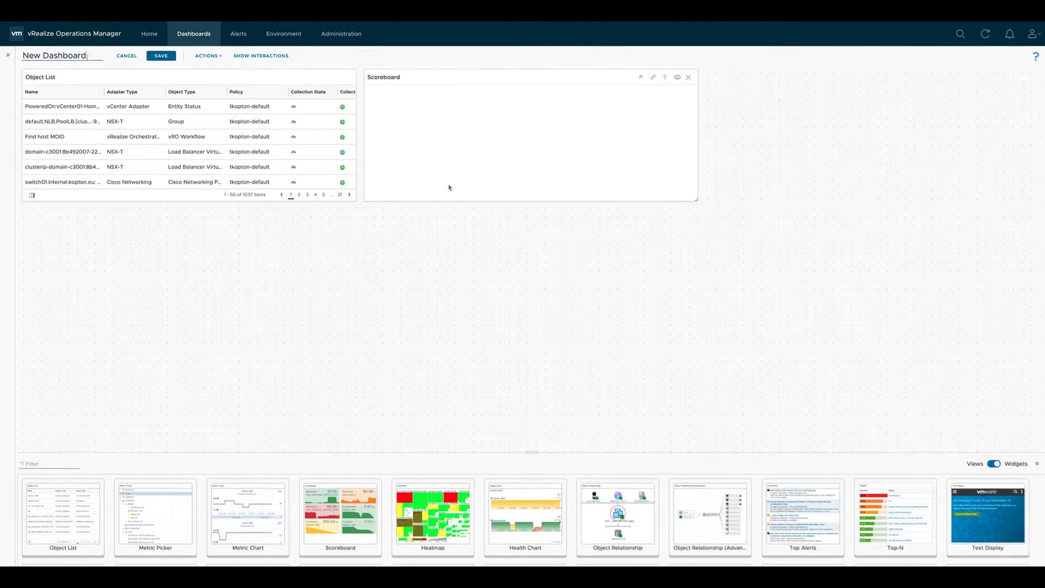
# Rename the dashboard to 'tkopton-VM Troubleshooting'.
pyautogui.tripleClick(54, 55)
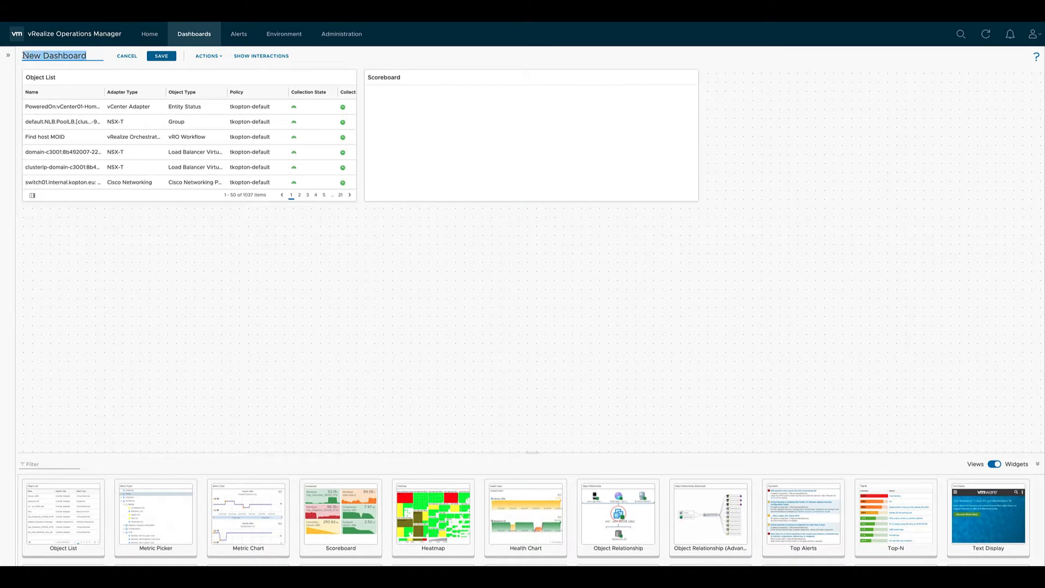
pyautogui.write('tkopton-VM Troubleshooting')
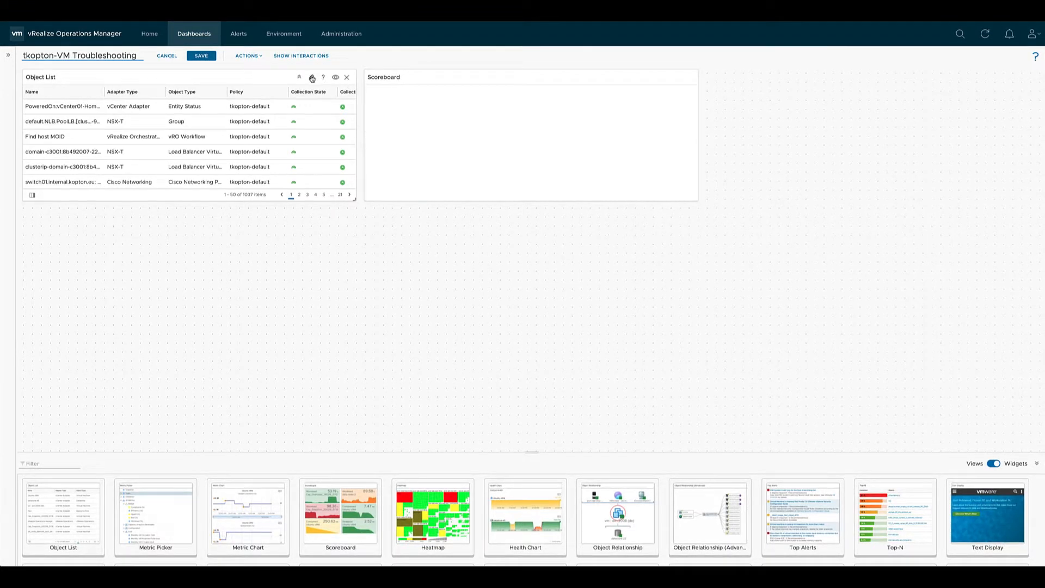
pyautogui.moveTo(310, 77)
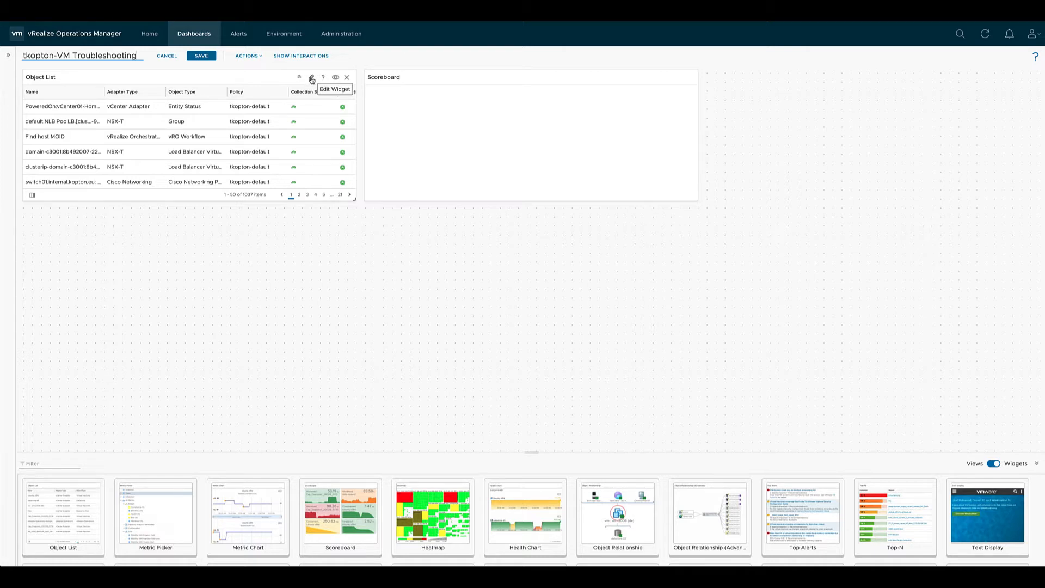
# Retitle the Object List widget '1. Select a VM' and expand its settings sections.
pyautogui.click(311, 77)
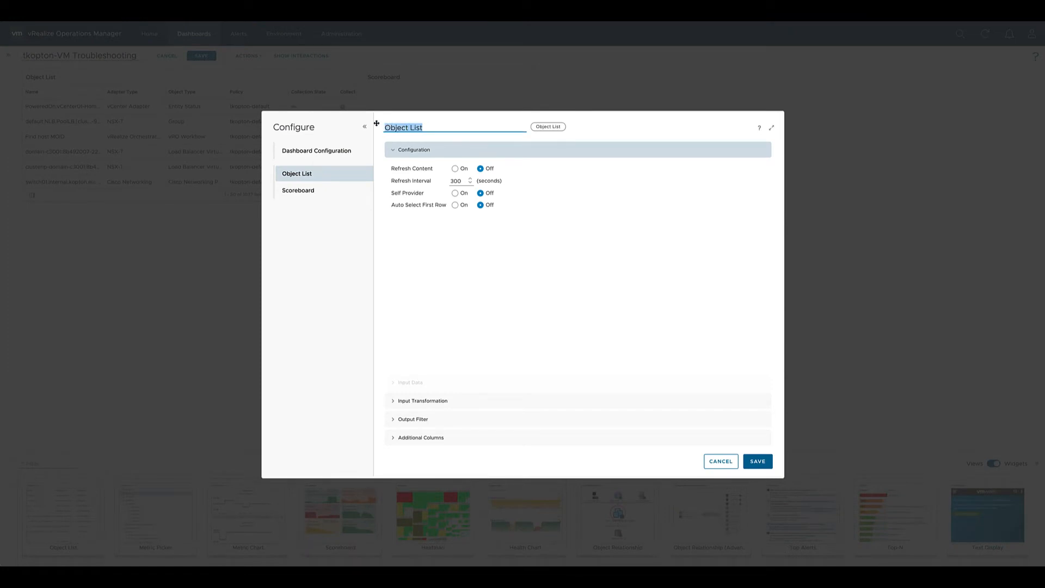
pyautogui.write('1. Select a VM')
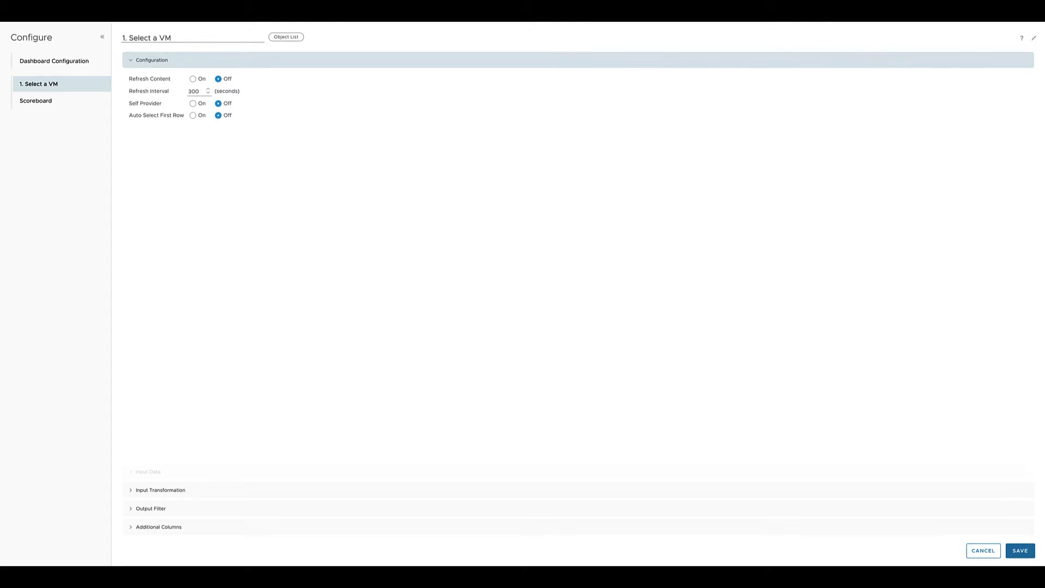
pyautogui.click(160, 490)
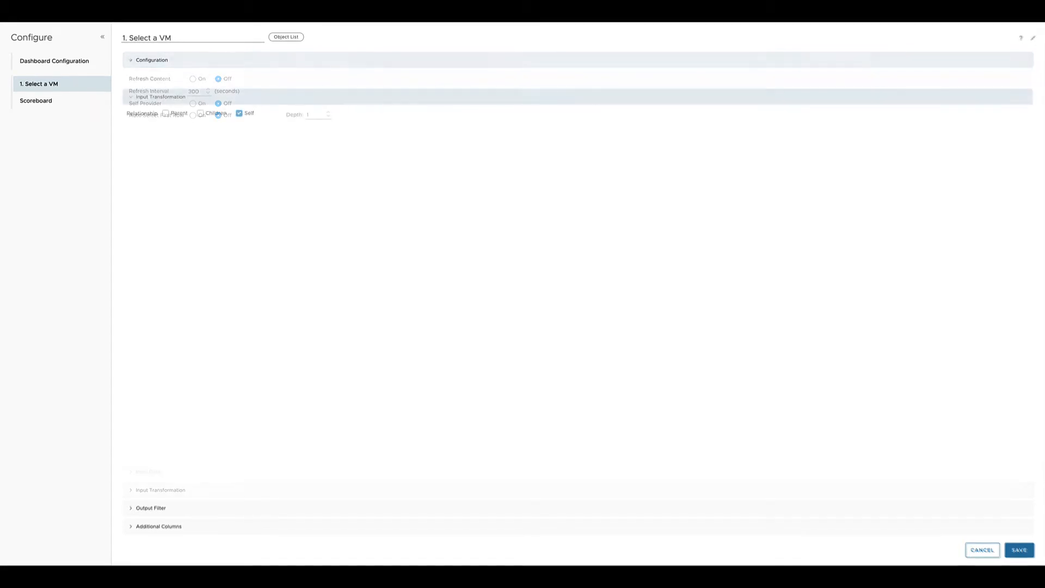
pyautogui.click(152, 59)
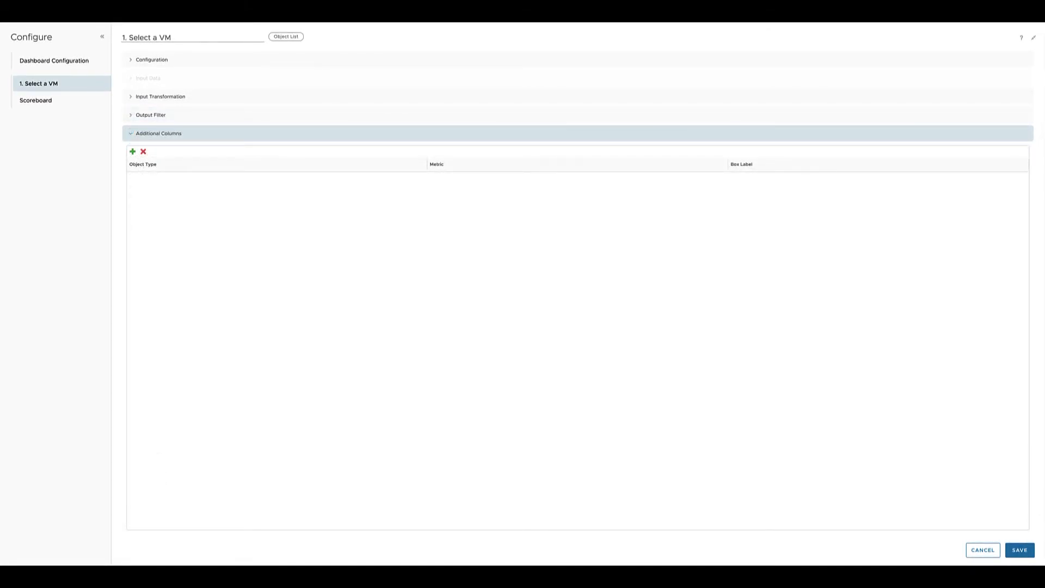
# Turn Refresh Content and Self Provider on for the VM list, with input data All.
pyautogui.click(152, 59)
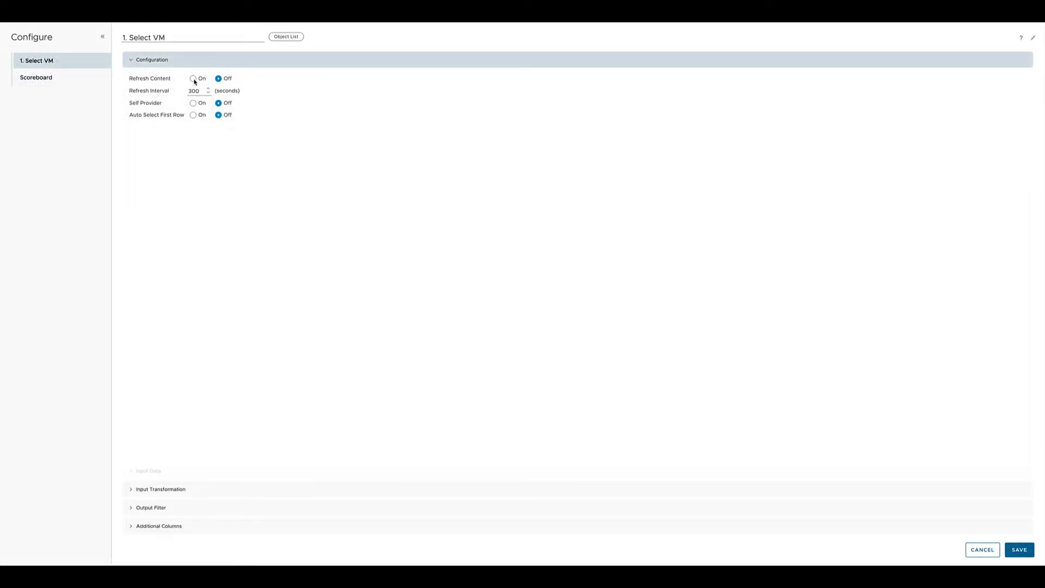
pyautogui.click(194, 79)
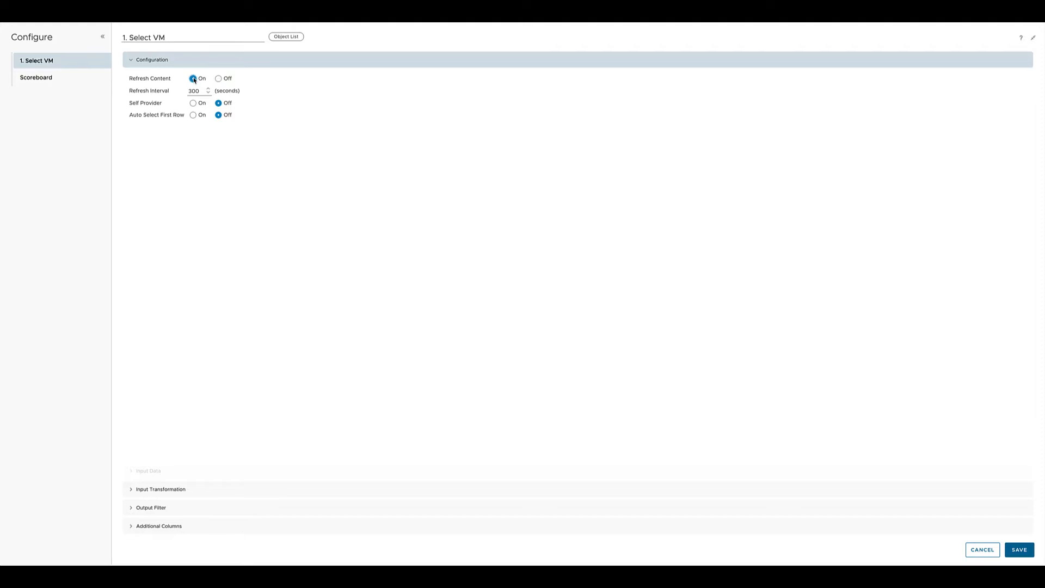
pyautogui.click(197, 91)
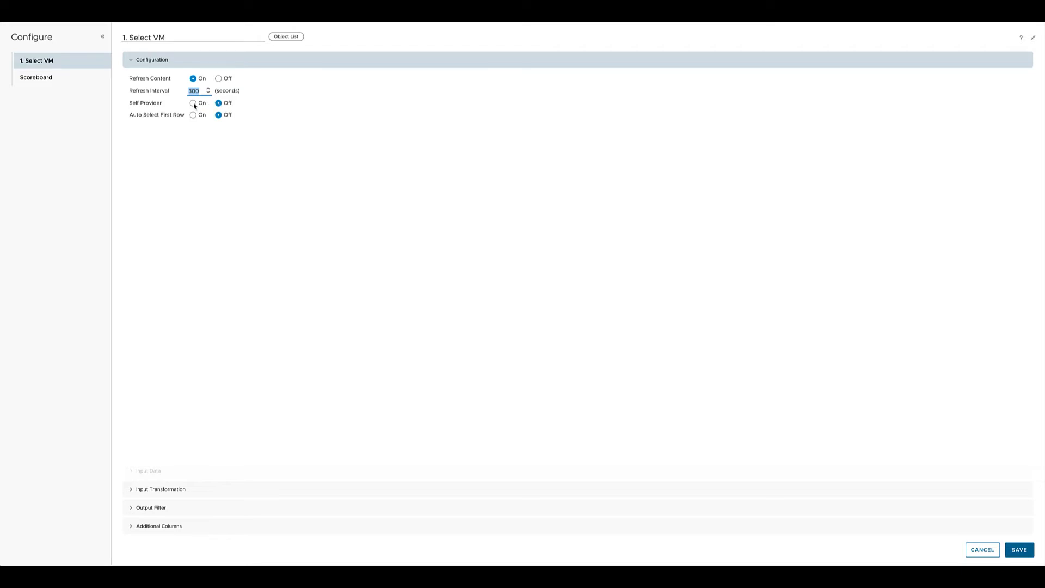
pyautogui.click(194, 103)
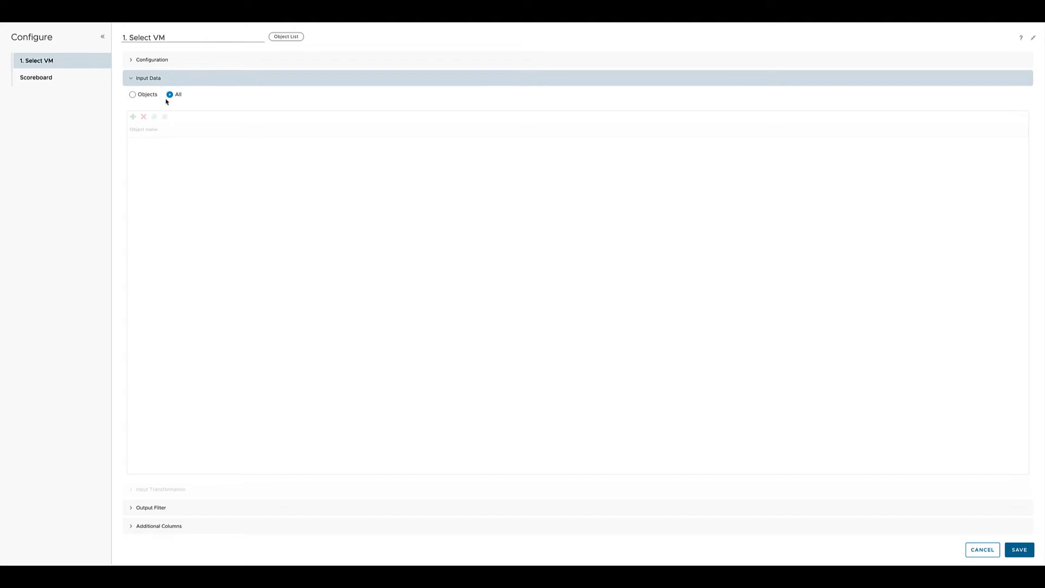
pyautogui.moveTo(183, 91)
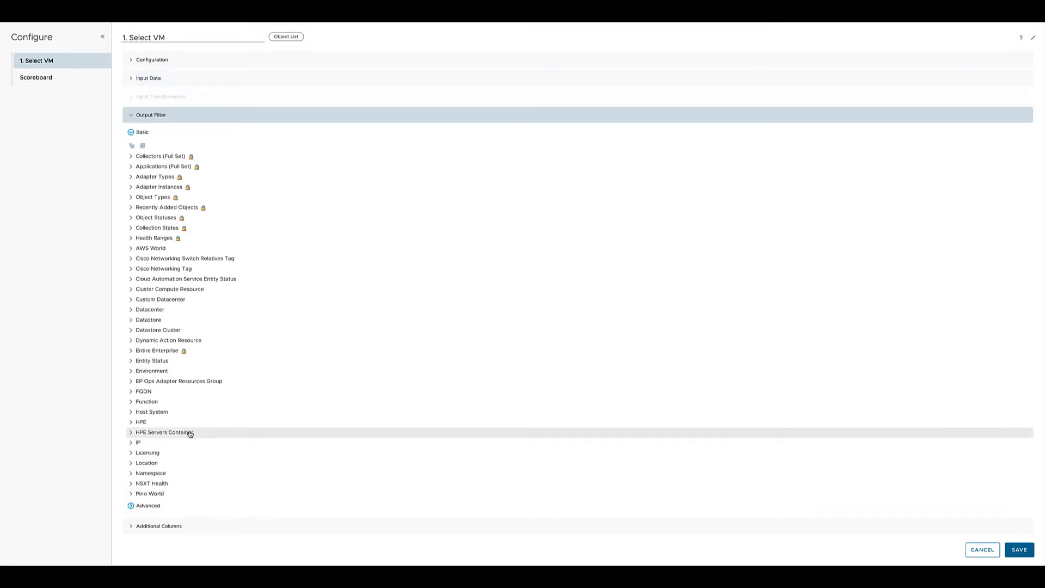
pyautogui.moveTo(138, 239)
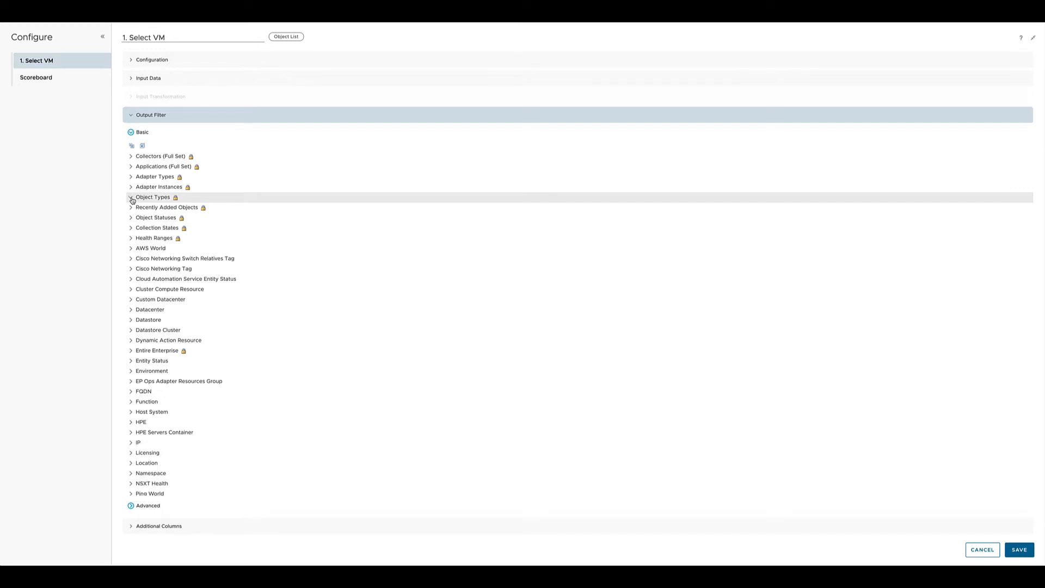
# Expand the output filter's Object Types and locate Virtual Machine (37).
pyautogui.click(131, 198)
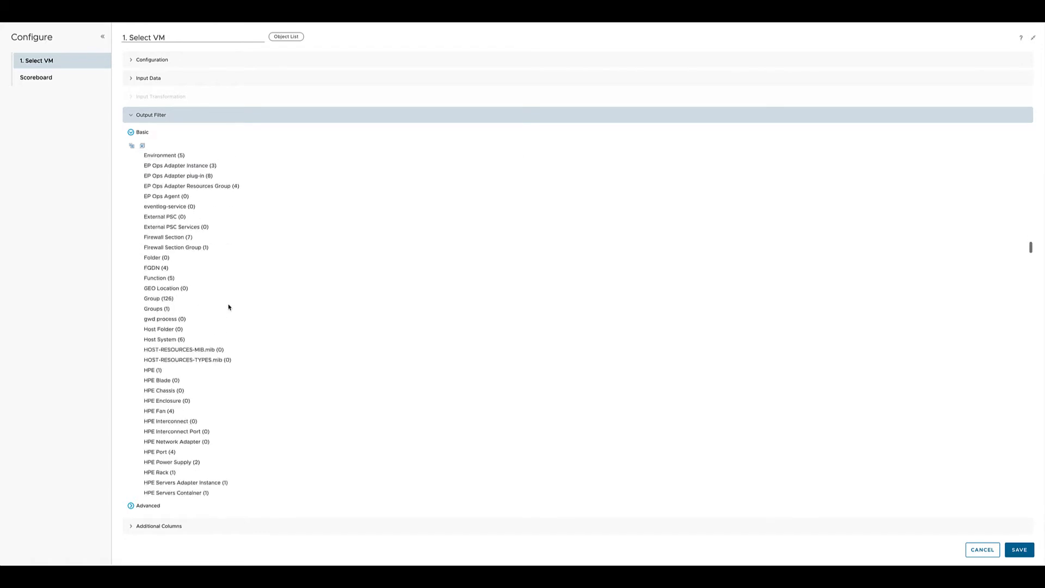
pyautogui.scroll(-3)
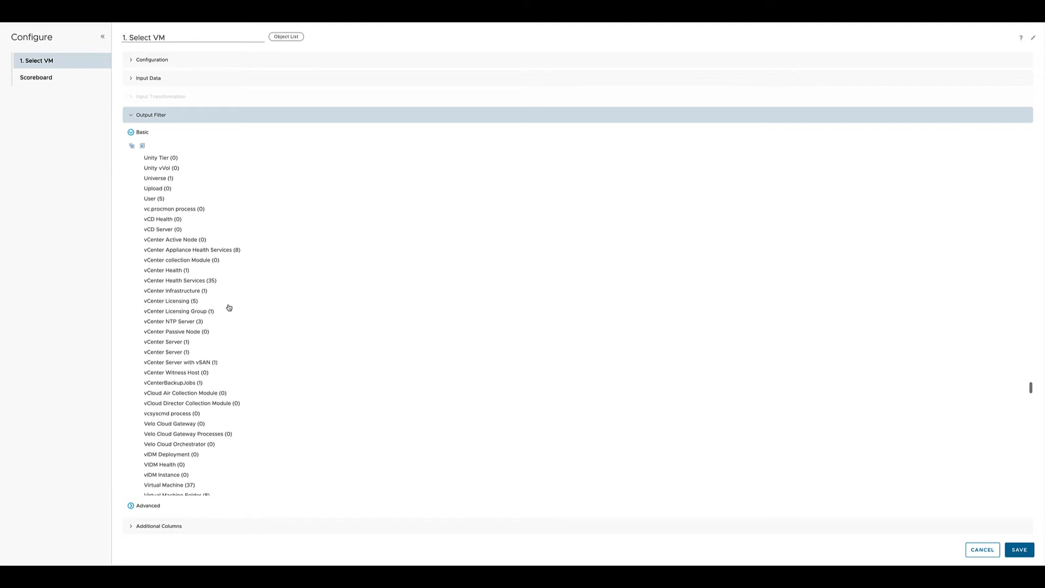
pyautogui.scroll(-3)
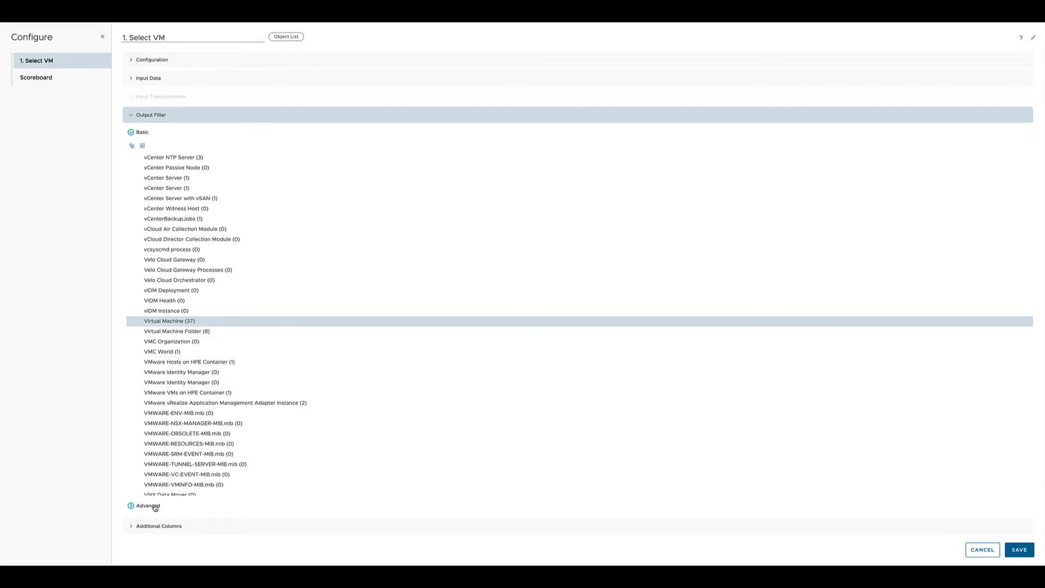
# Add an advanced filter on Virtual Machine properties, searching for the power property.
pyautogui.click(147, 506)
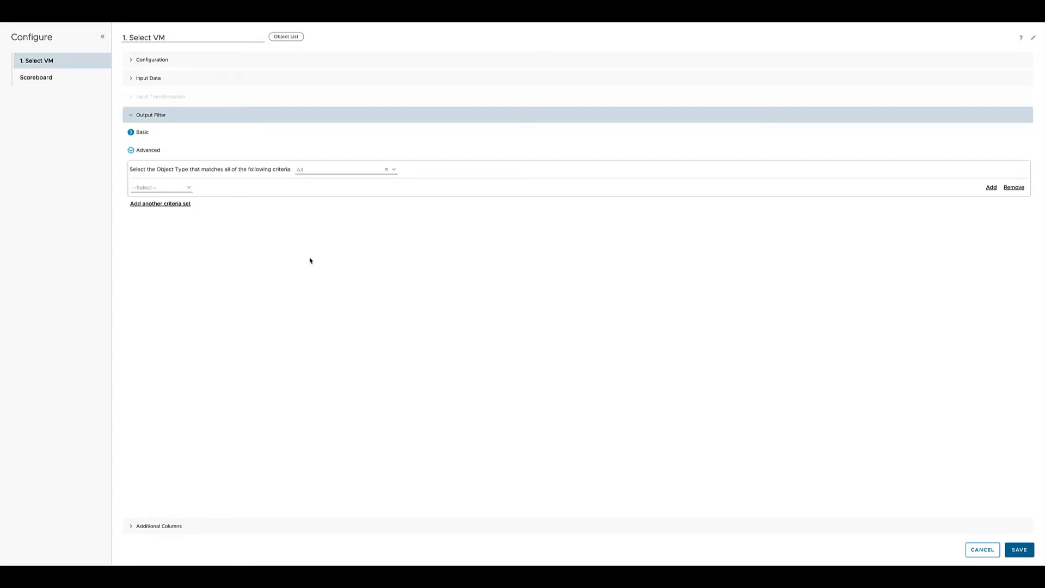
pyautogui.click(339, 170)
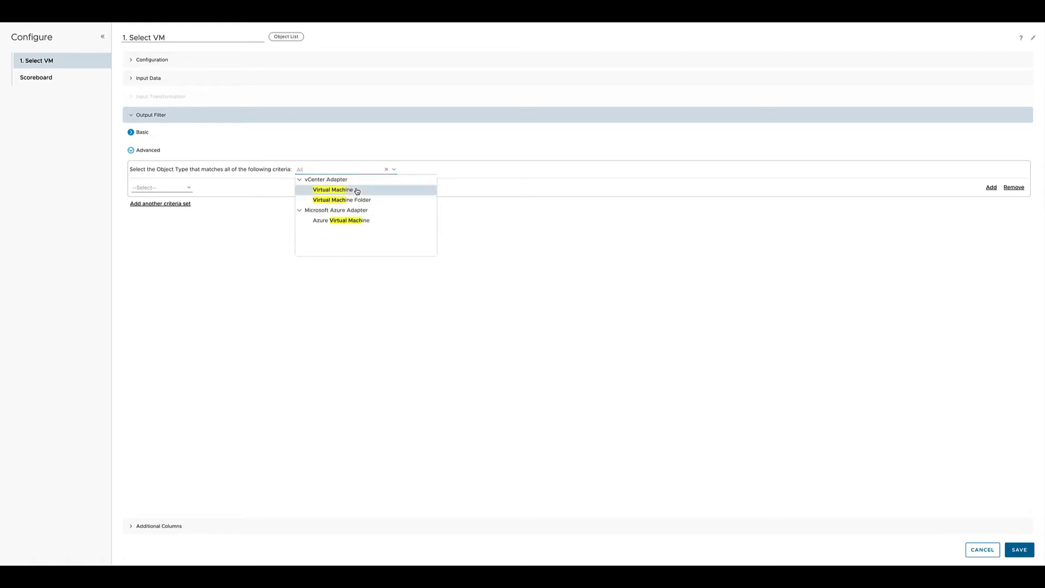
pyautogui.click(333, 190)
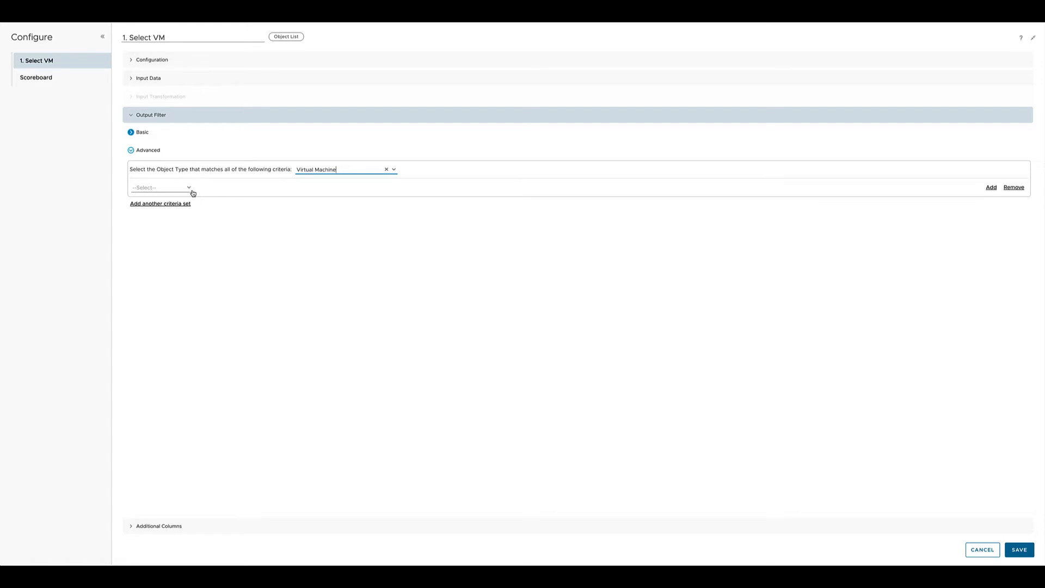
pyautogui.click(161, 187)
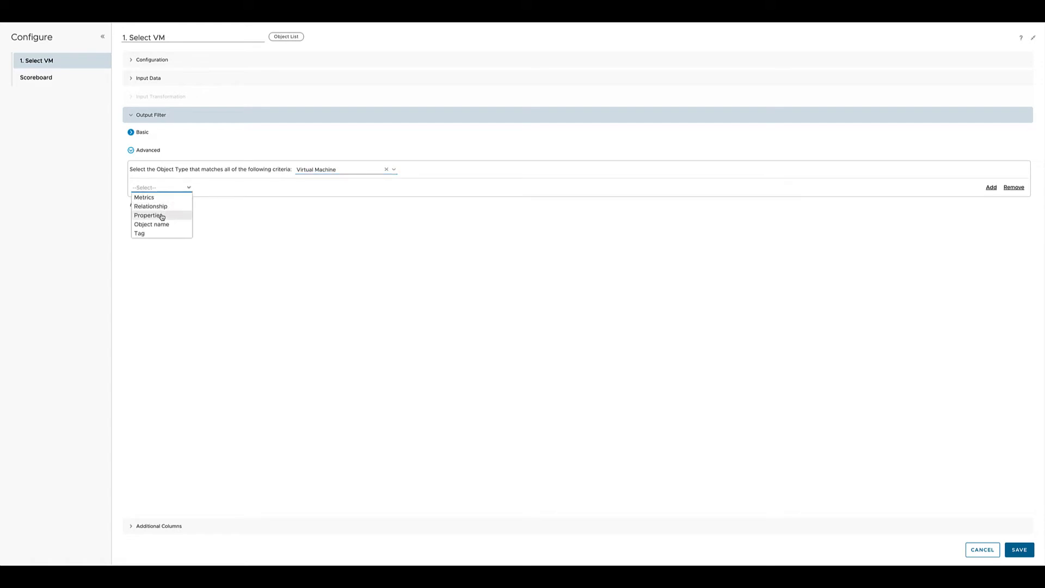
pyautogui.click(148, 215)
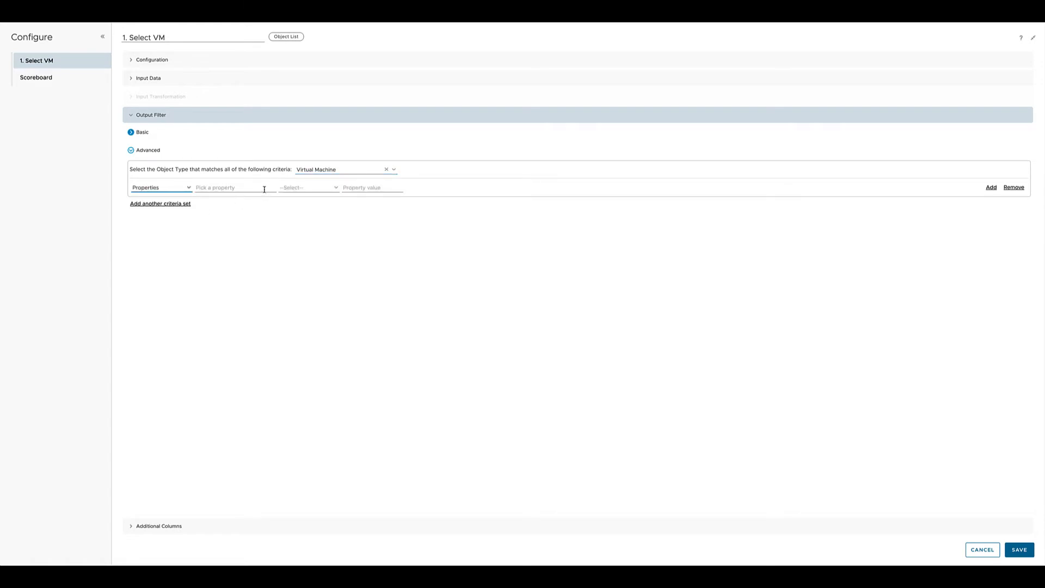
pyautogui.click(230, 187)
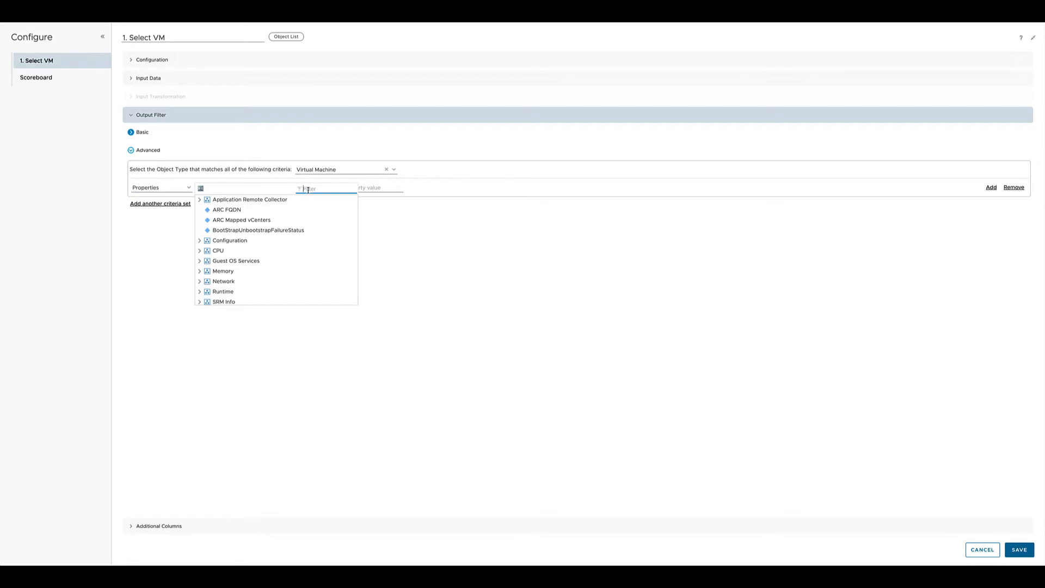
pyautogui.write('power')
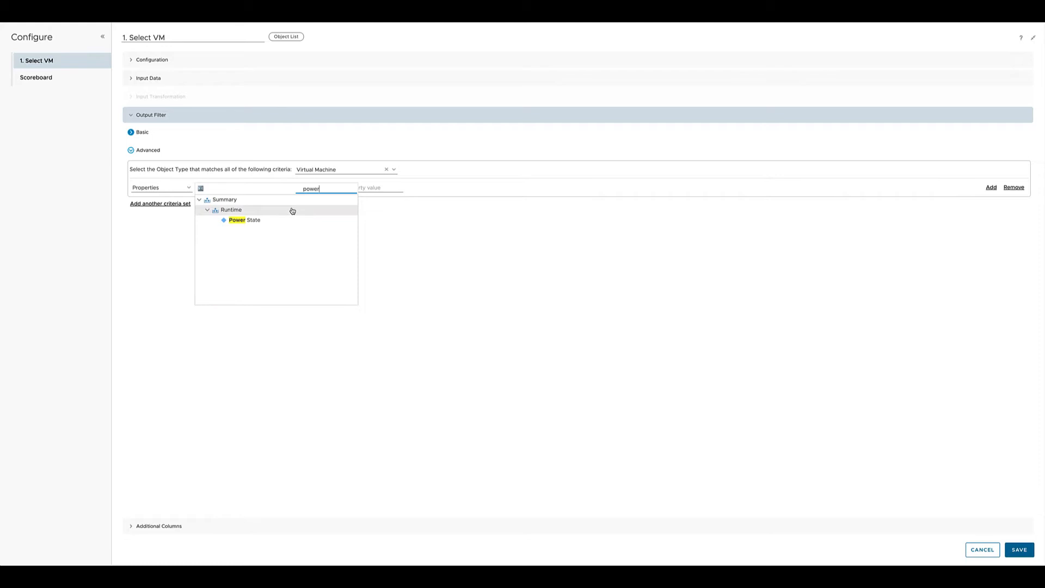
# Require Power State is Powered On and save the VM list settings.
pyautogui.click(243, 220)
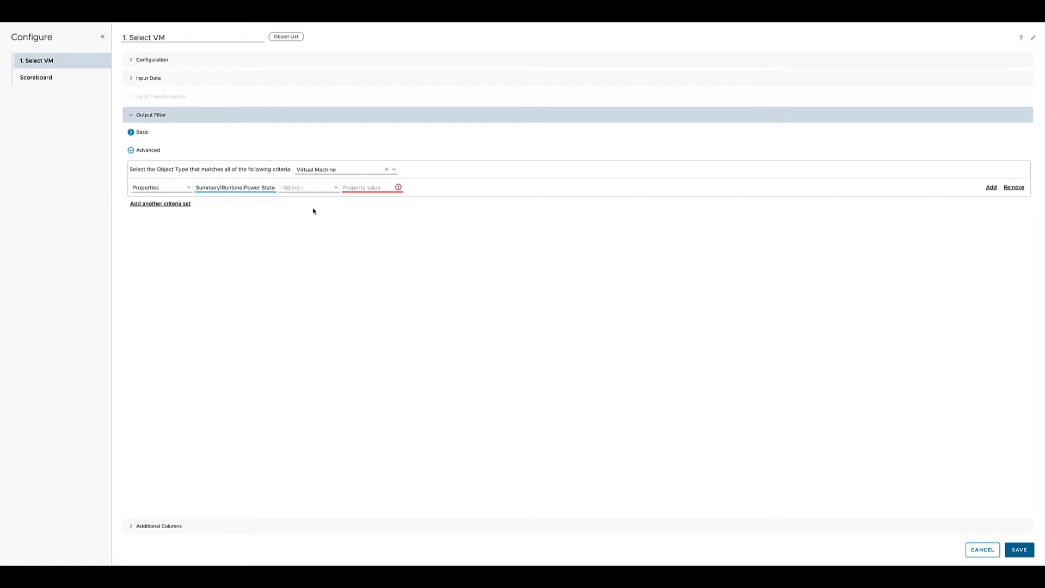
pyautogui.click(307, 186)
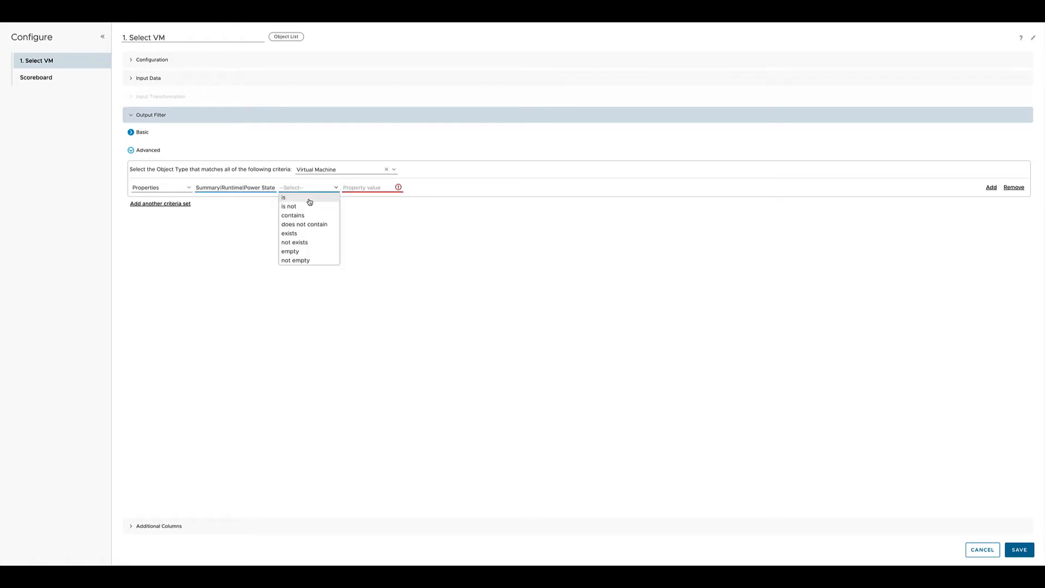
pyautogui.click(283, 197)
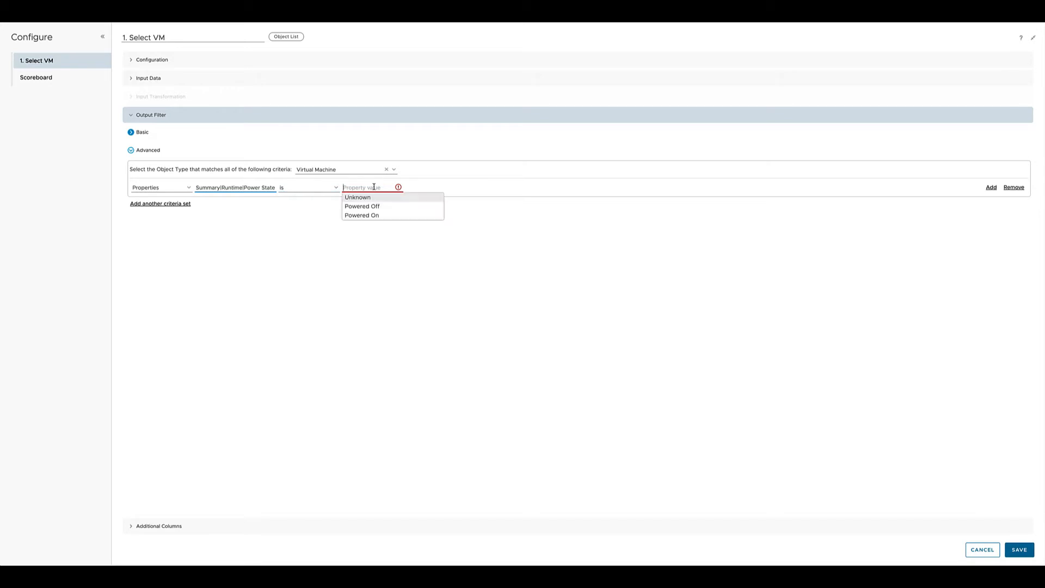
pyautogui.click(361, 215)
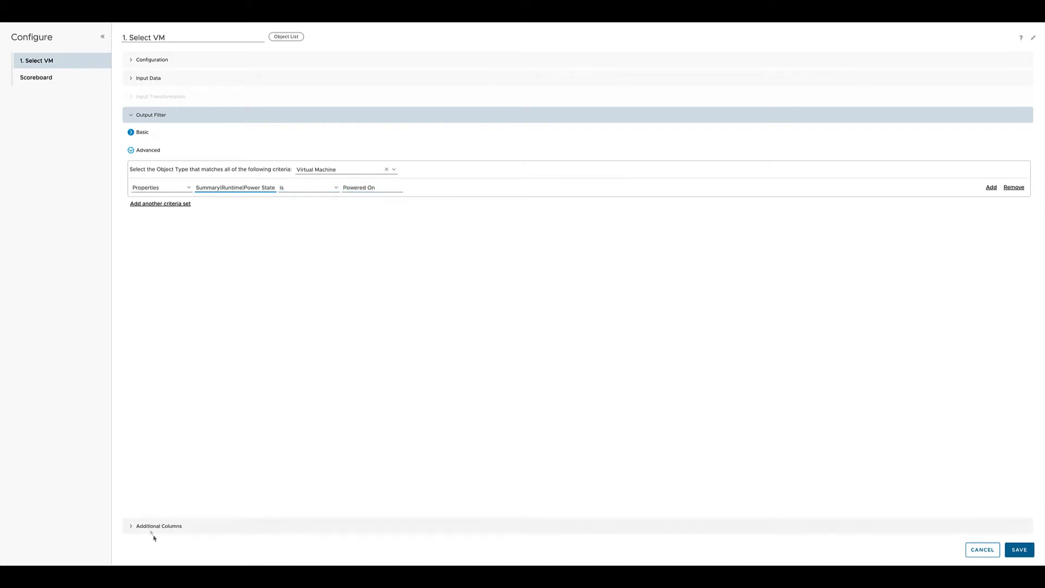
pyautogui.click(159, 526)
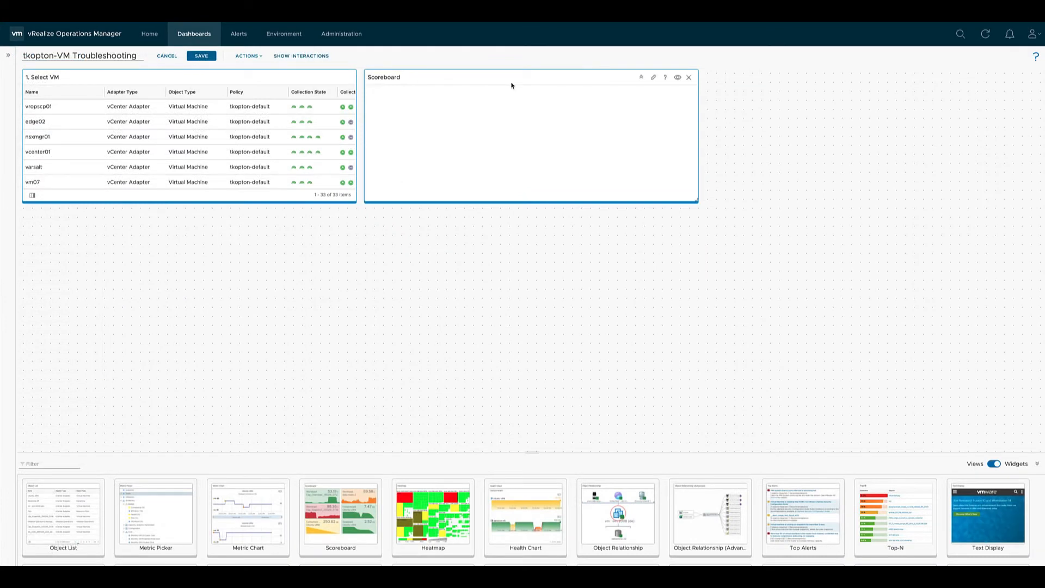
pyautogui.moveTo(655, 77)
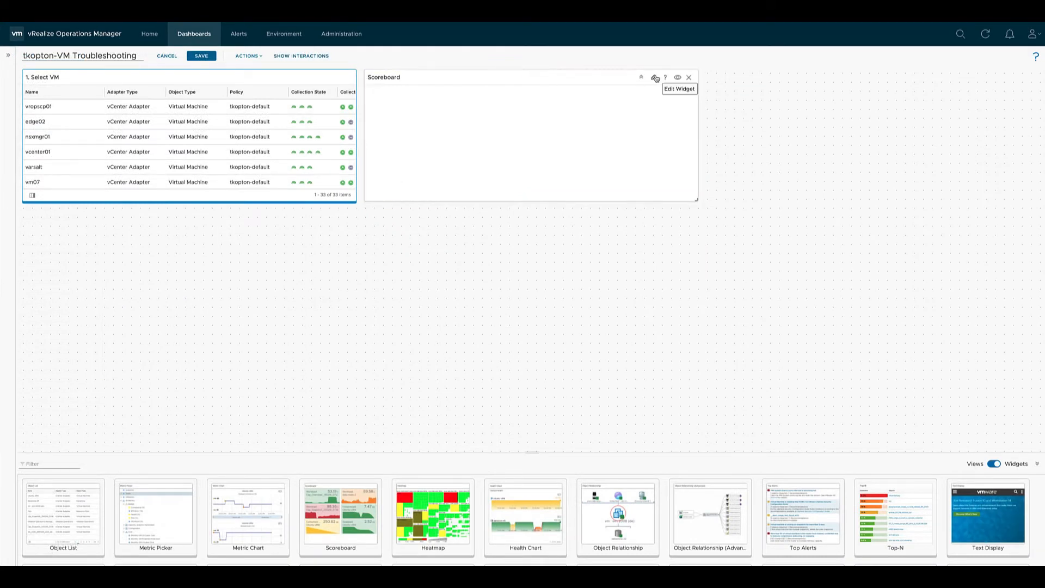
# Rename the scoreboard widget '2. Check VMs KPIs'.
pyautogui.click(655, 77)
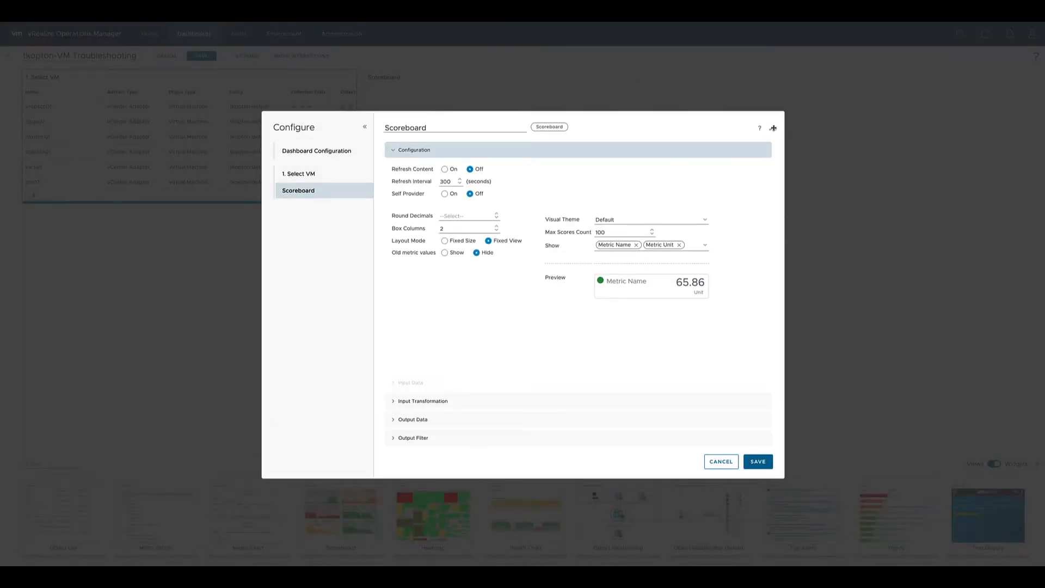
pyautogui.click(773, 128)
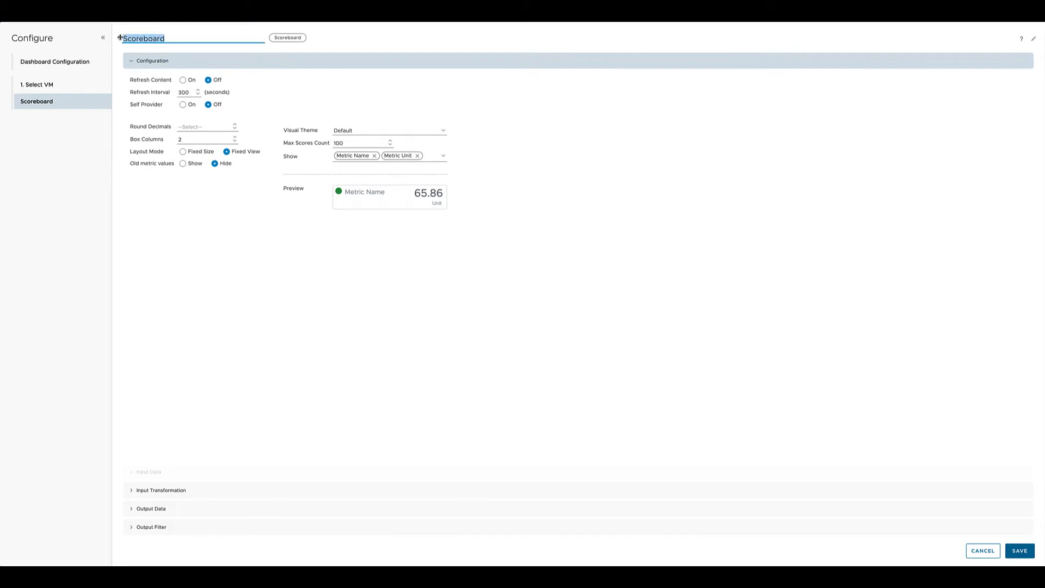
pyautogui.write('2. Che')
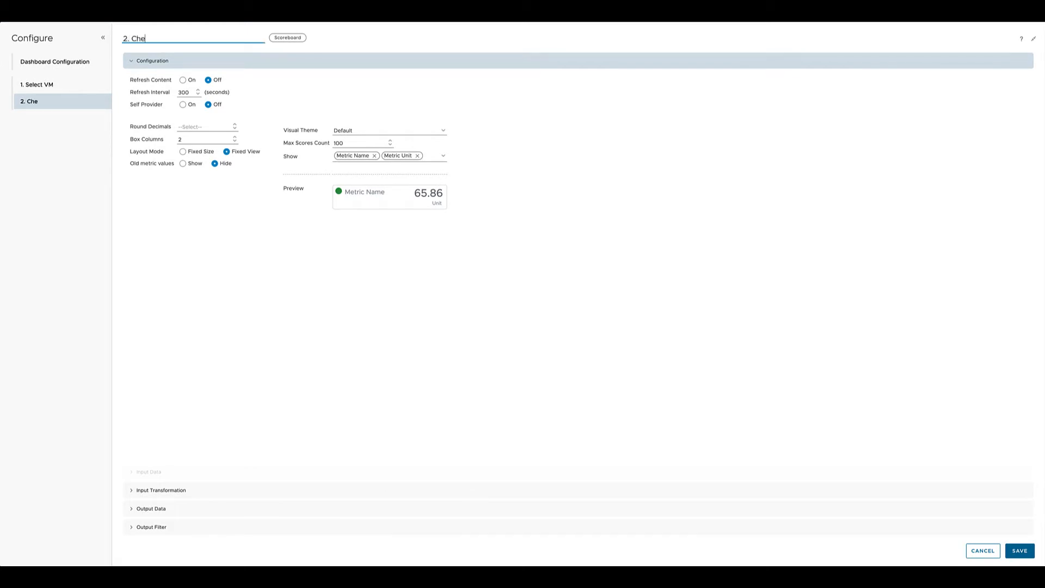
pyautogui.write('ck')
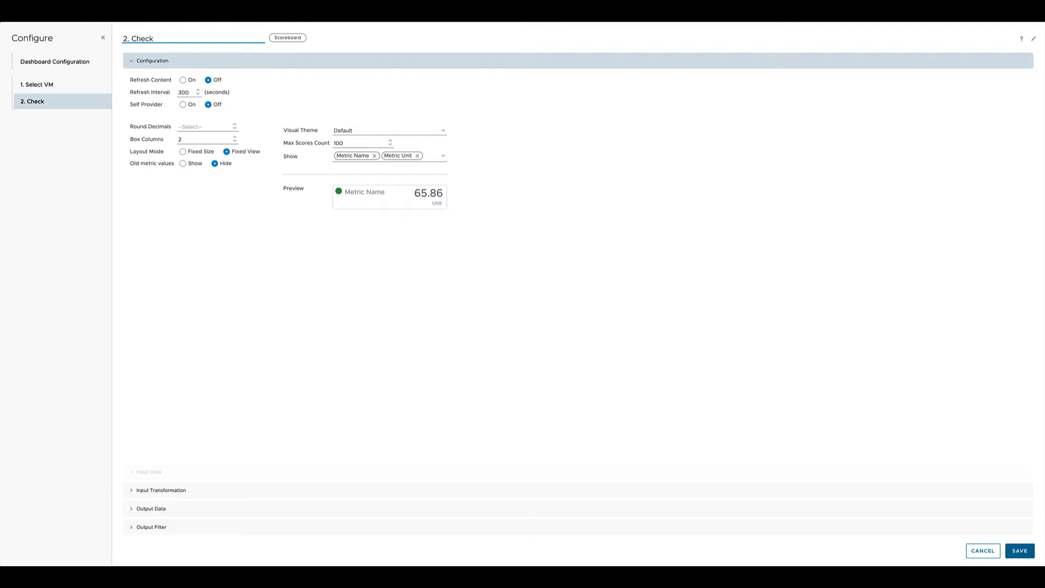
pyautogui.write('VMs KPI')
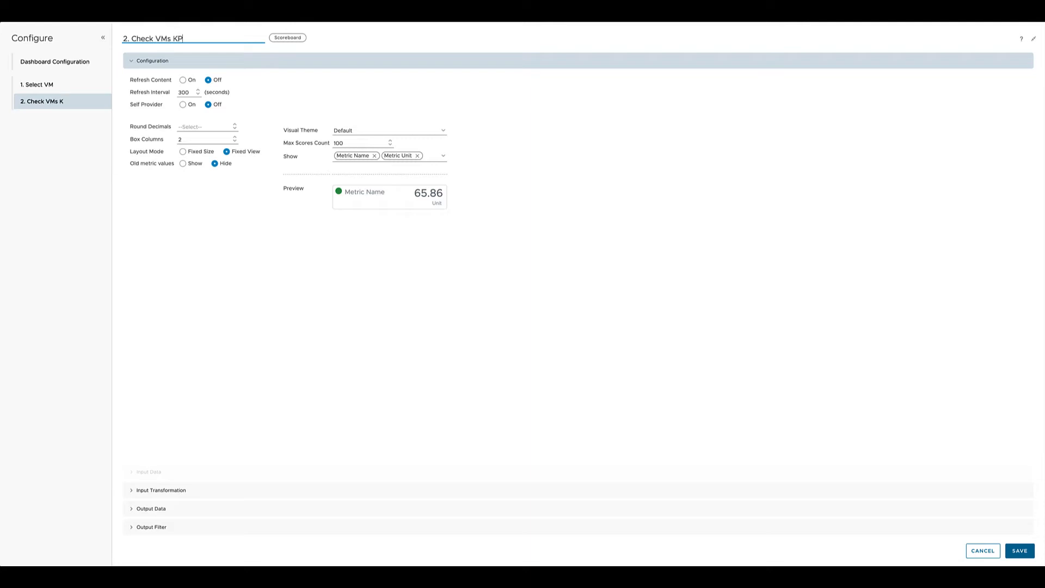
pyautogui.write('Is')
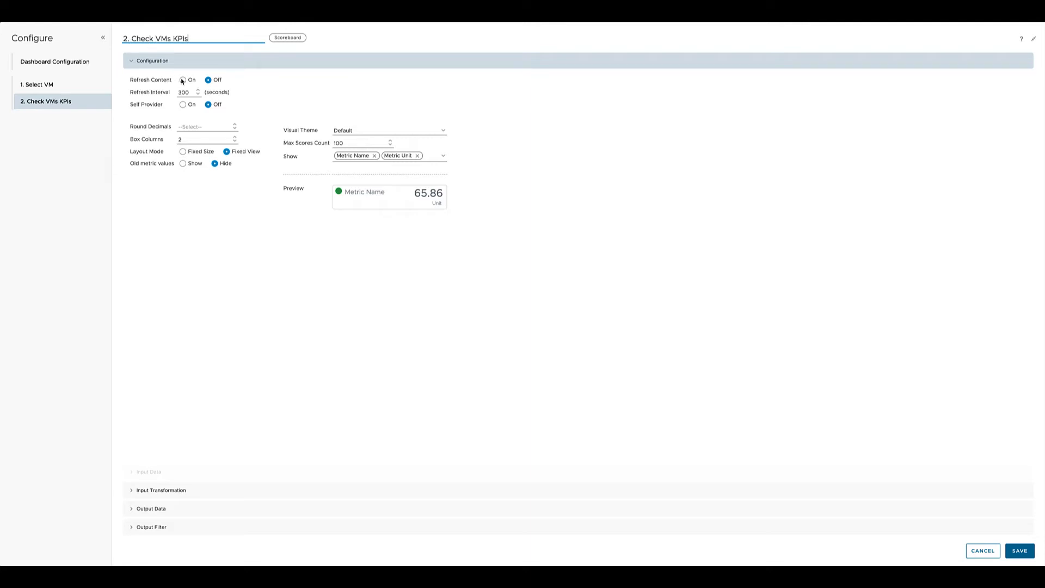
# Turn scoreboard content refresh on and set Round Decimals 0 and Box Columns 4.
pyautogui.click(183, 80)
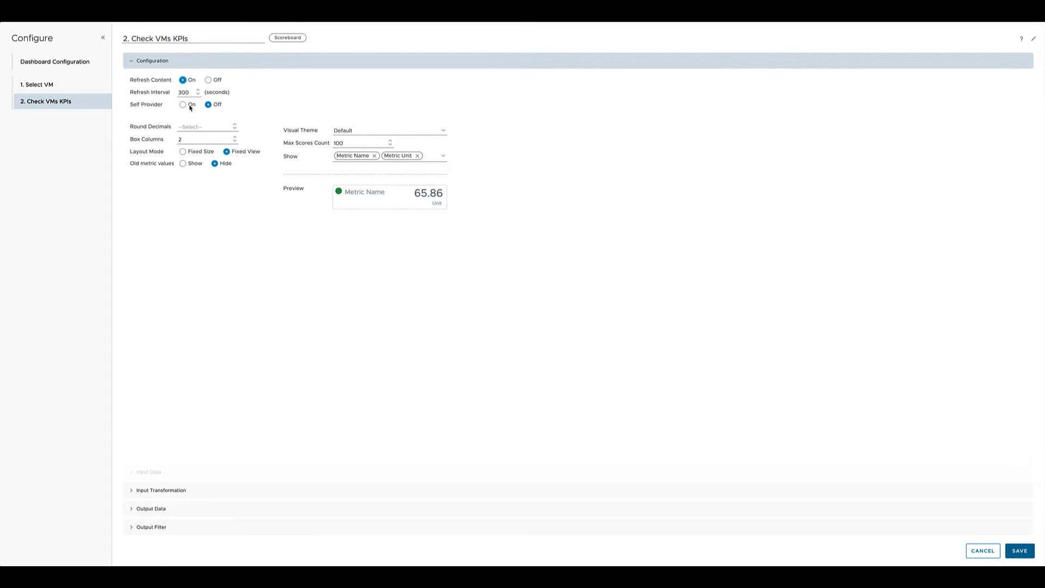
pyautogui.moveTo(204, 108)
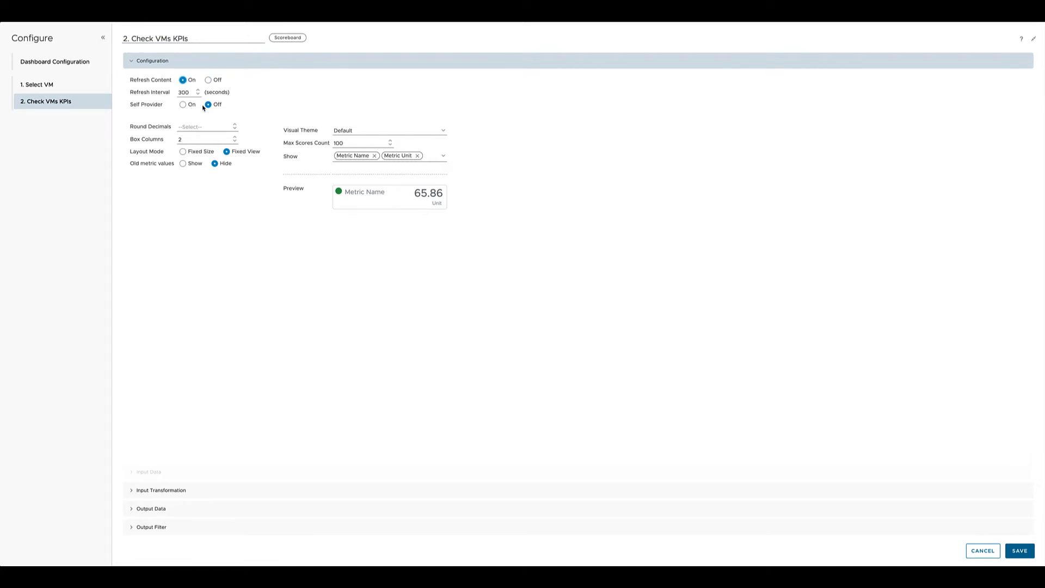
pyautogui.moveTo(210, 104)
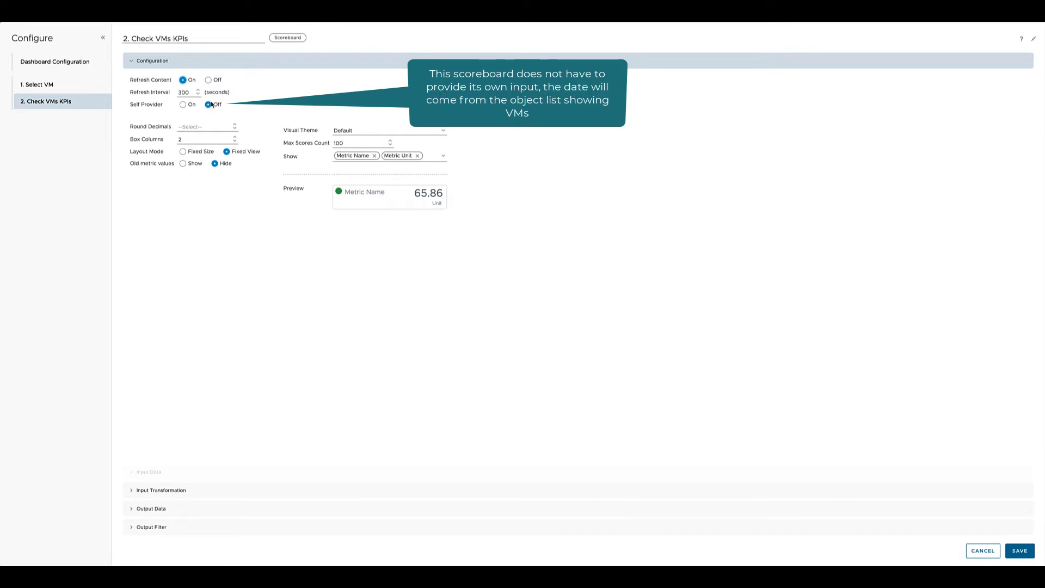
pyautogui.moveTo(208, 107)
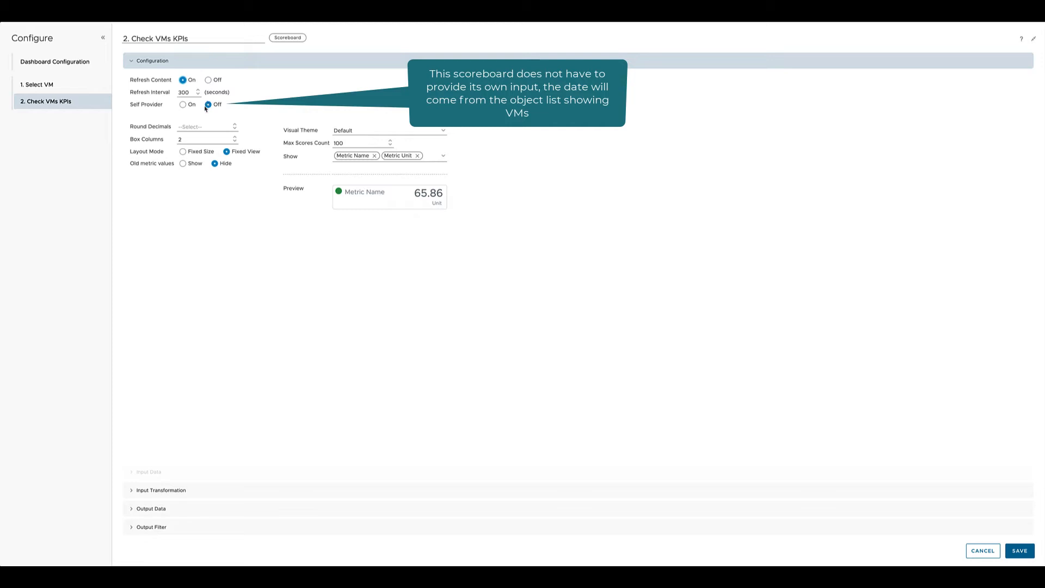
pyautogui.click(206, 127)
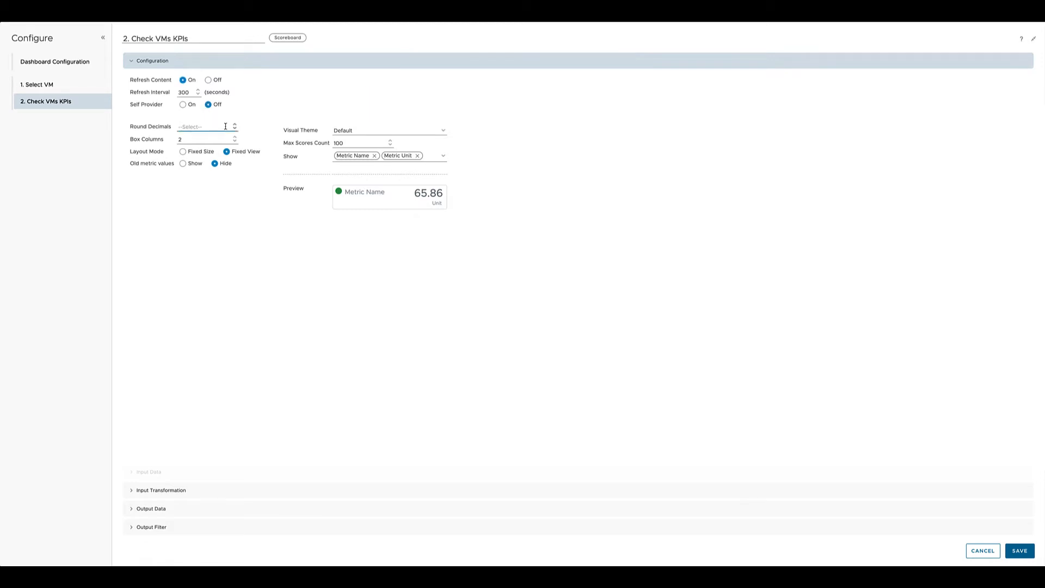
pyautogui.write('0')
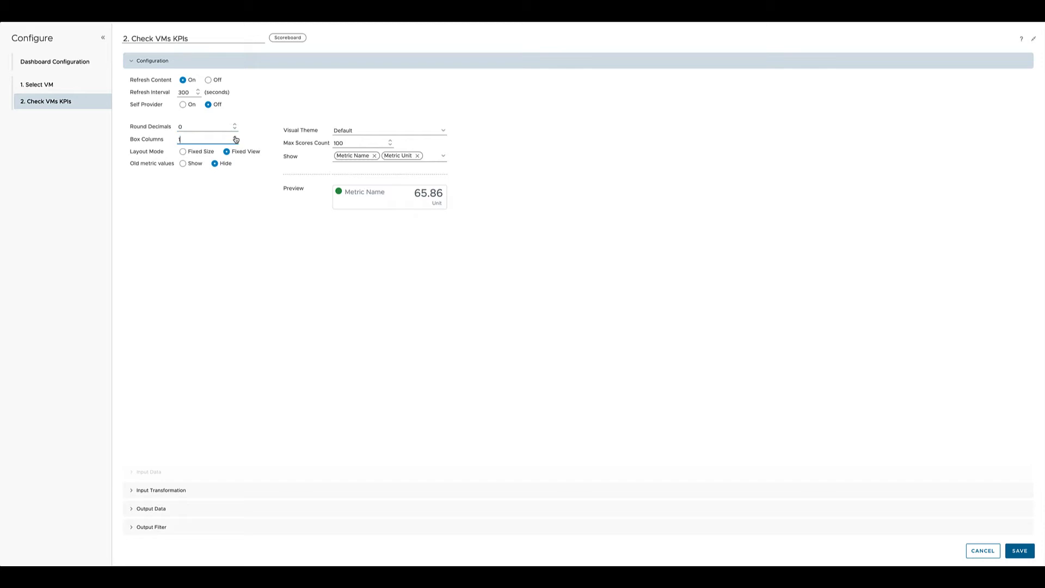
pyautogui.write('3')
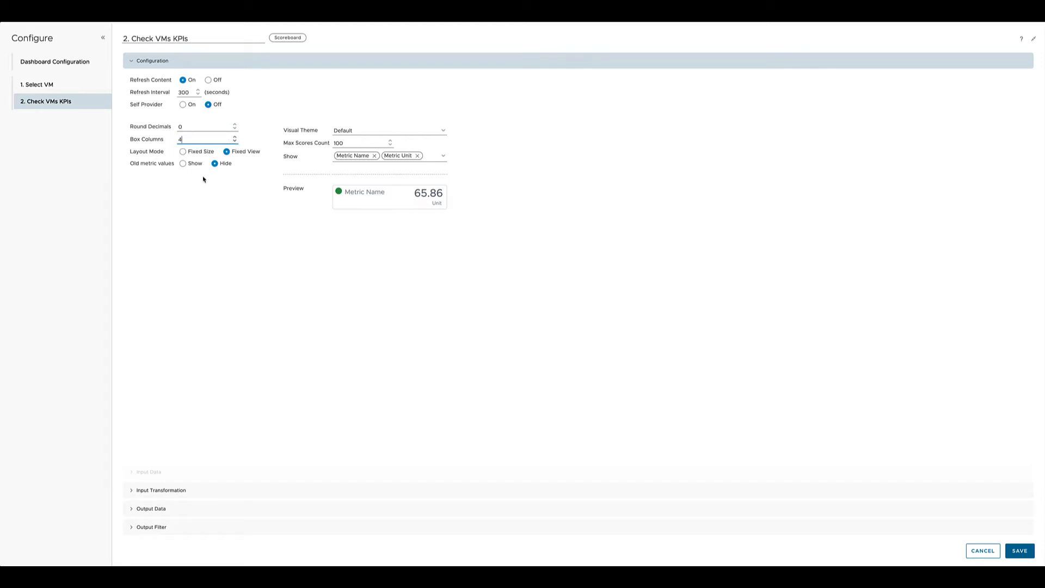
pyautogui.moveTo(187, 172)
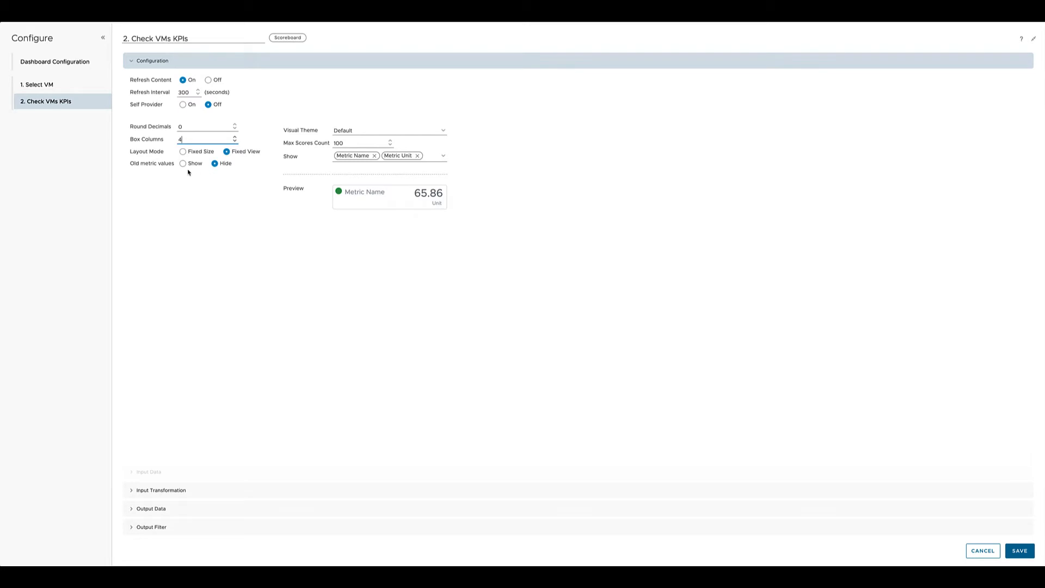
pyautogui.moveTo(454, 134)
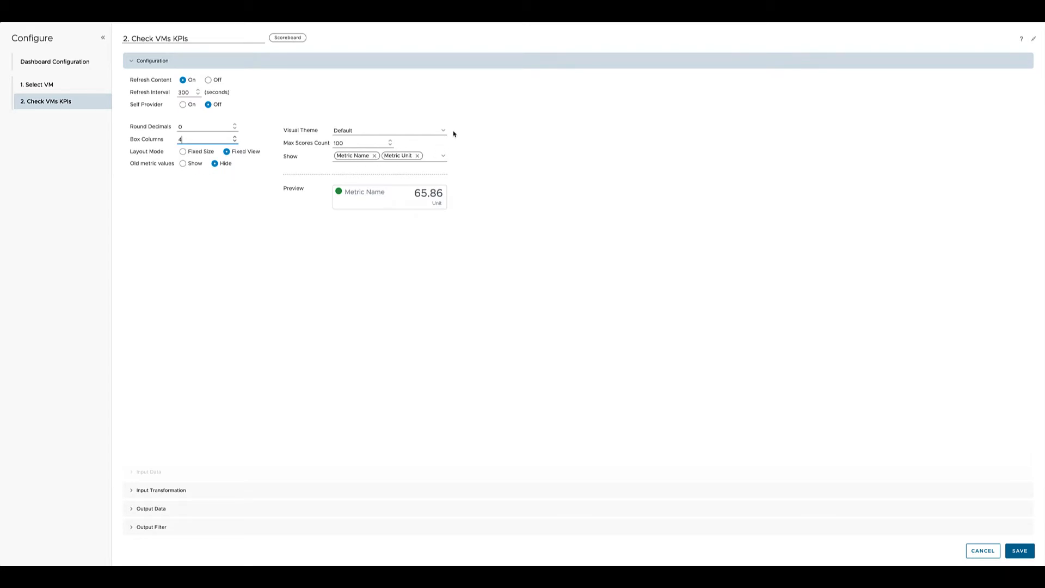
# Apply the Pastel theme and show metric name, unit and a Sparkline in each box.
pyautogui.click(389, 129)
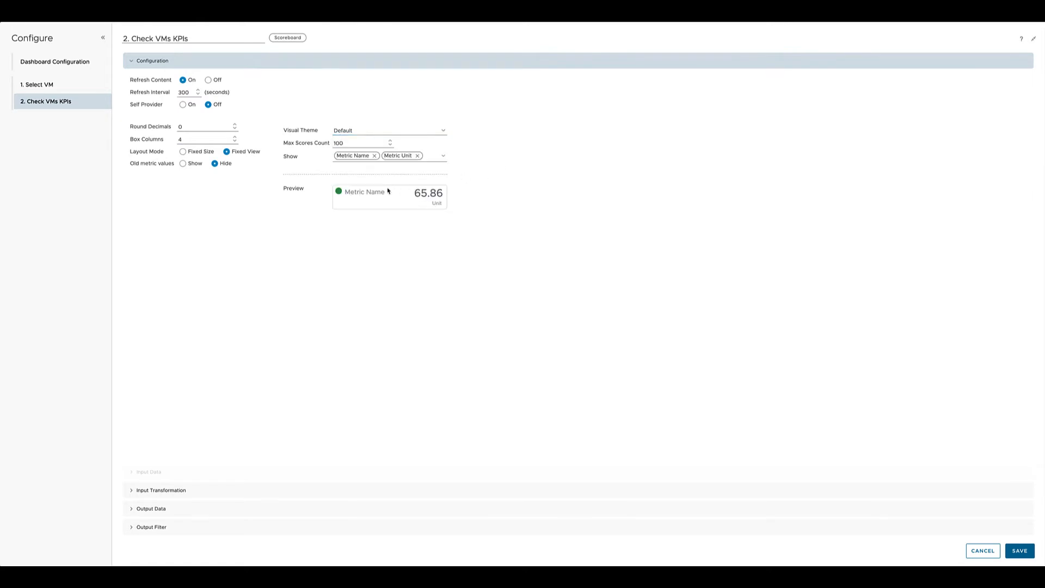
pyautogui.click(389, 131)
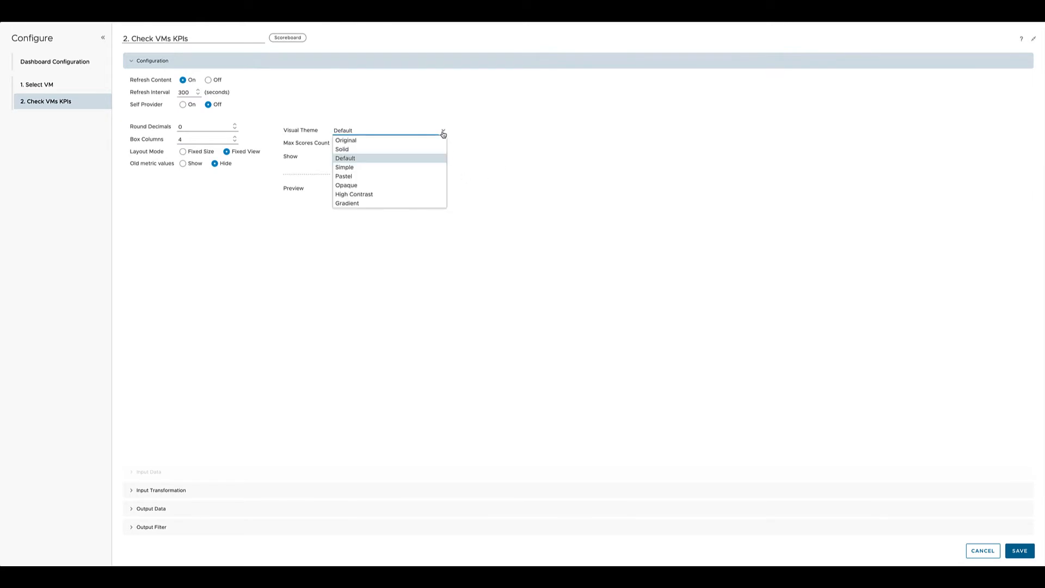
pyautogui.click(343, 176)
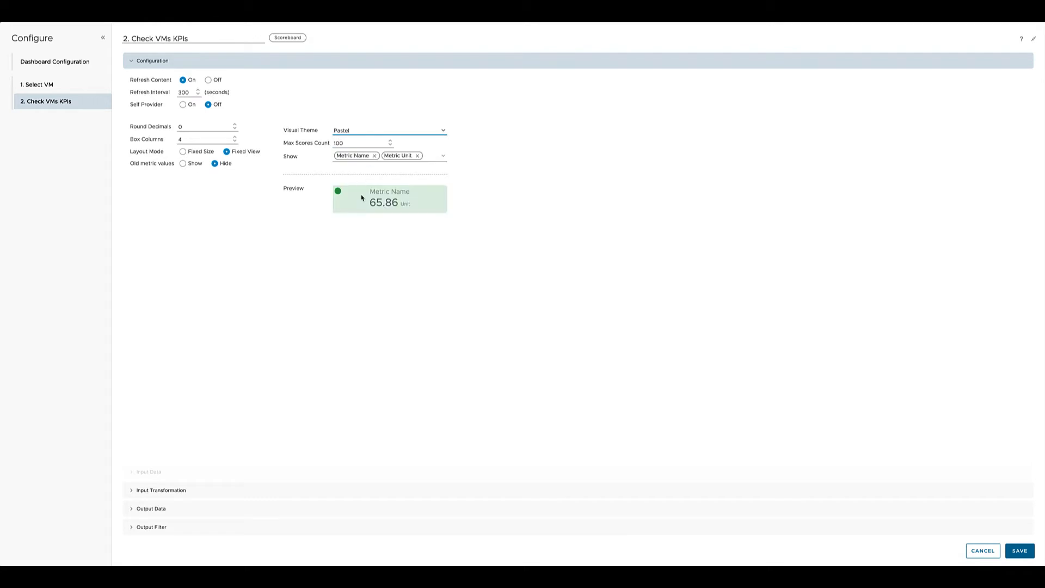
pyautogui.click(374, 156)
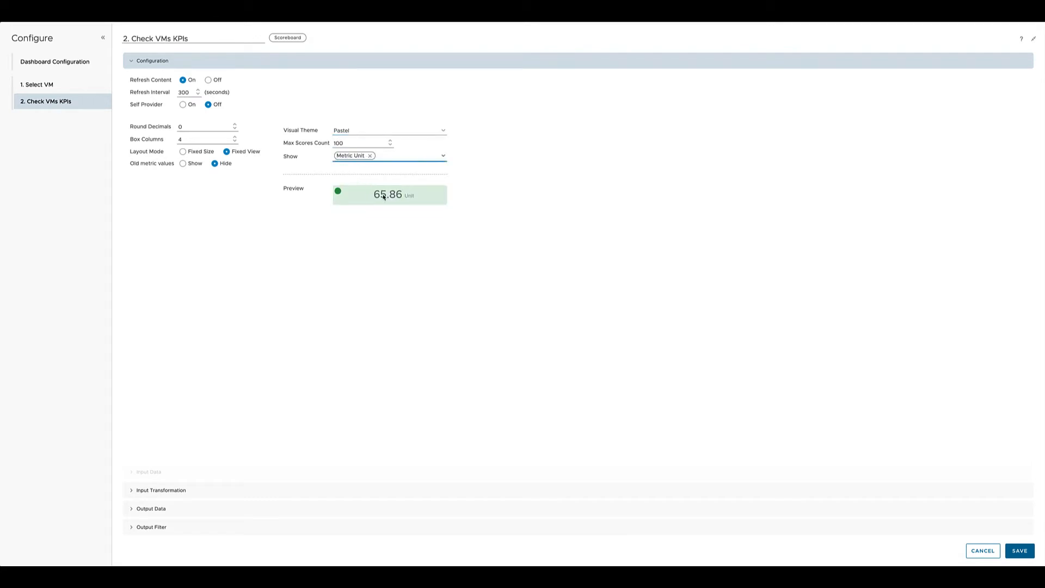
pyautogui.click(371, 156)
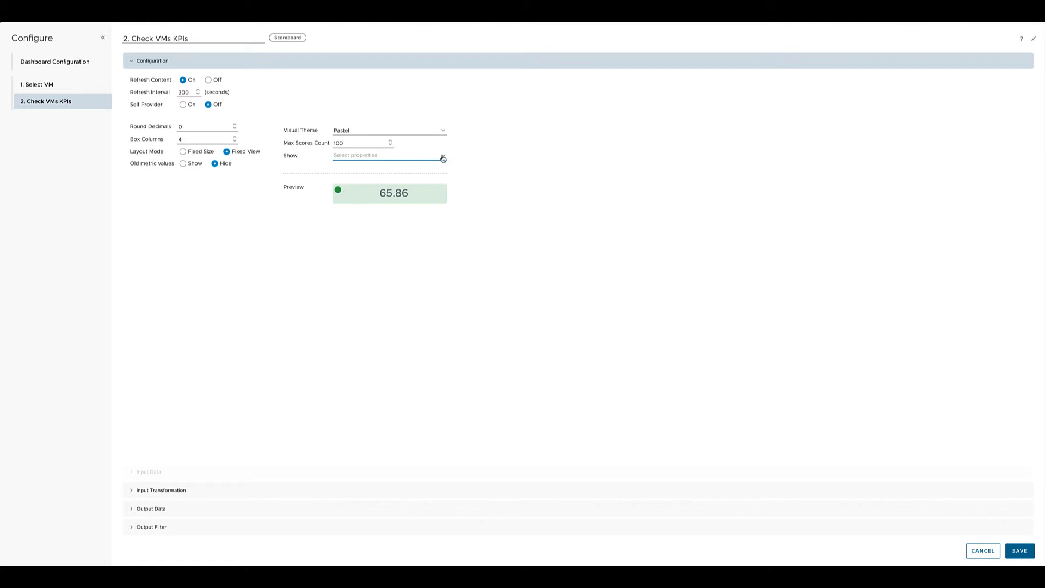
pyautogui.click(355, 156)
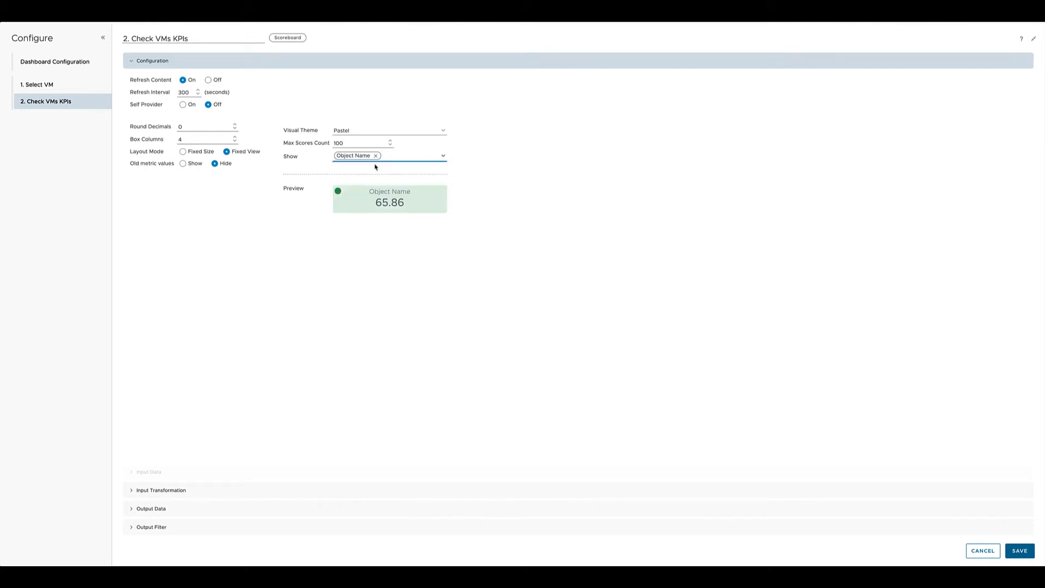
pyautogui.click(442, 156)
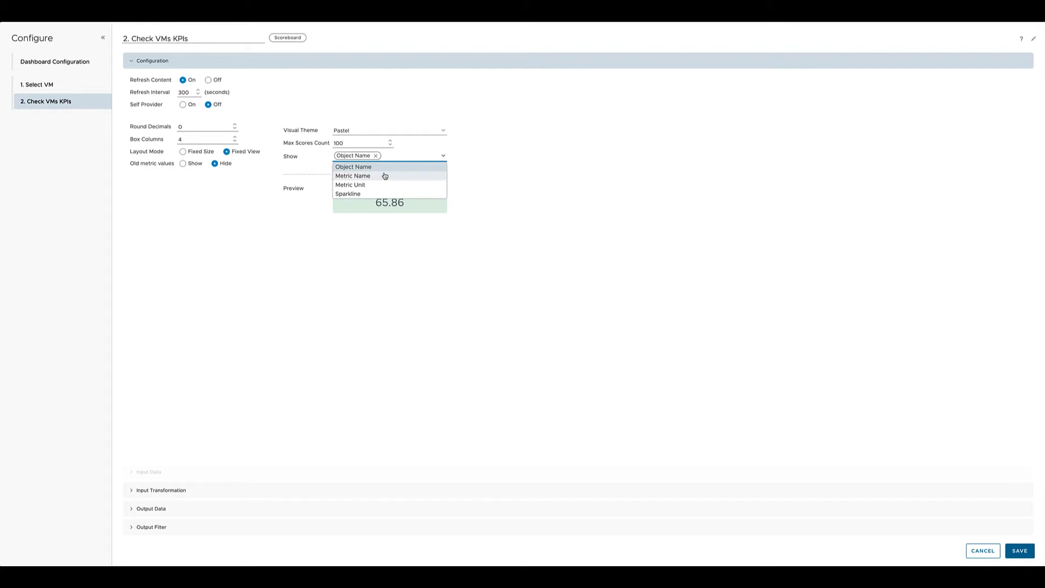
pyautogui.click(352, 176)
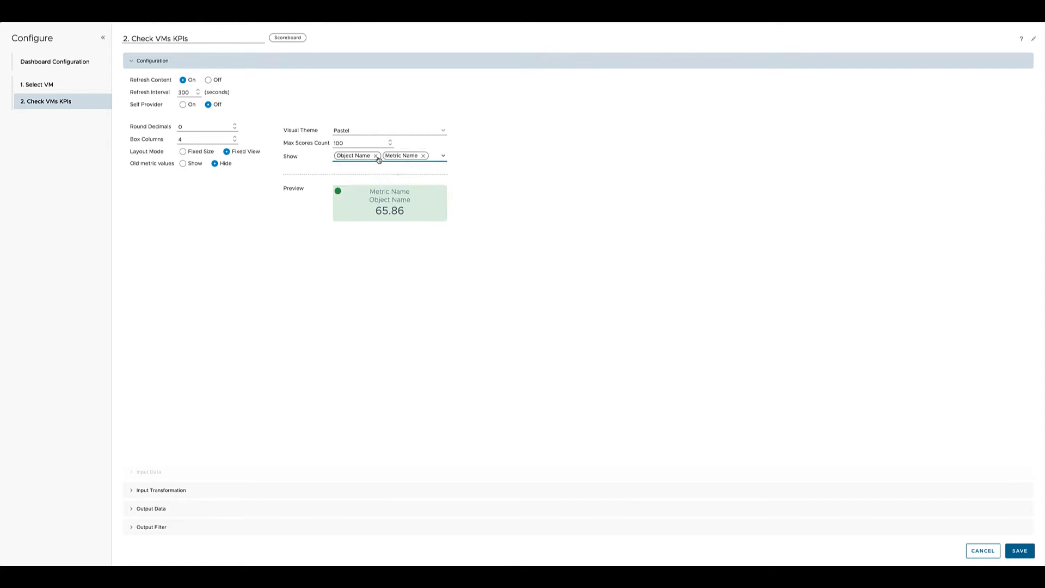
pyautogui.click(376, 156)
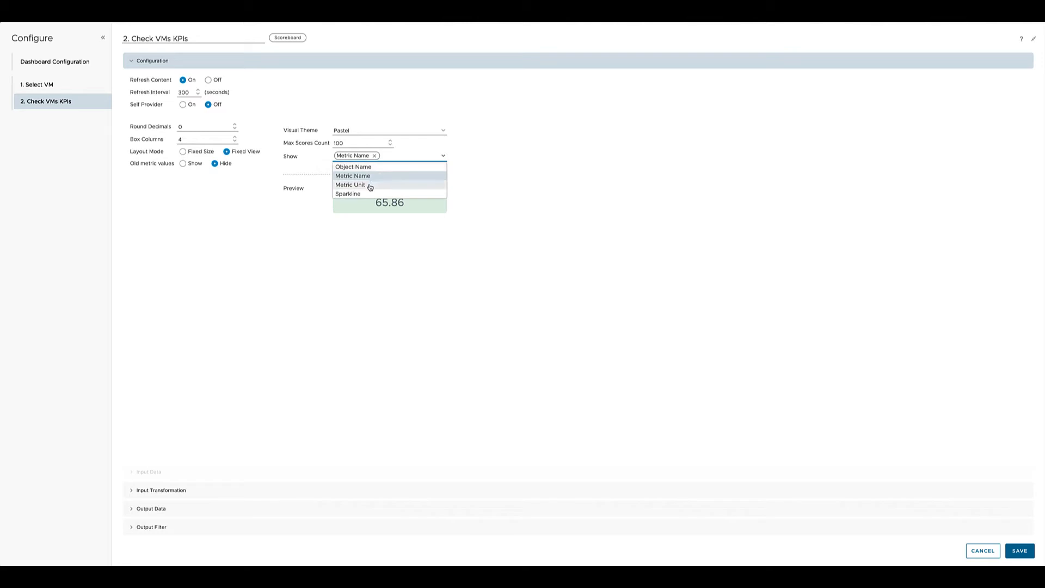
pyautogui.click(348, 185)
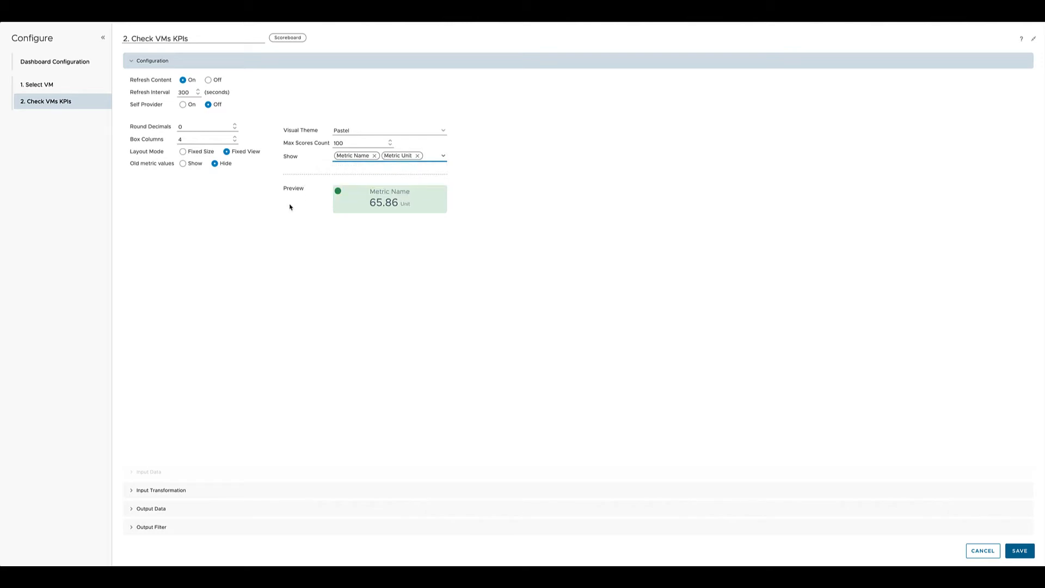
pyautogui.click(443, 156)
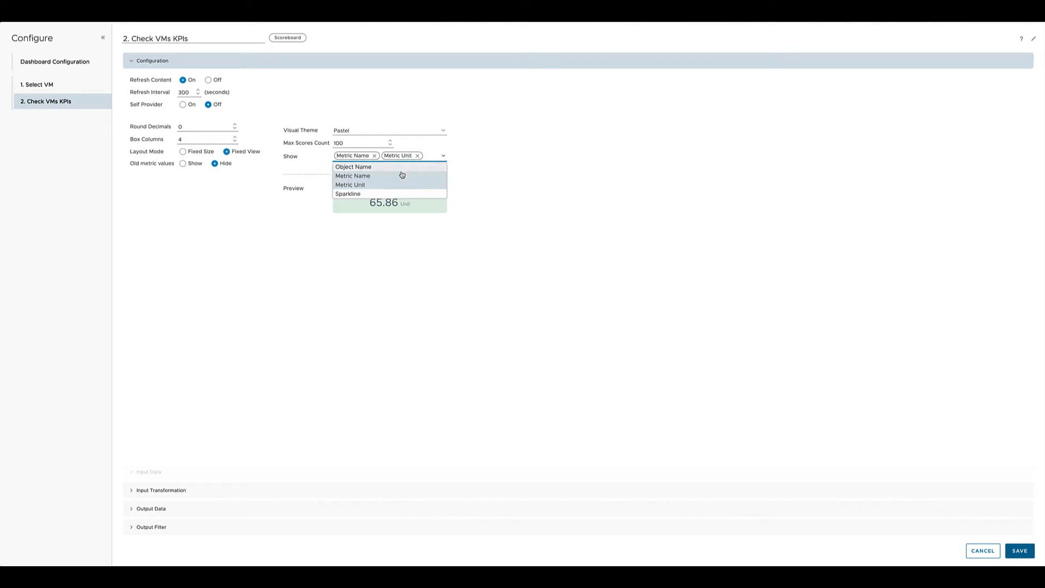
pyautogui.click(348, 194)
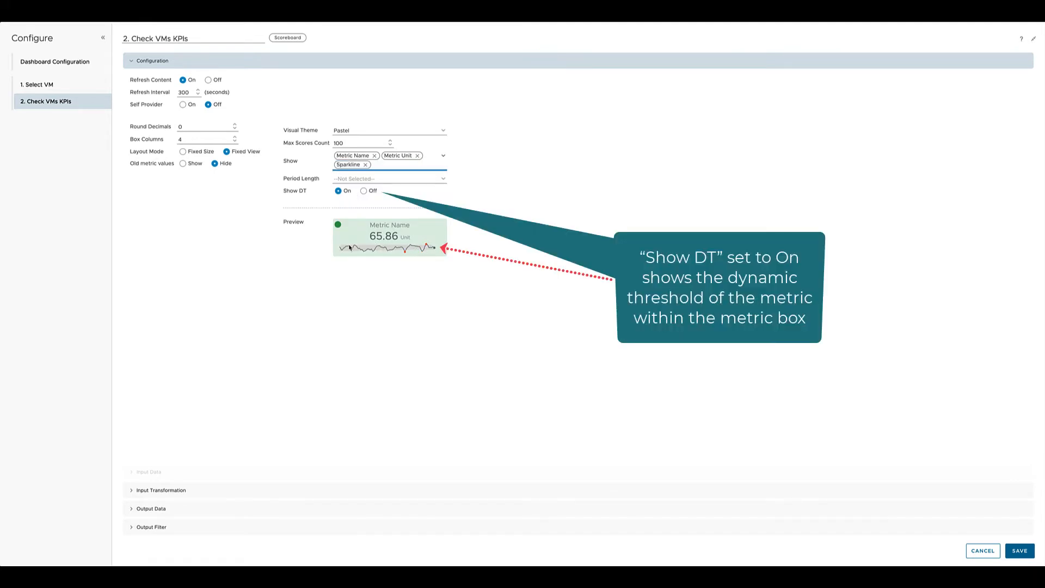
# Show dynamic thresholds in the boxes and set the period to Last 7 days.
pyautogui.click(364, 190)
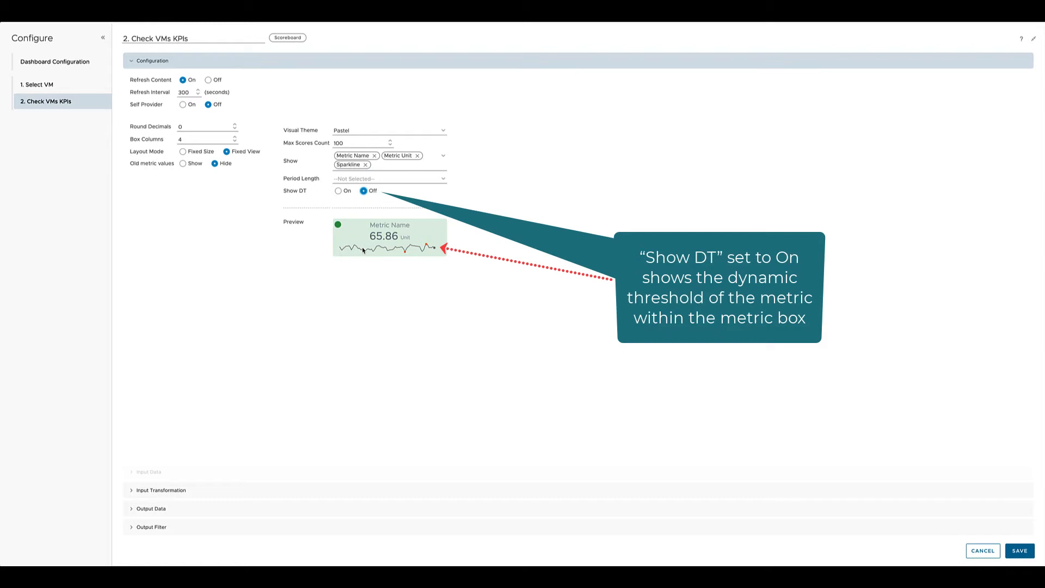
pyautogui.click(339, 190)
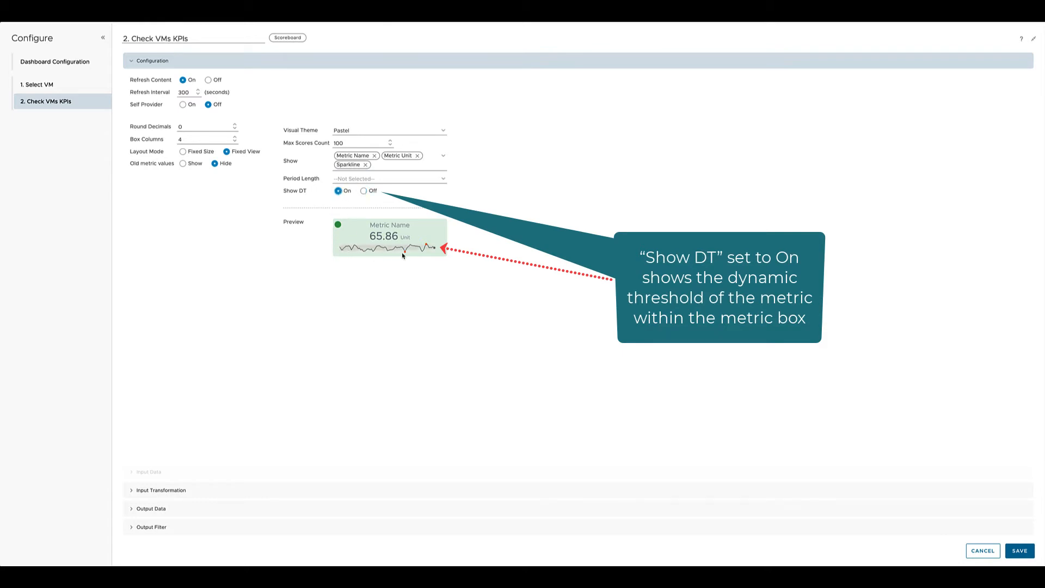
pyautogui.click(389, 177)
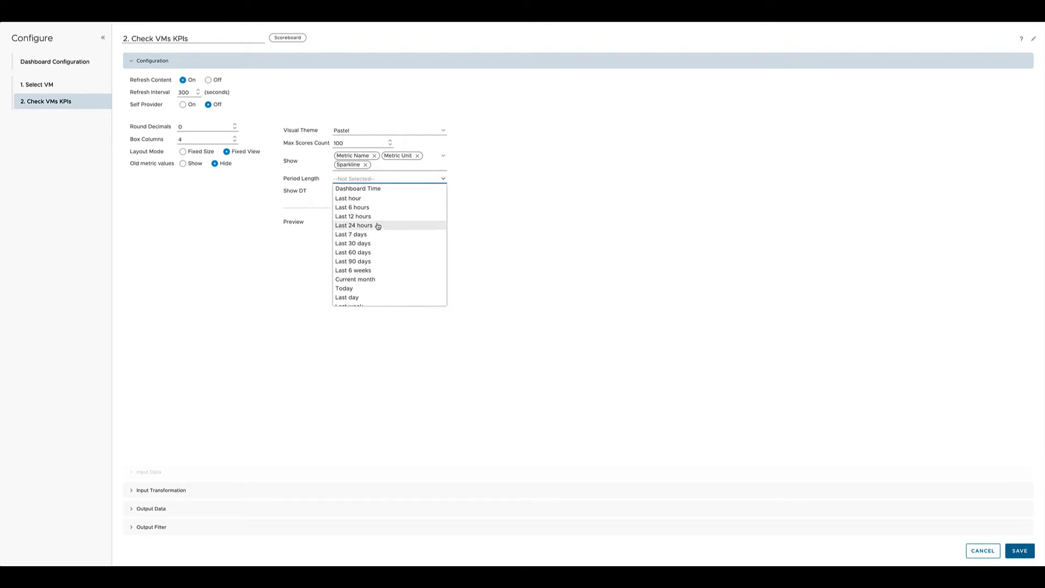
pyautogui.click(351, 234)
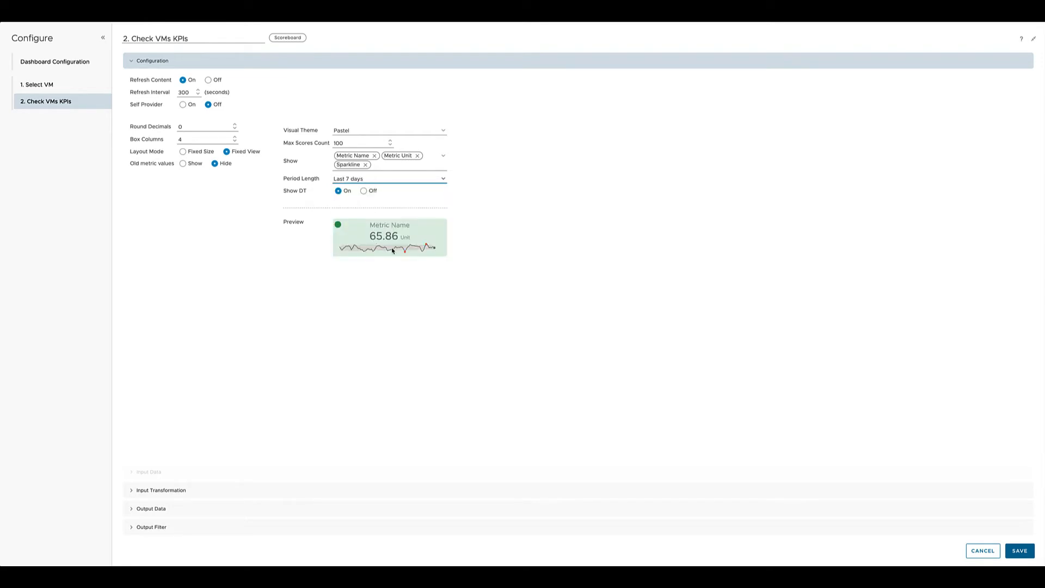
pyautogui.click(386, 179)
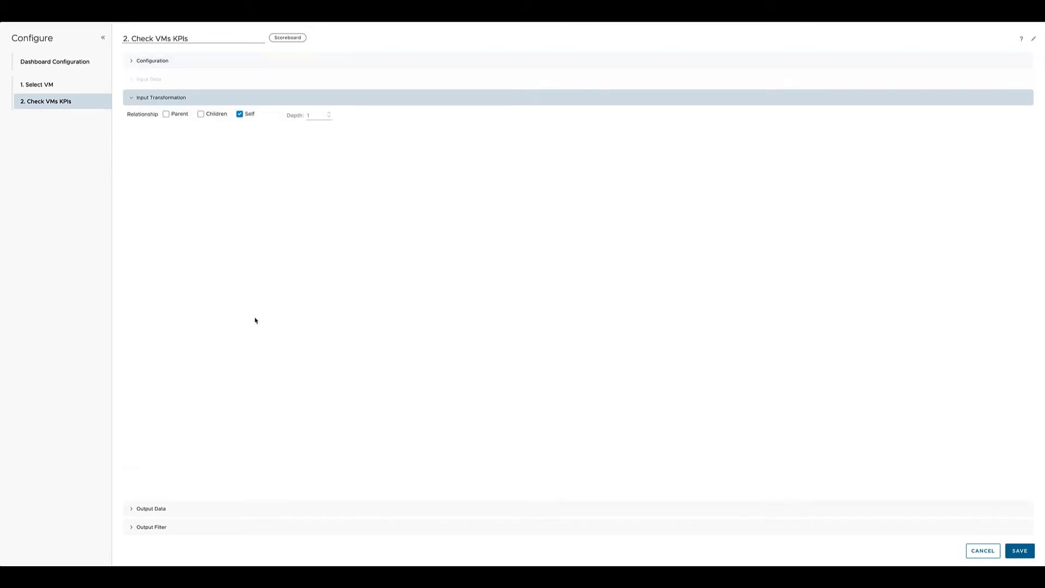
pyautogui.moveTo(248, 111)
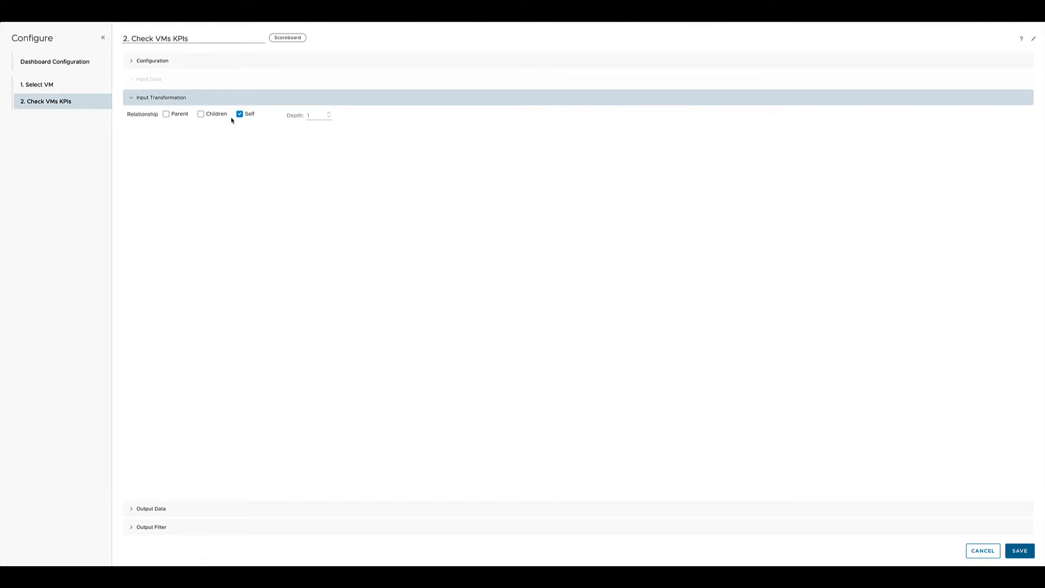
pyautogui.moveTo(203, 395)
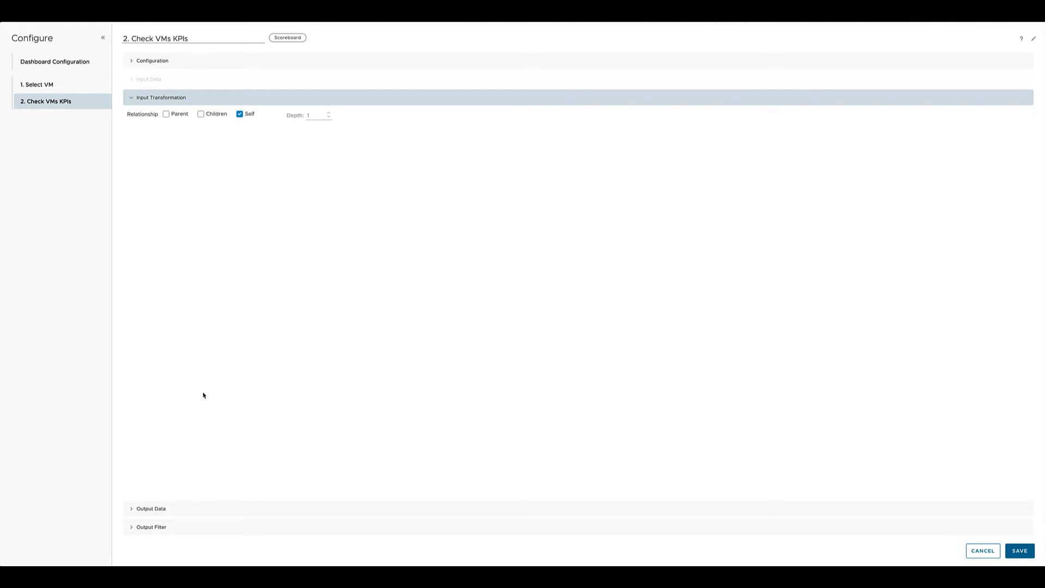
# Keep the Self relationship and open the scoreboard's Output Data section.
pyautogui.click(150, 116)
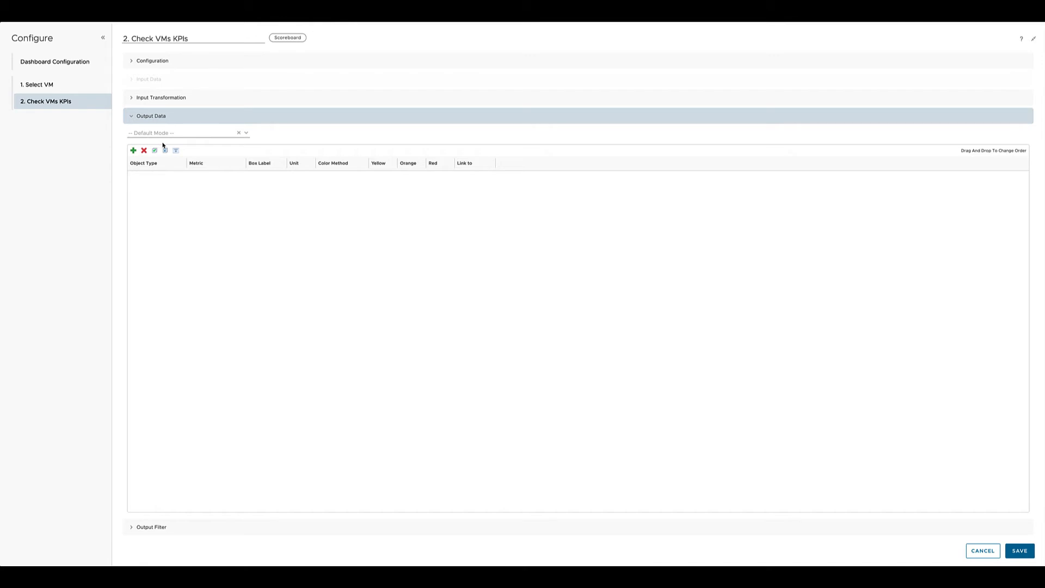
pyautogui.moveTo(494, 221)
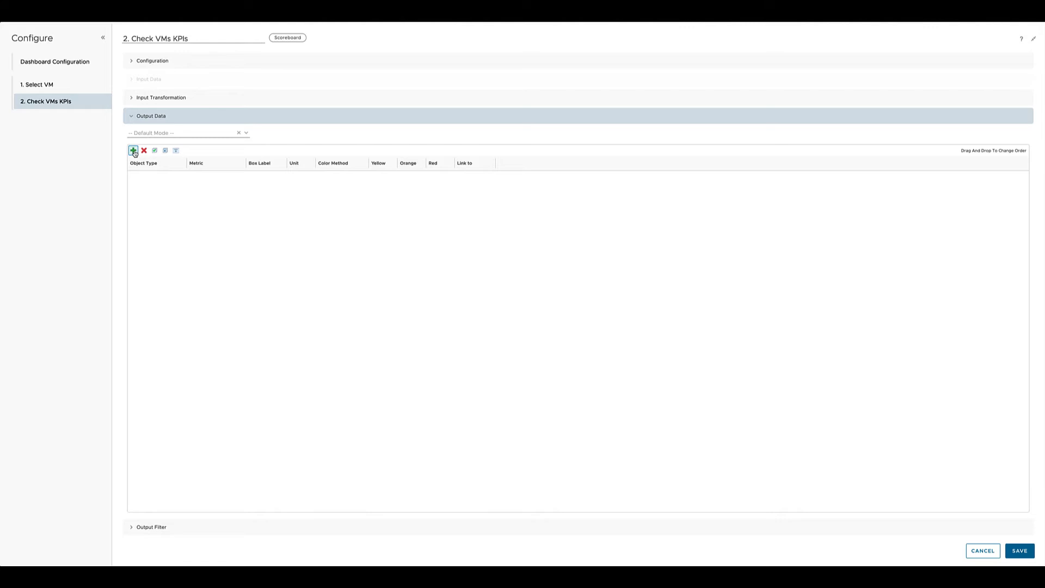
# Add the Virtual Machine CPU Demand (%) metric to the scoreboard's output data.
pyautogui.click(133, 150)
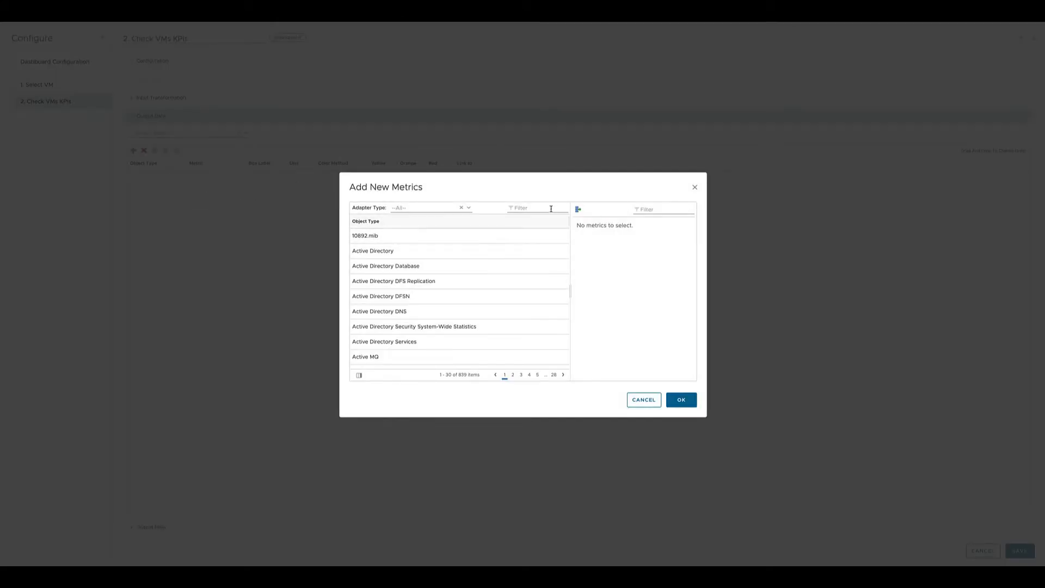
pyautogui.write('virtual machine')
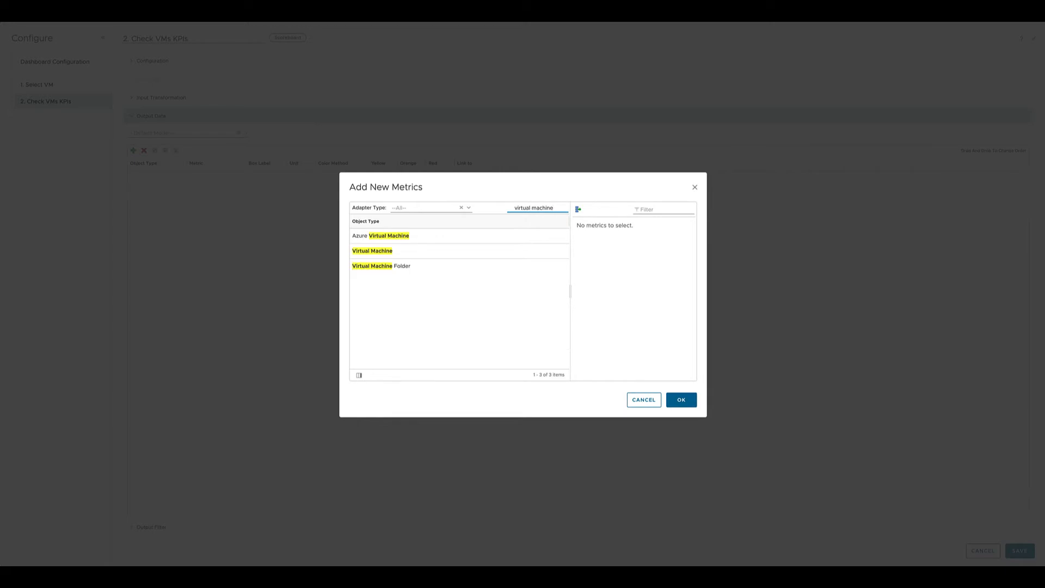
pyautogui.click(372, 250)
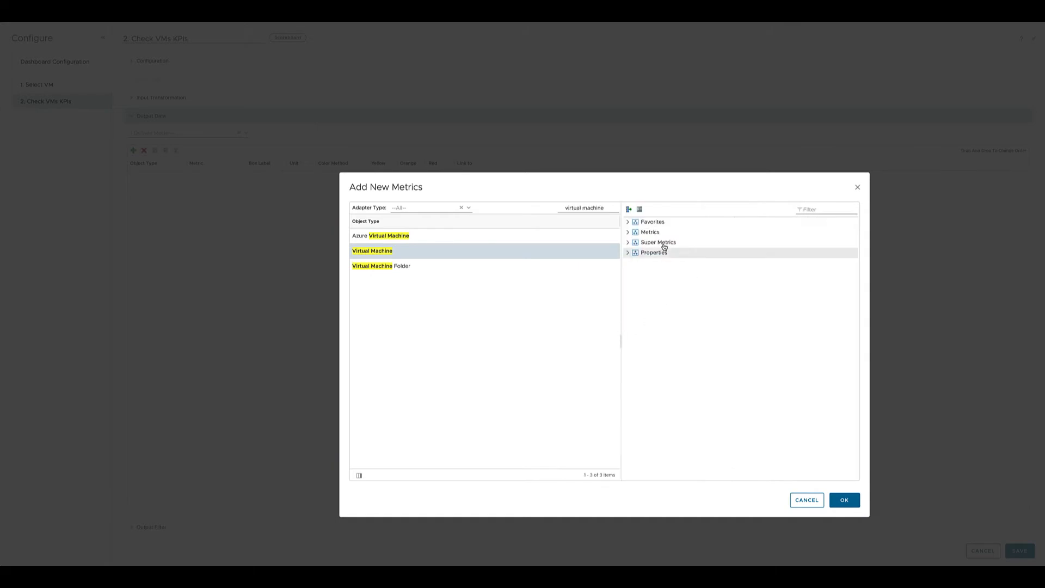
pyautogui.click(630, 232)
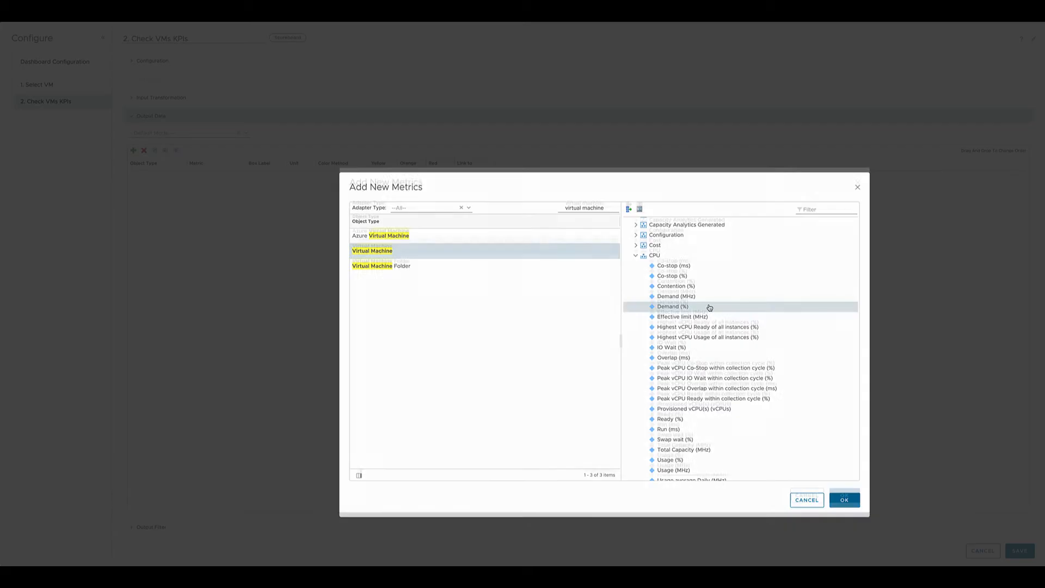
pyautogui.click(843, 499)
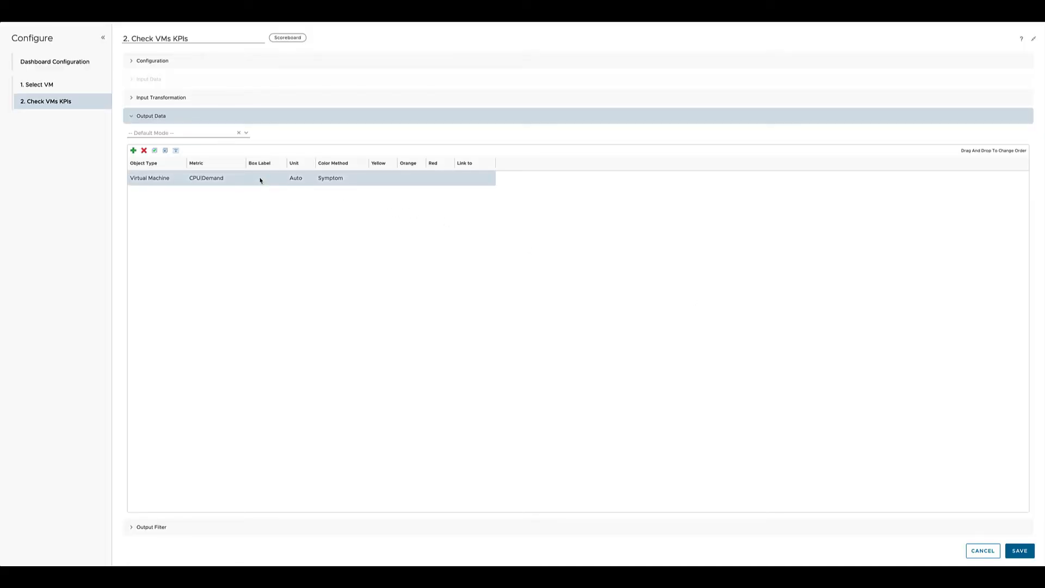
# Give the CPU|Demand row the box label CPU Demand and set its unit.
pyautogui.doubleClick(260, 177)
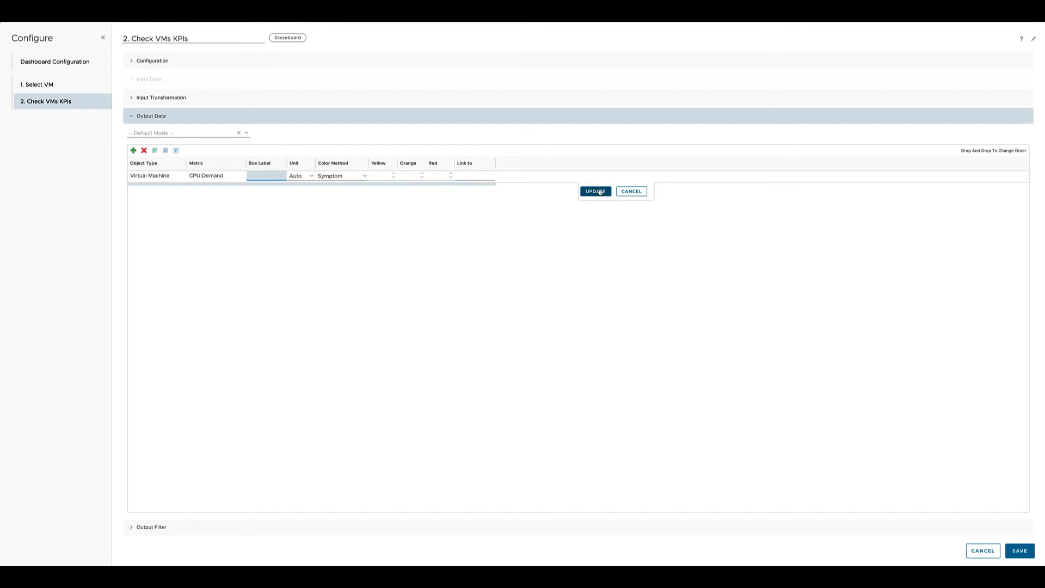
pyautogui.write('c')
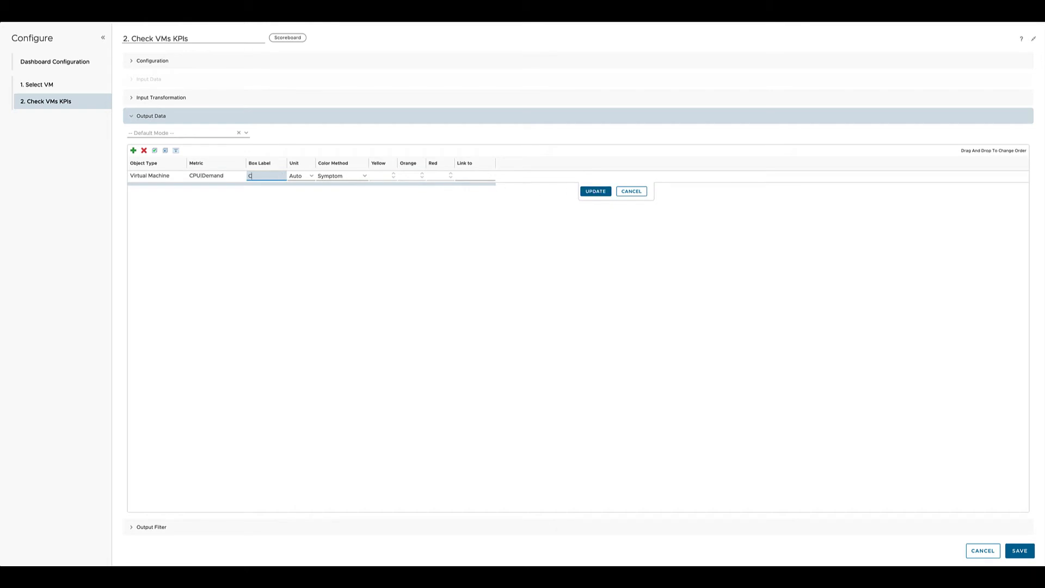
pyautogui.write('CPU Demand')
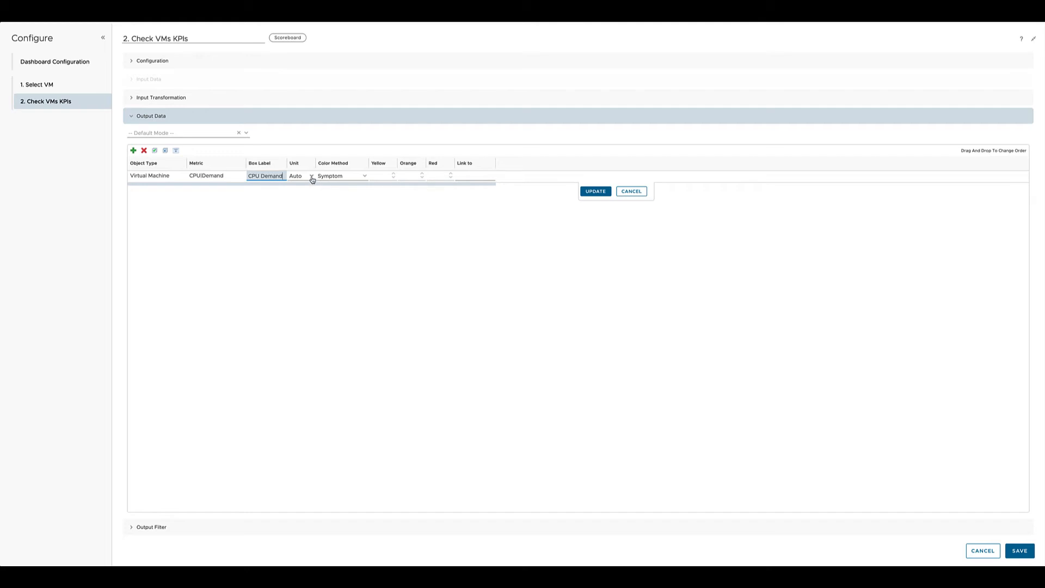
pyautogui.click(301, 175)
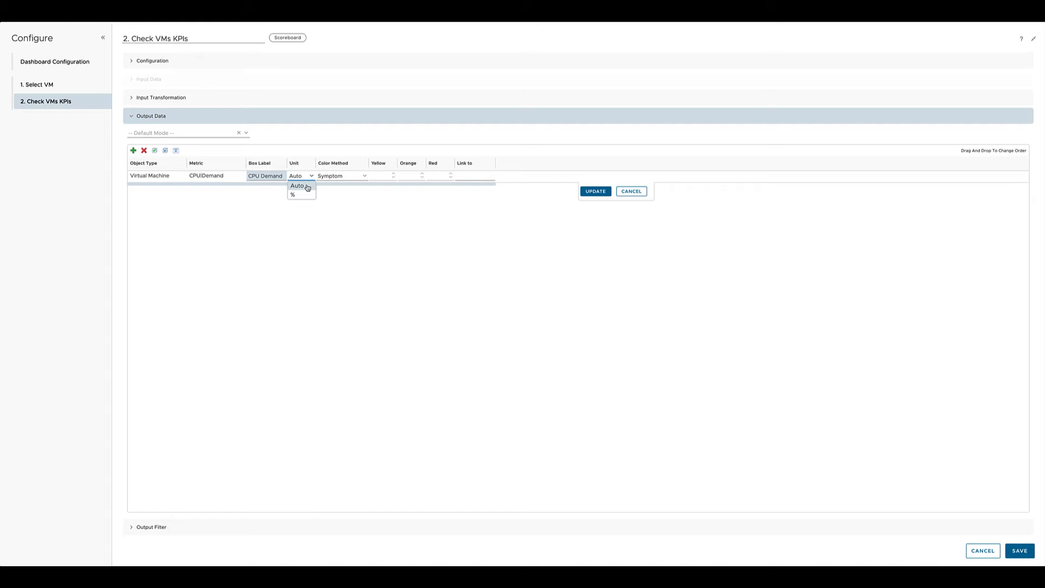
# Set custom color thresholds Yellow 75, Orange 85, Red 95 and update the row.
pyautogui.click(342, 175)
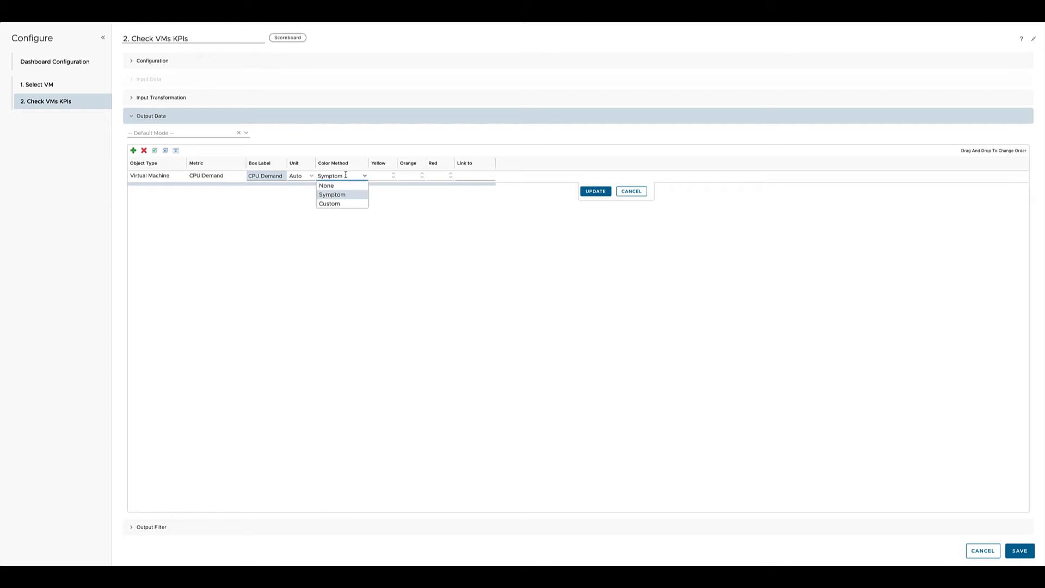
pyautogui.moveTo(349, 193)
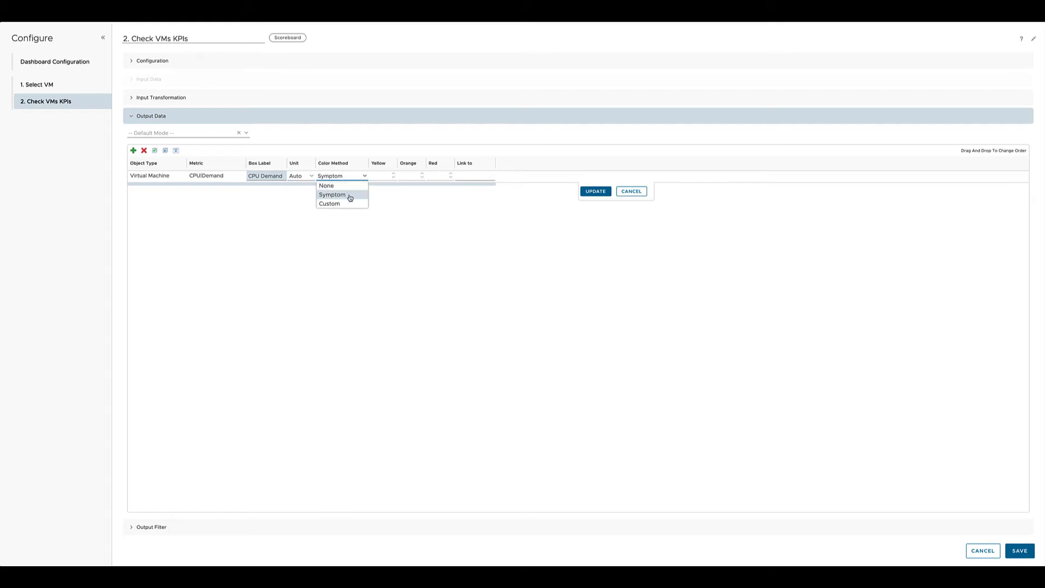
pyautogui.click(329, 203)
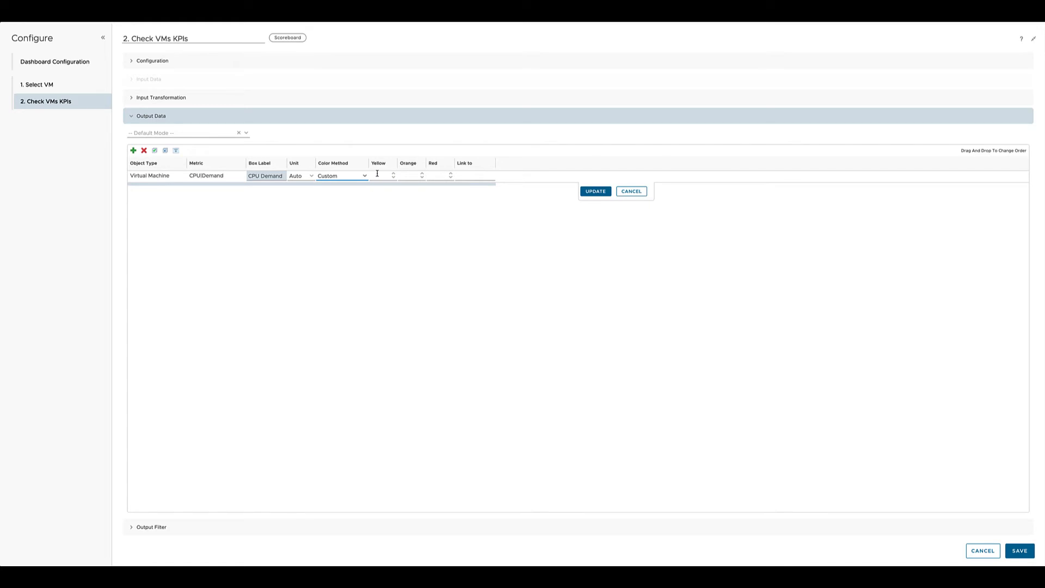
pyautogui.write('7')
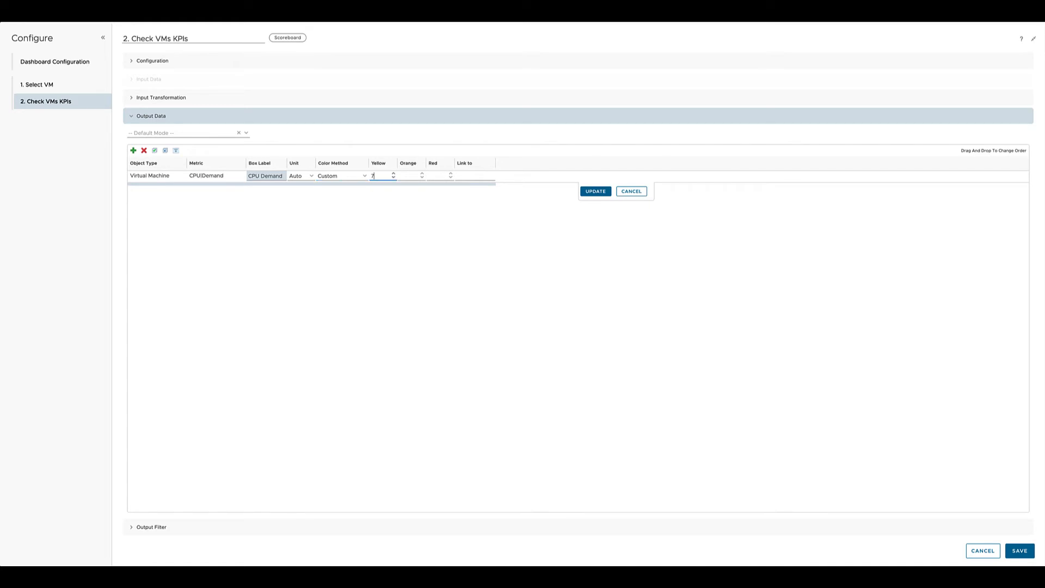
pyautogui.write('85')
pyautogui.click(440, 175)
pyautogui.write('95')
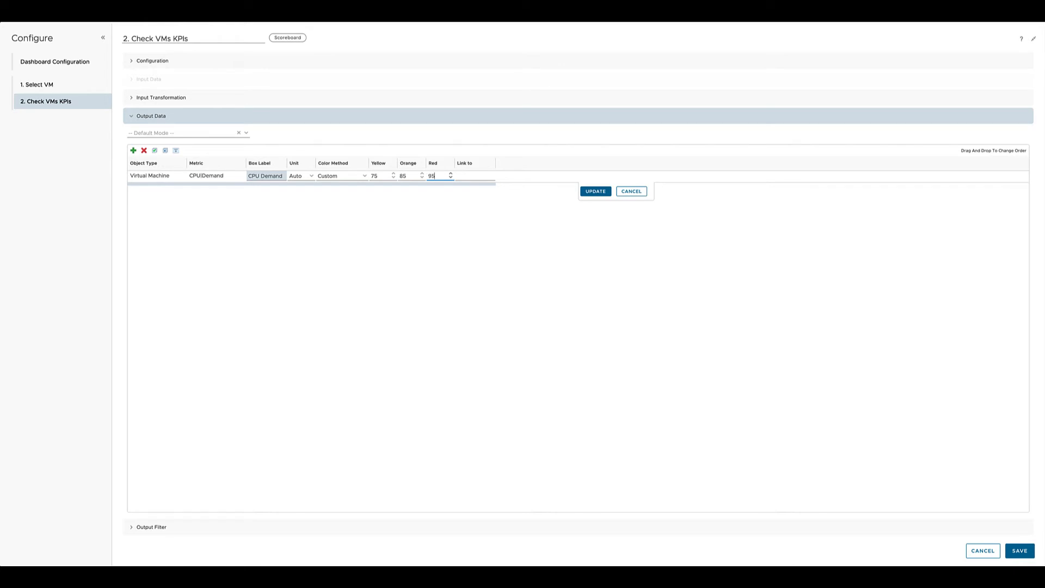
pyautogui.moveTo(582, 198)
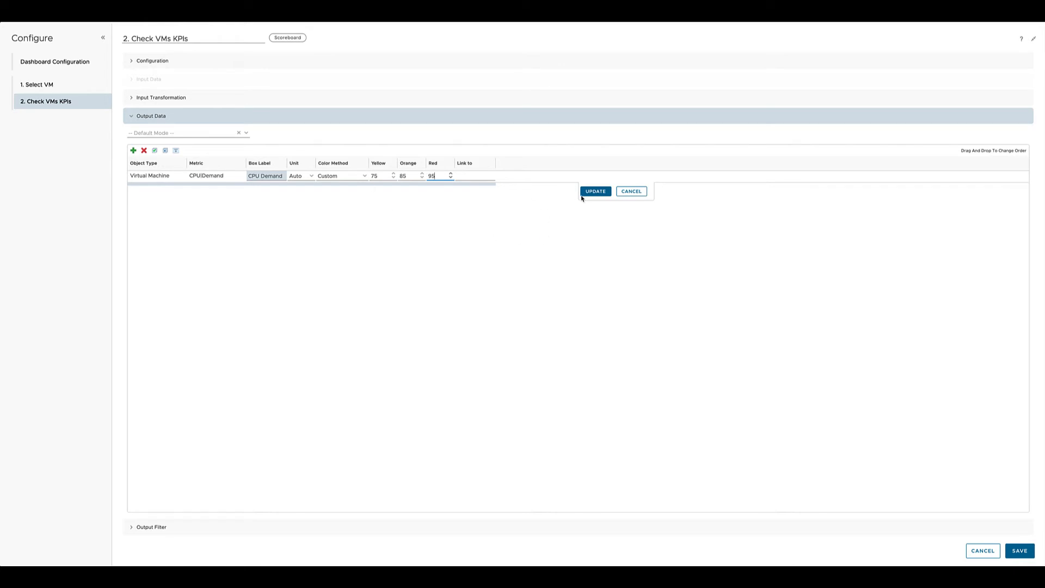
pyautogui.click(594, 191)
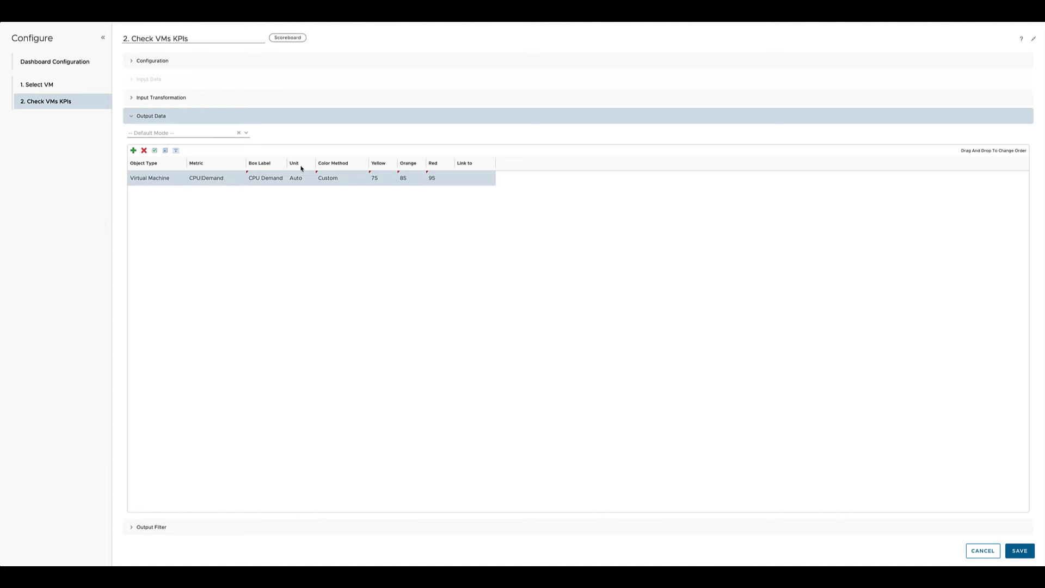
# Add a metric, drilling into Virtual Disk > Aggregate of all instances and choosing Total Latency.
pyautogui.click(133, 151)
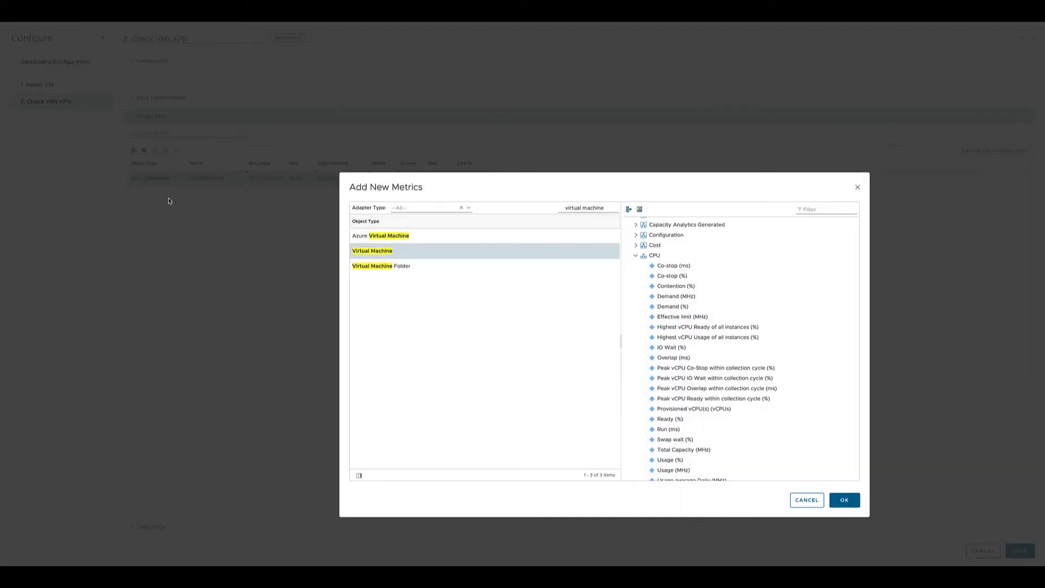
pyautogui.scroll(-3)
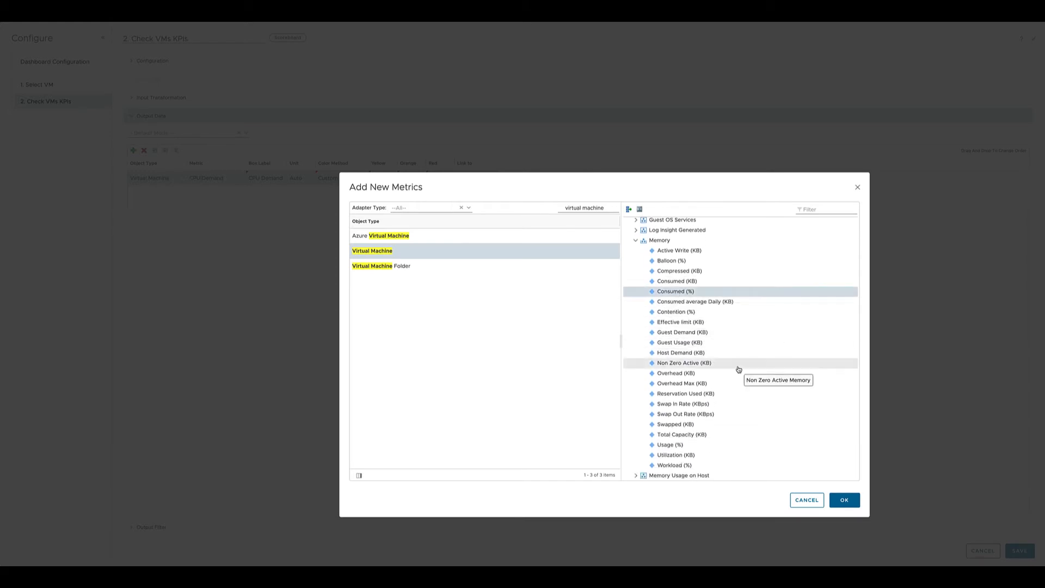
pyautogui.scroll(-3)
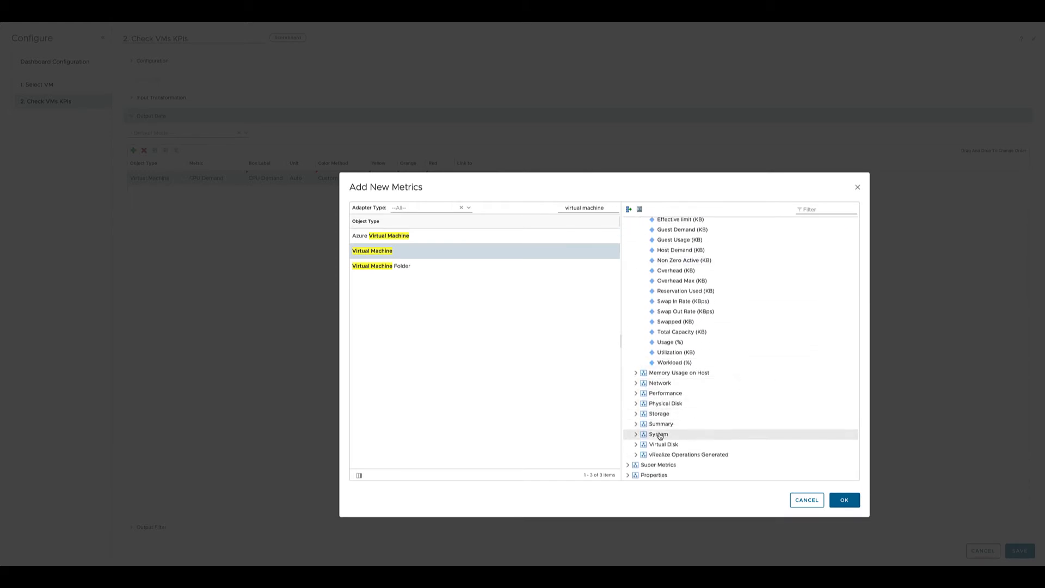
pyautogui.click(635, 413)
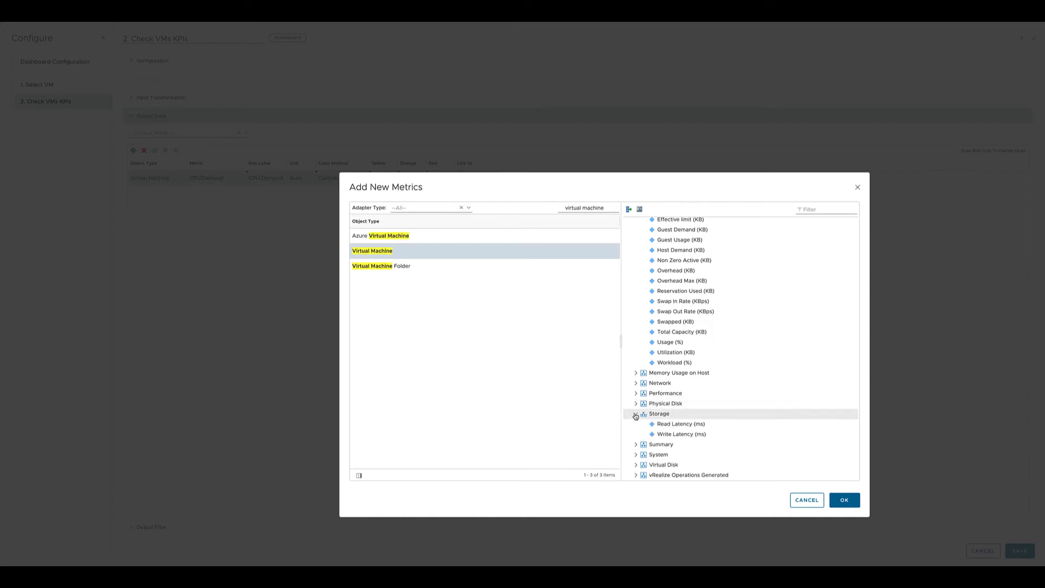
pyautogui.click(635, 414)
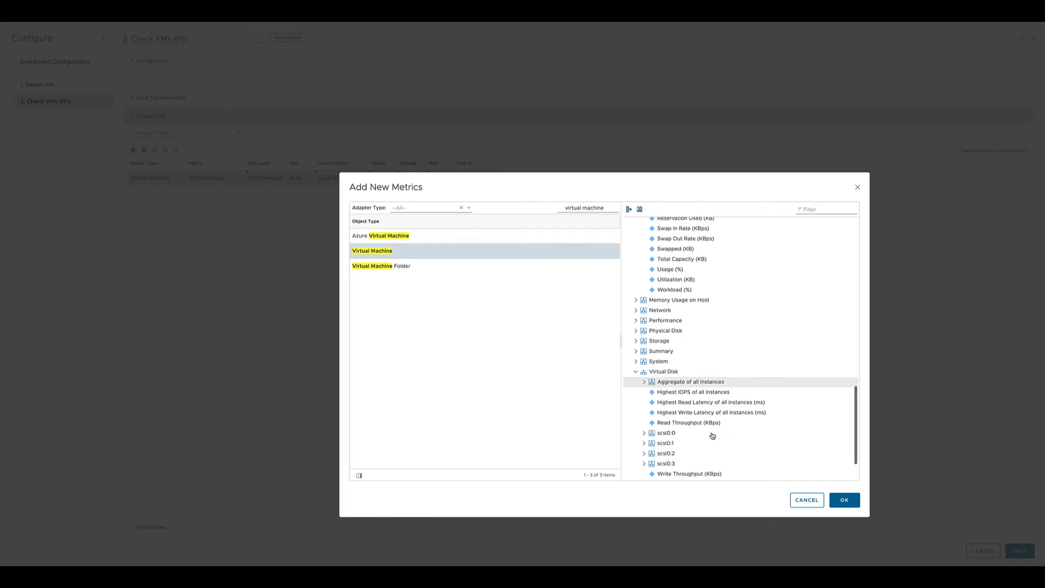
pyautogui.click(643, 381)
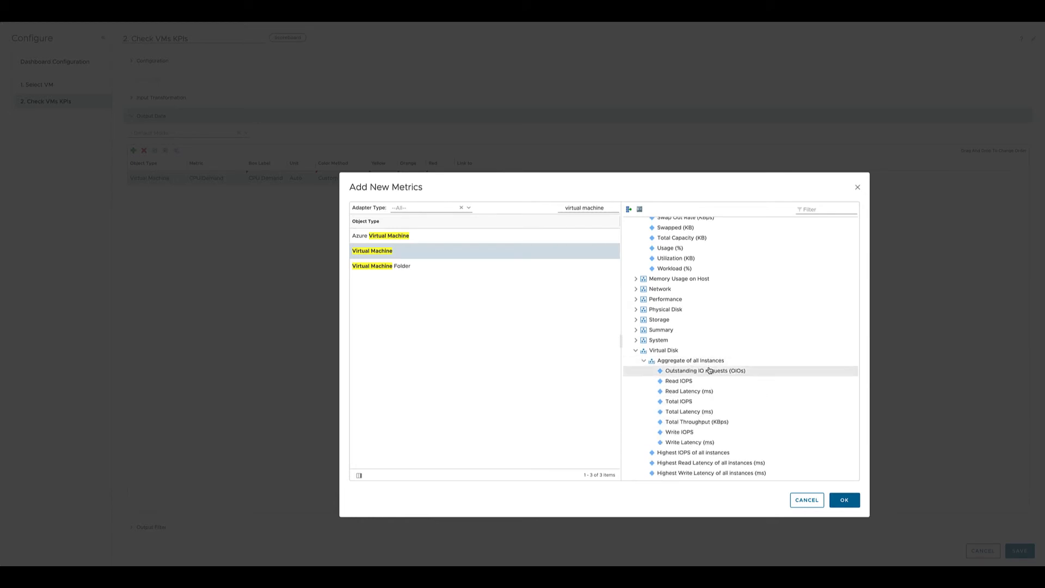
pyautogui.moveTo(709, 413)
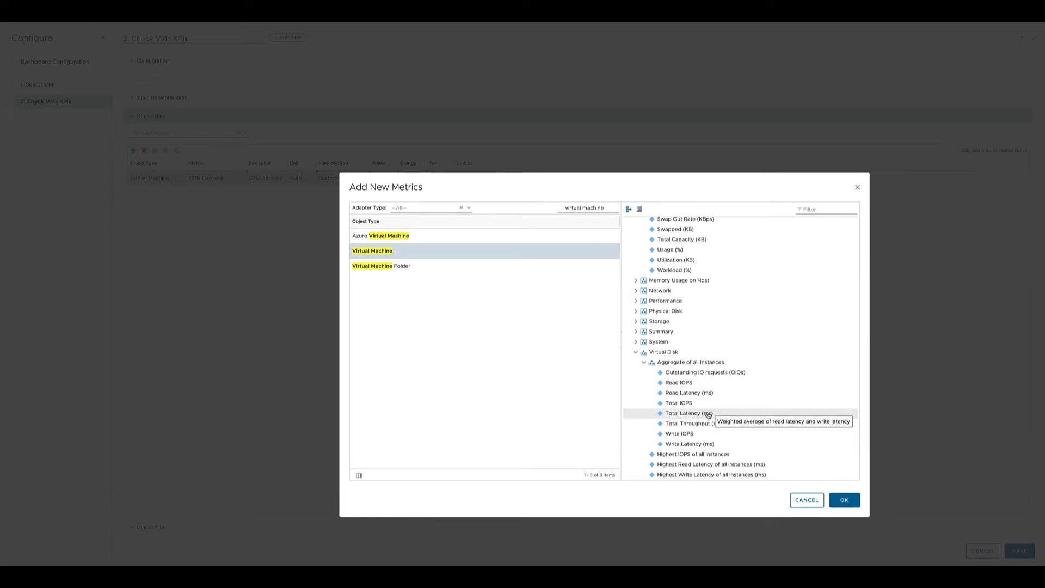
pyautogui.click(843, 500)
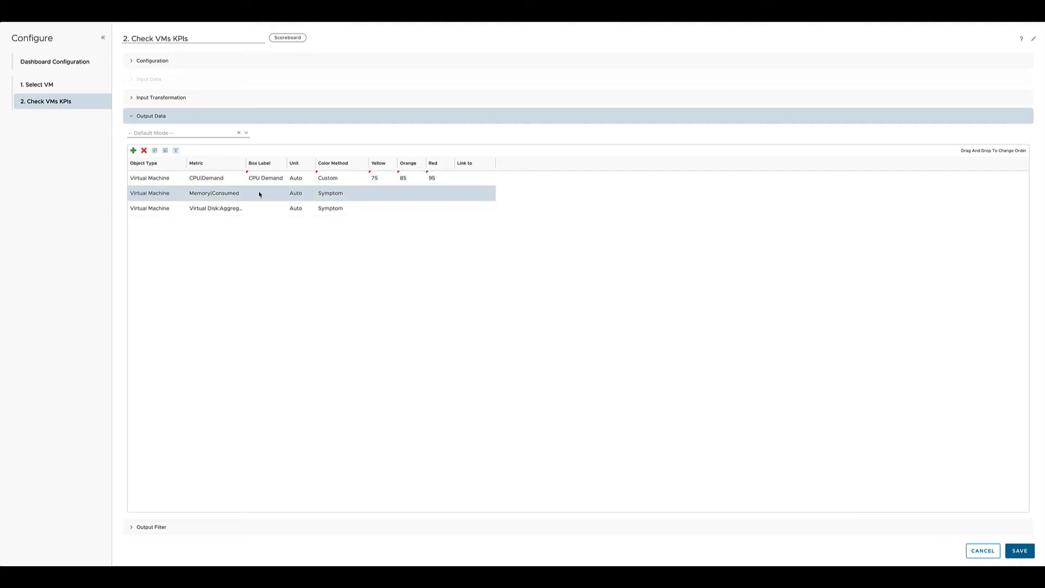
# Label the Memory|Consumed row RAM Consumed and update it.
pyautogui.write('RAM Consume')
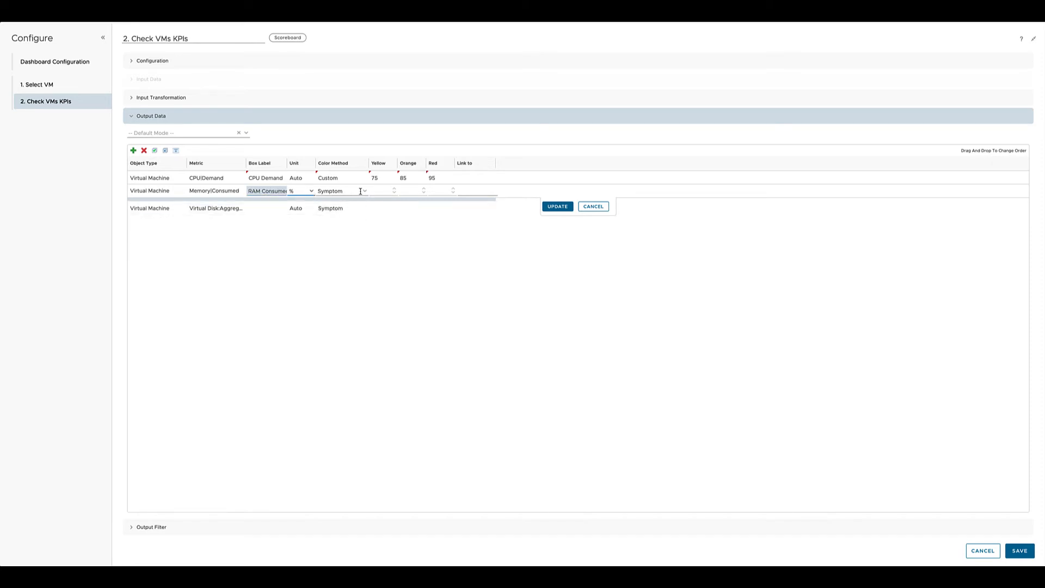
pyautogui.click(342, 191)
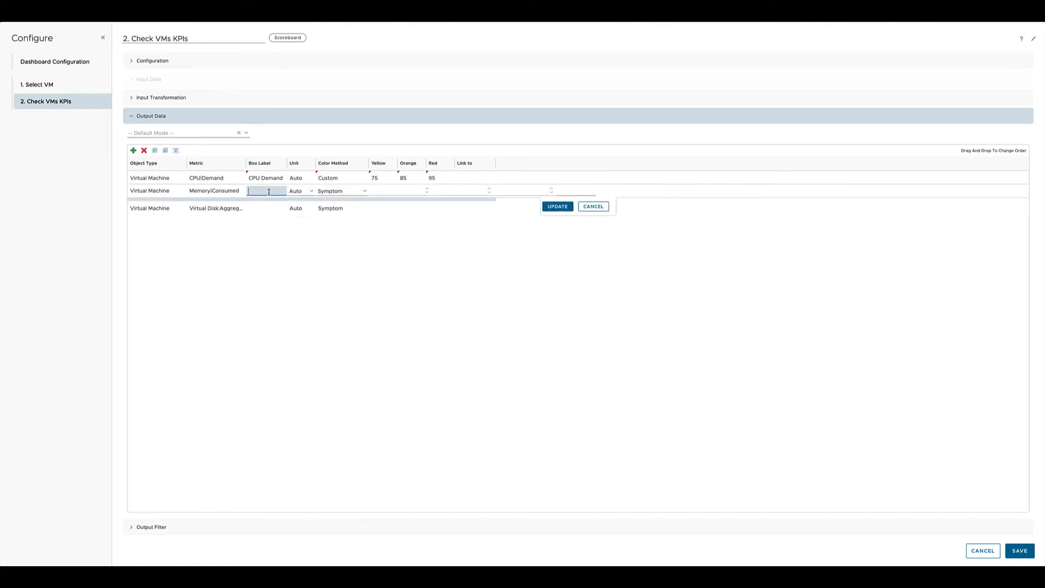
pyautogui.write('RAM Consume')
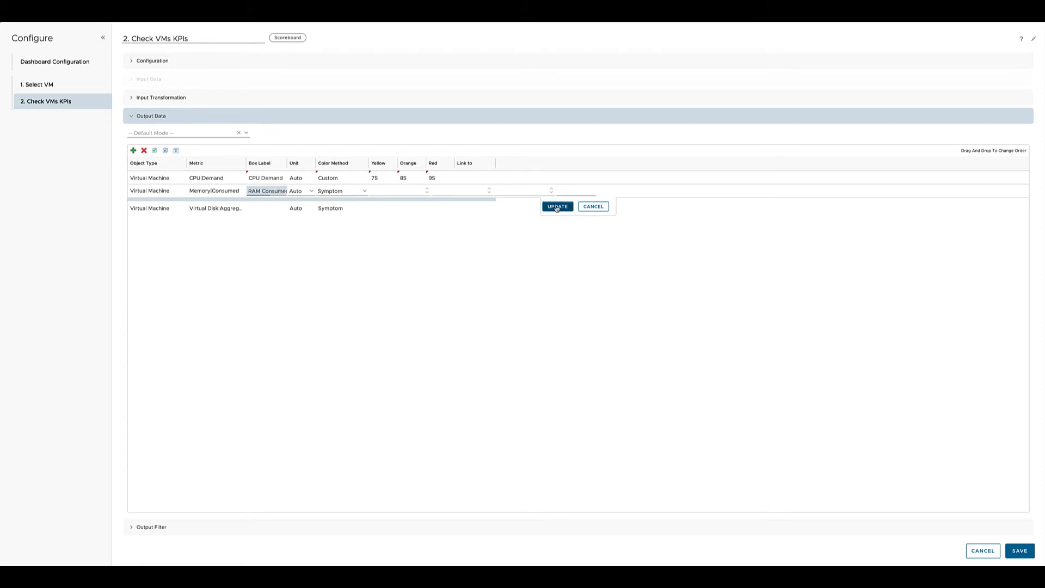
pyautogui.click(557, 206)
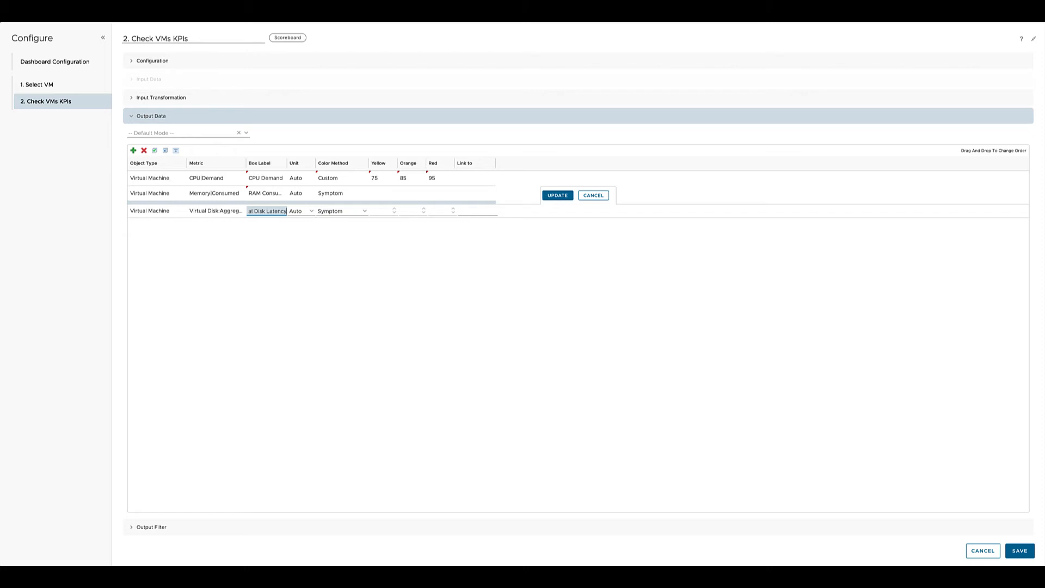
# Show Total Disk Latency in ms with Color Method None and update the row.
pyautogui.click(302, 210)
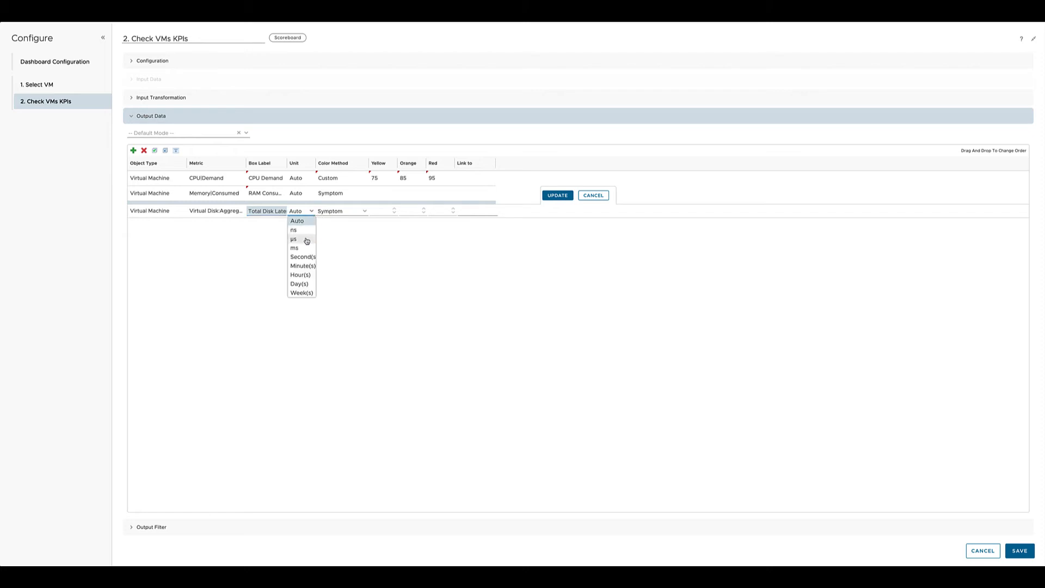
pyautogui.click(294, 248)
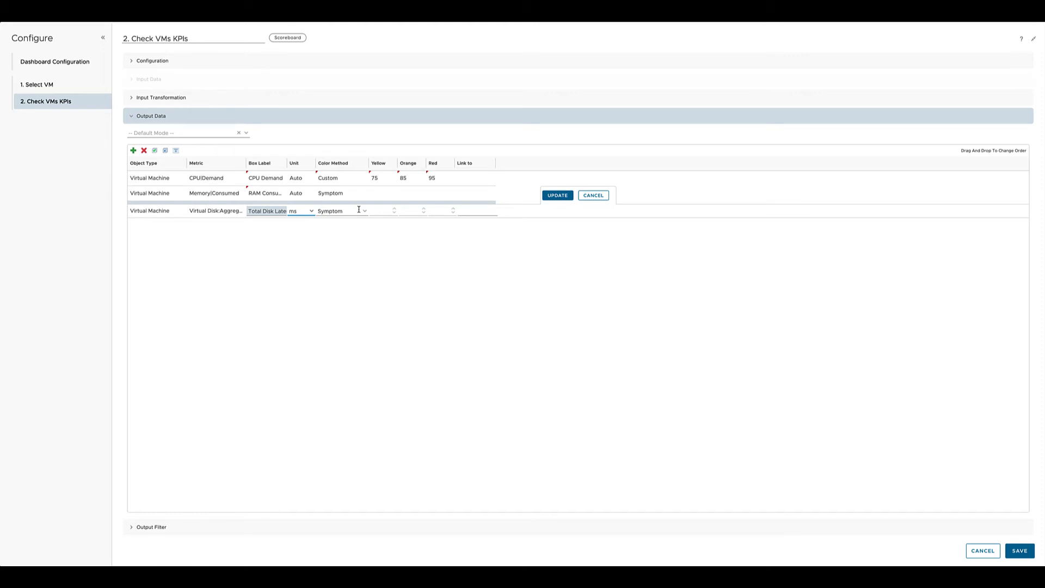
pyautogui.click(342, 211)
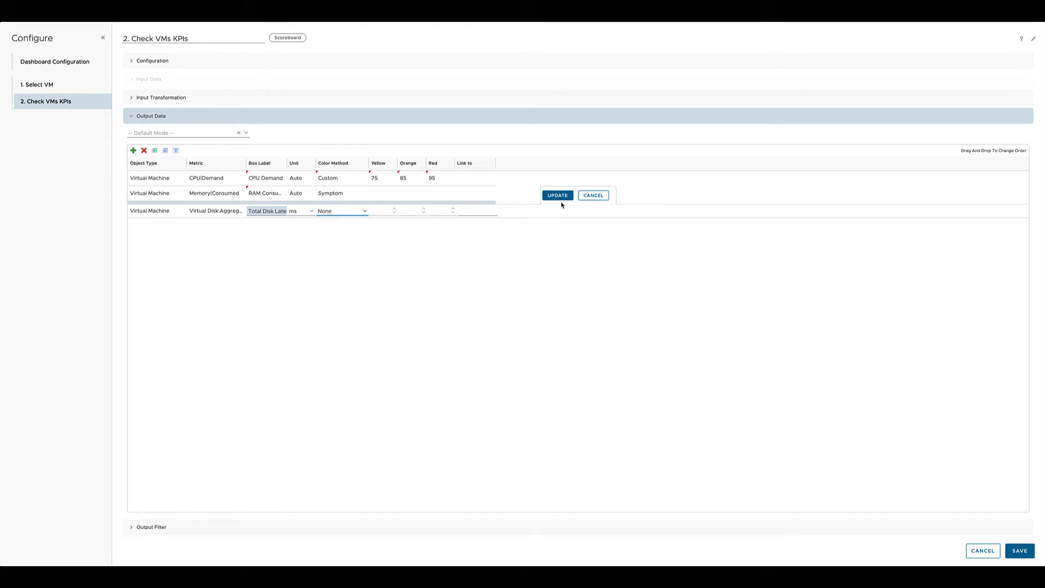
pyautogui.click(557, 195)
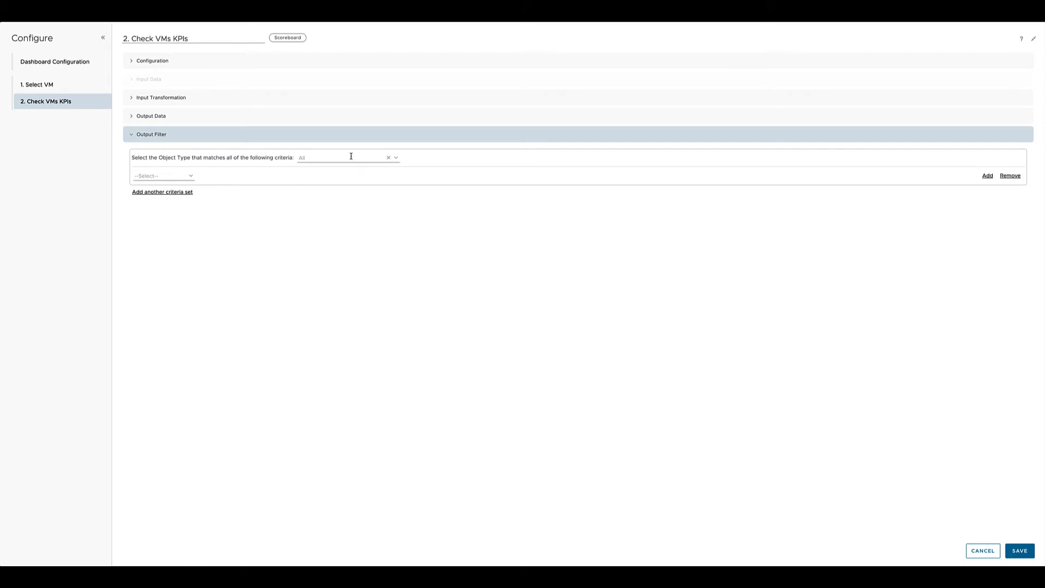
pyautogui.moveTo(554, 348)
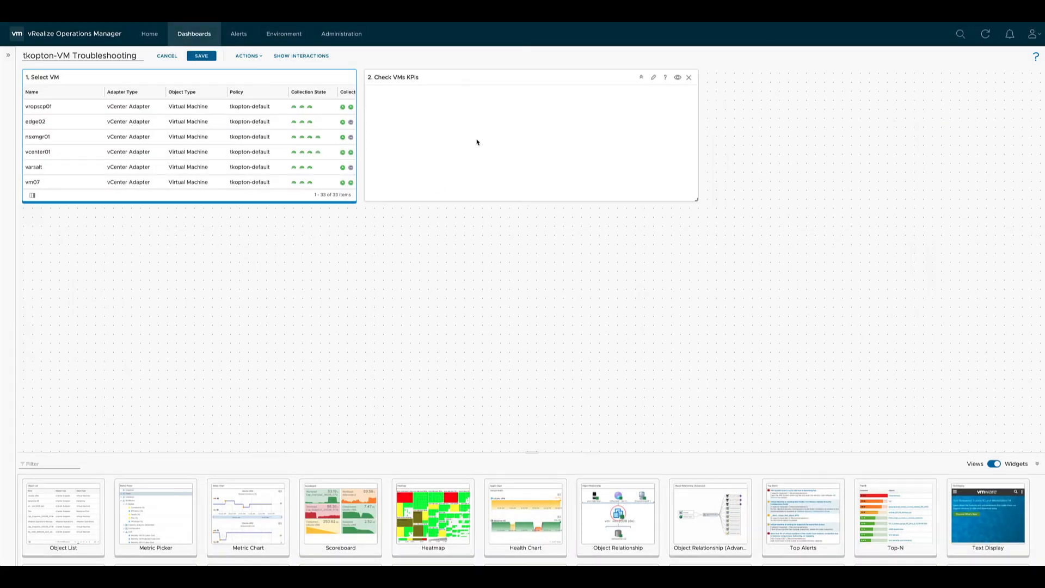
# Show widget interactions and link Select VM's output to the Check VMs KPIs input.
pyautogui.click(518, 157)
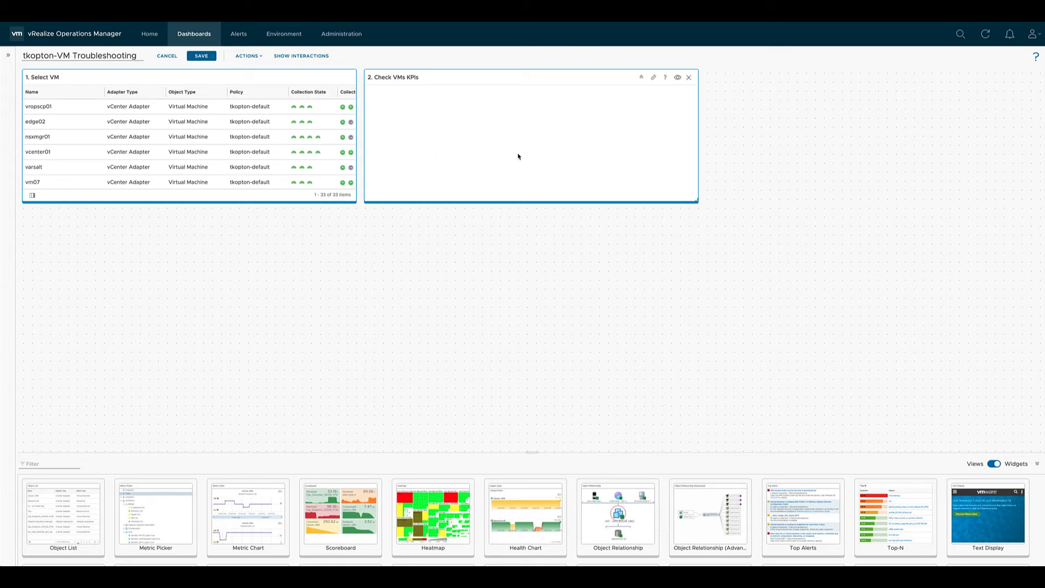
pyautogui.moveTo(536, 99)
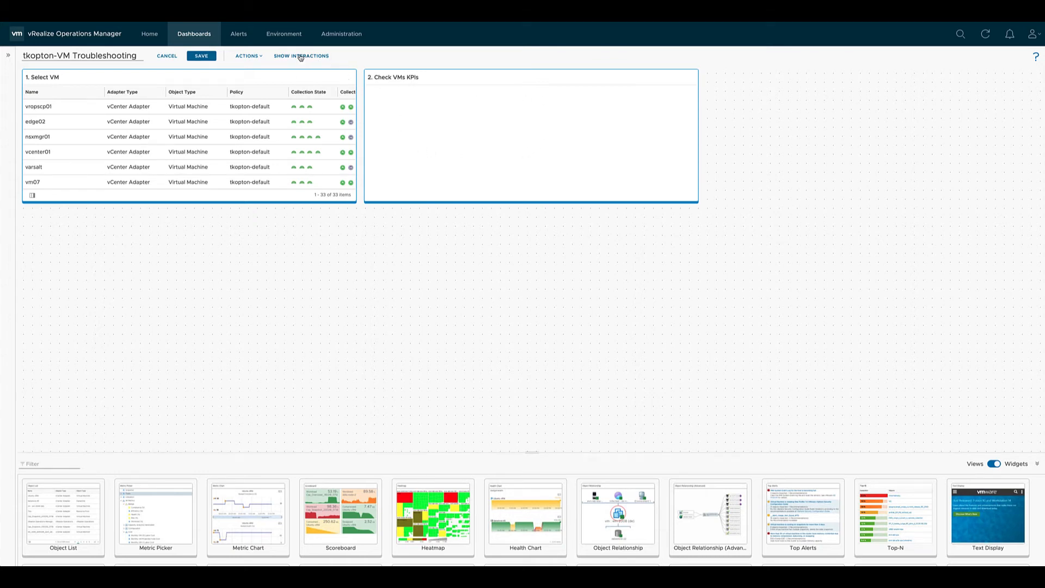
pyautogui.click(301, 55)
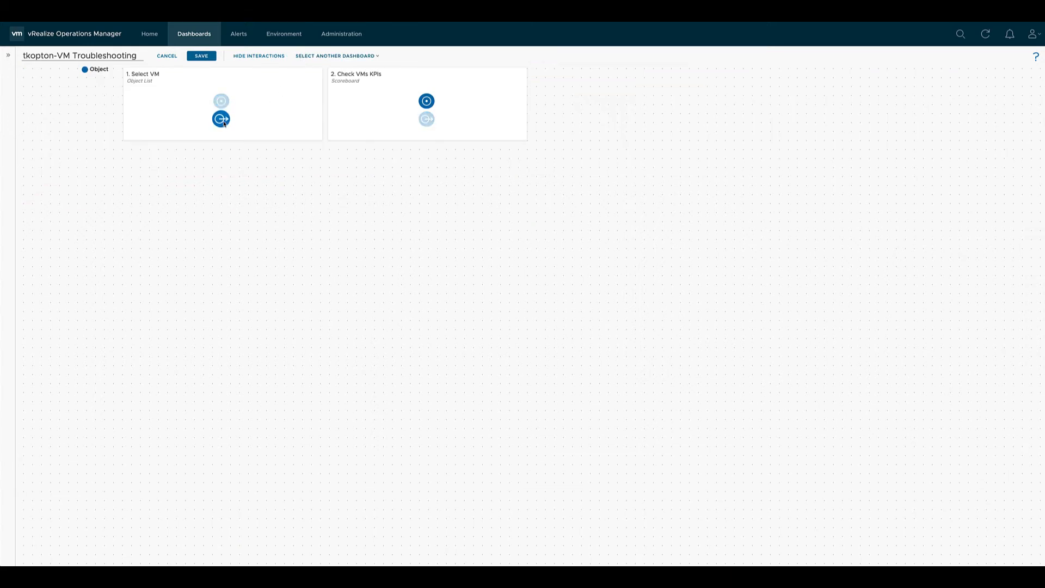
pyautogui.moveTo(221, 119); pyautogui.dragTo(426, 100)
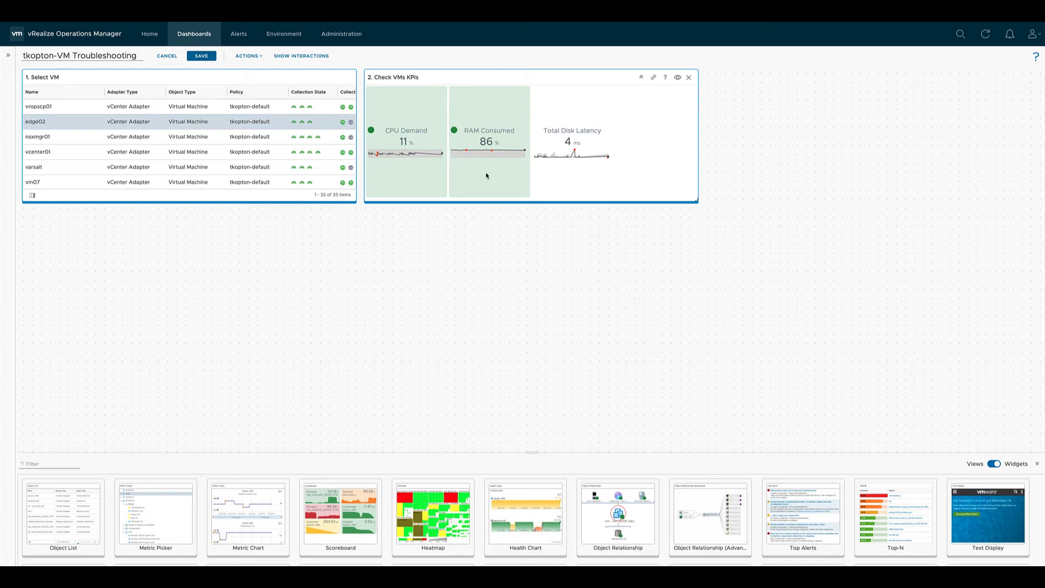
pyautogui.moveTo(515, 176)
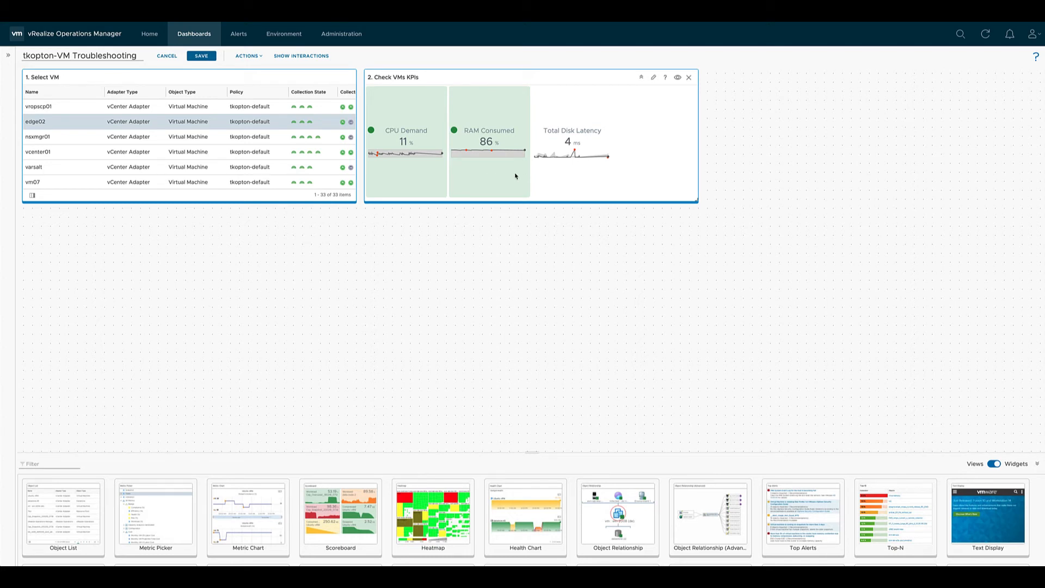
pyautogui.moveTo(604, 174)
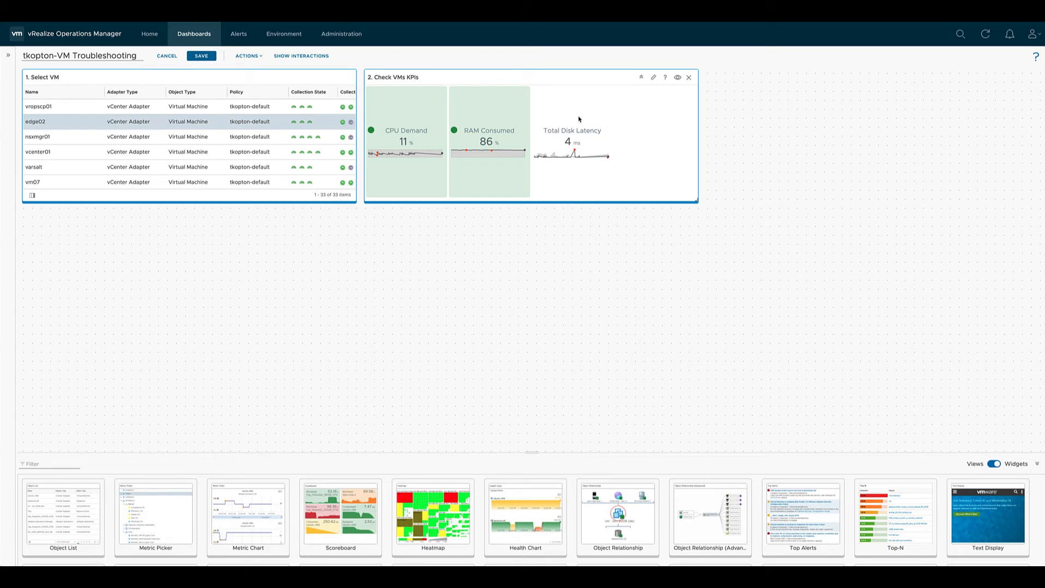
pyautogui.moveTo(590, 156)
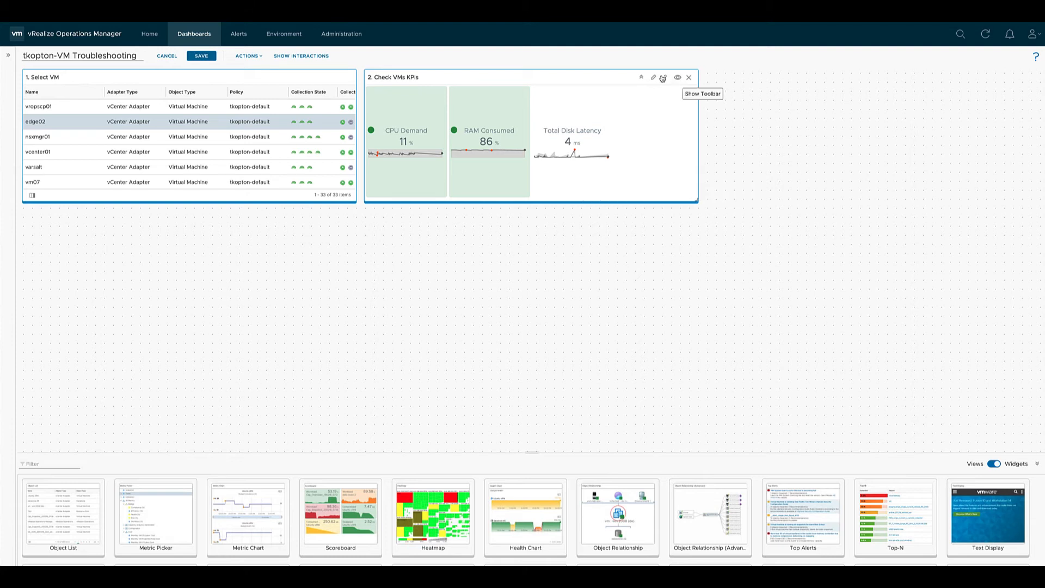
pyautogui.moveTo(655, 78)
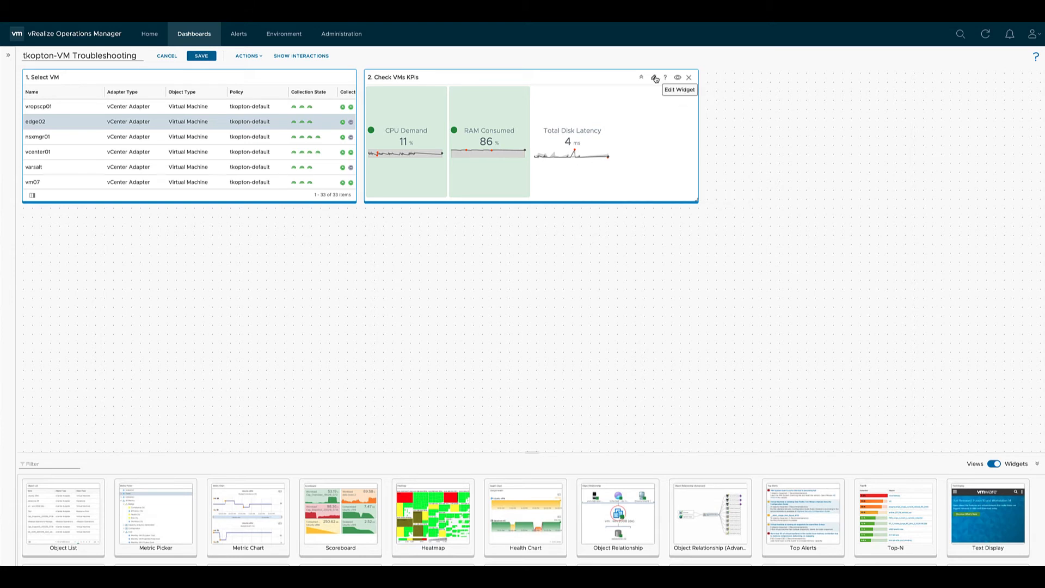
# Reopen the Check VMs KPIs scoreboard widget's configuration.
pyautogui.click(654, 77)
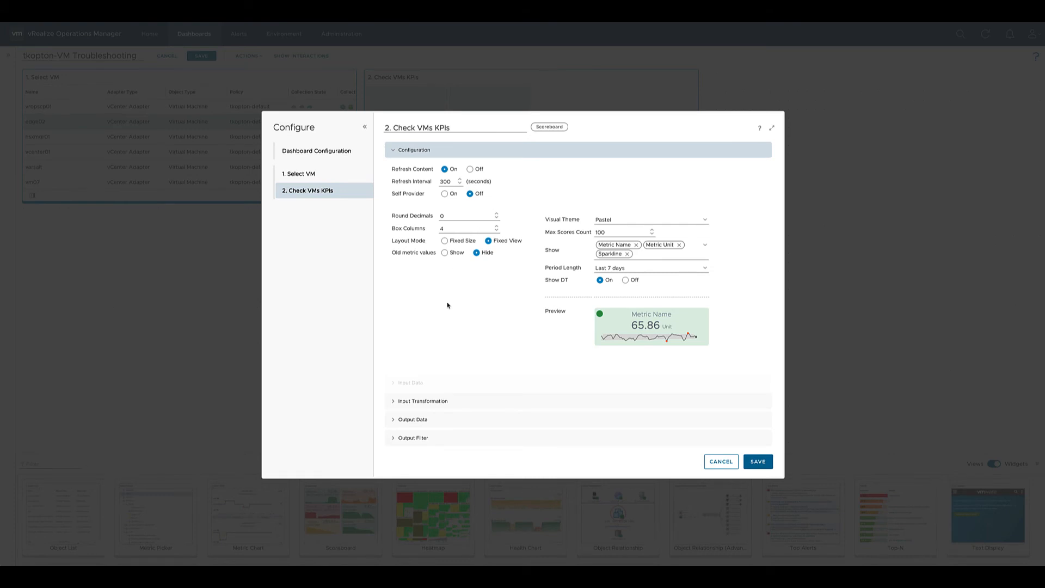
# Give RAM Consumed custom color thresholds 70/80/90 and update the row.
pyautogui.click(414, 205)
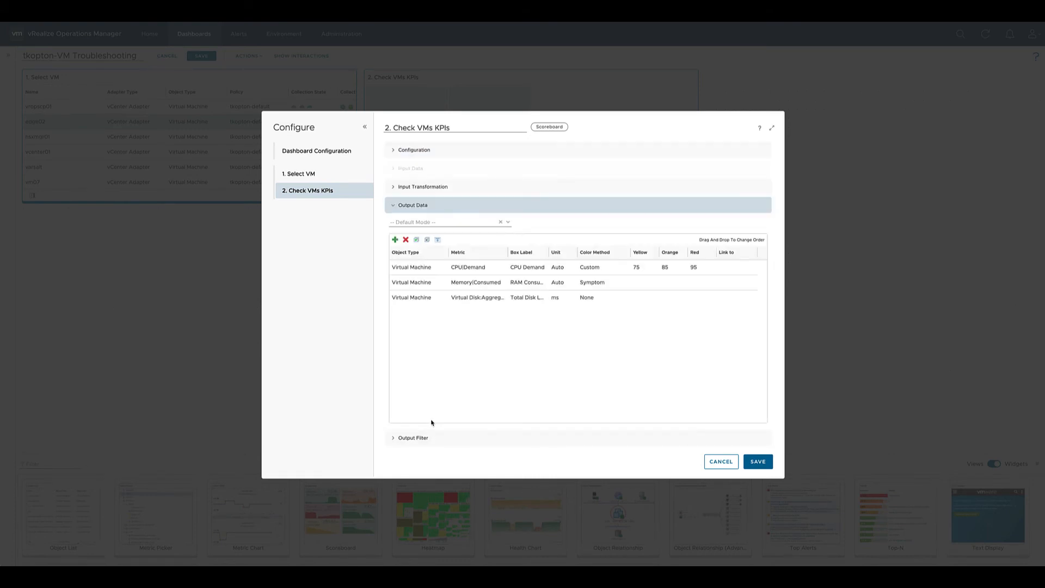
pyautogui.click(772, 128)
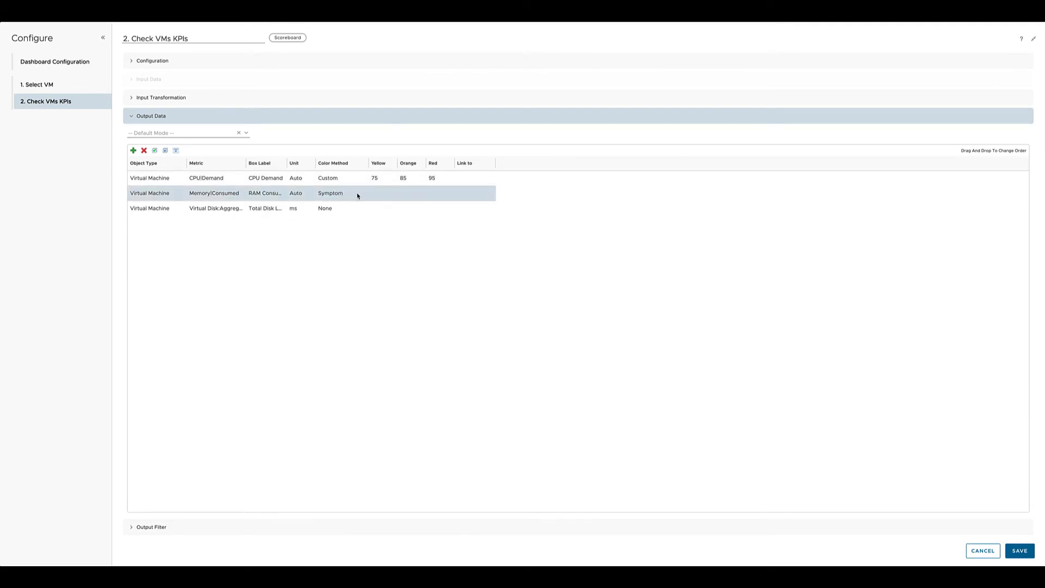
pyautogui.click(341, 193)
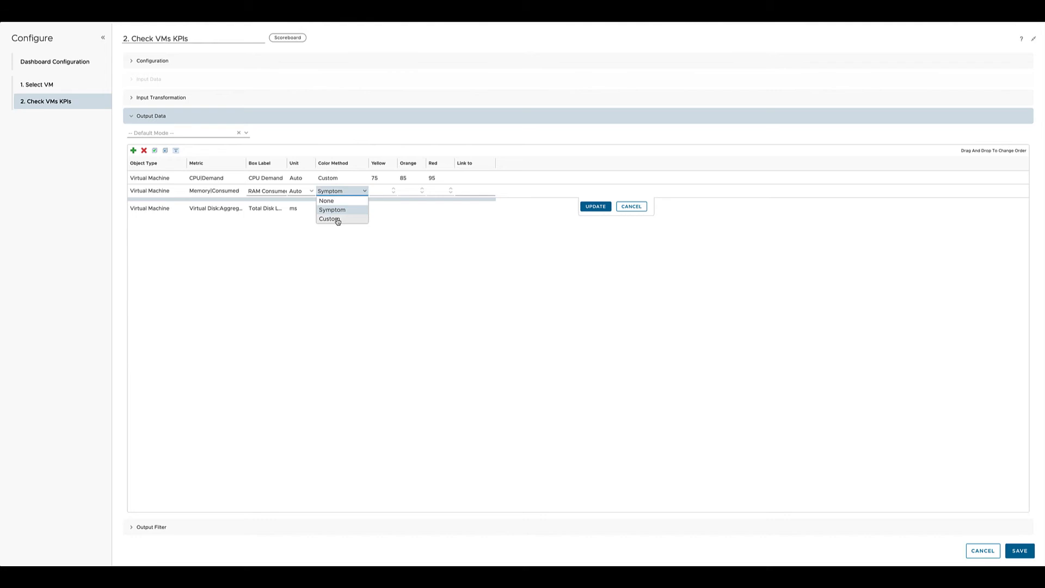
pyautogui.click(329, 219)
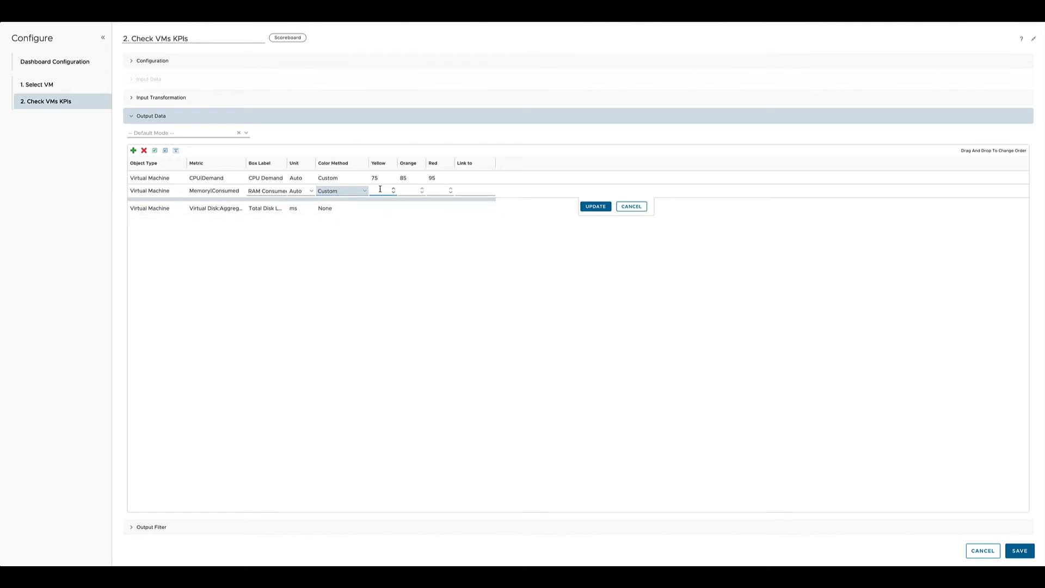
pyautogui.write('70')
pyautogui.click(440, 190)
pyautogui.write('90')
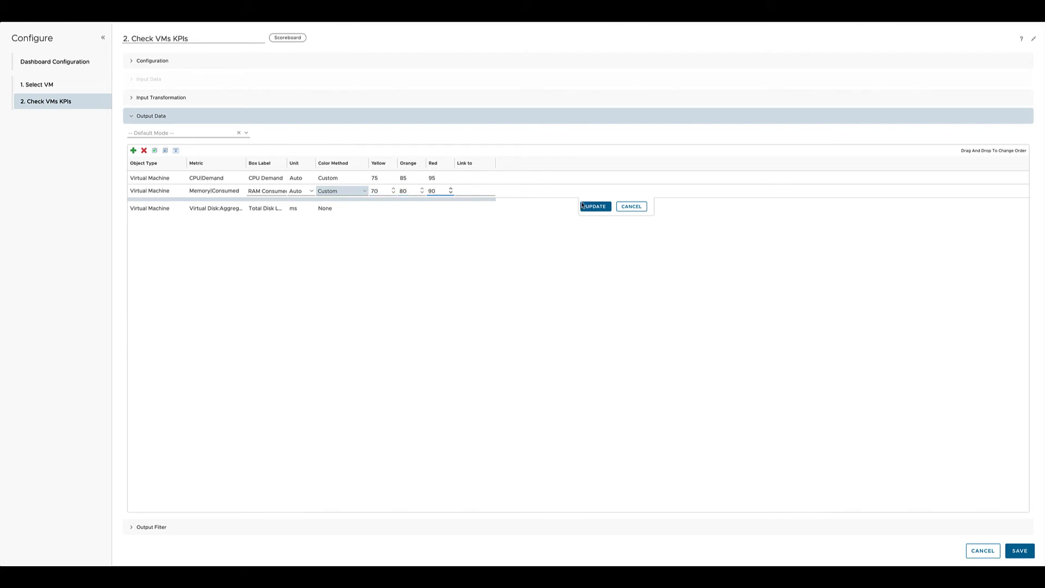
pyautogui.click(593, 206)
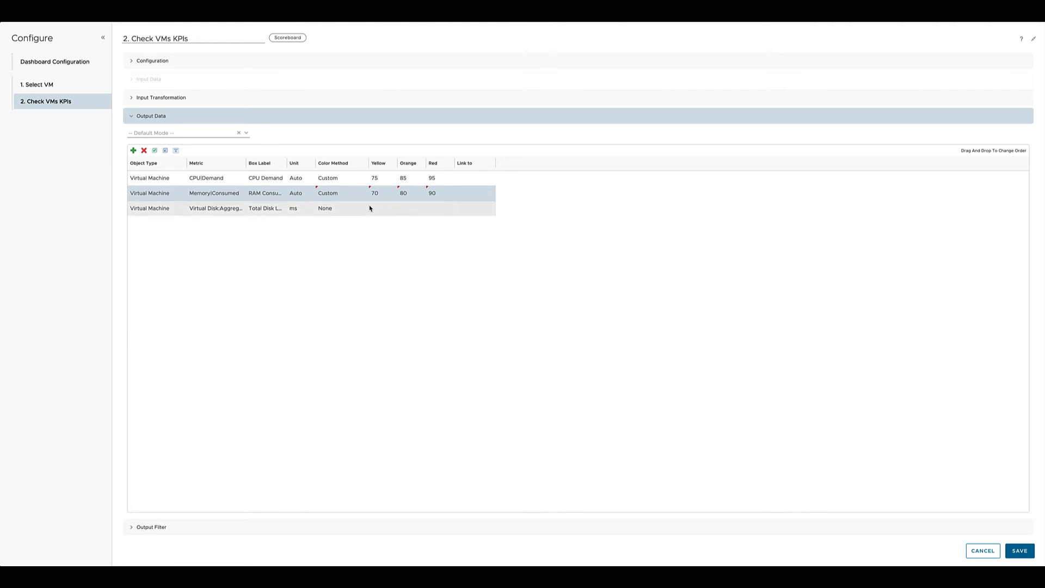
# Give Total Disk Latency custom thresholds 10/15/30 and update the row.
pyautogui.click(340, 210)
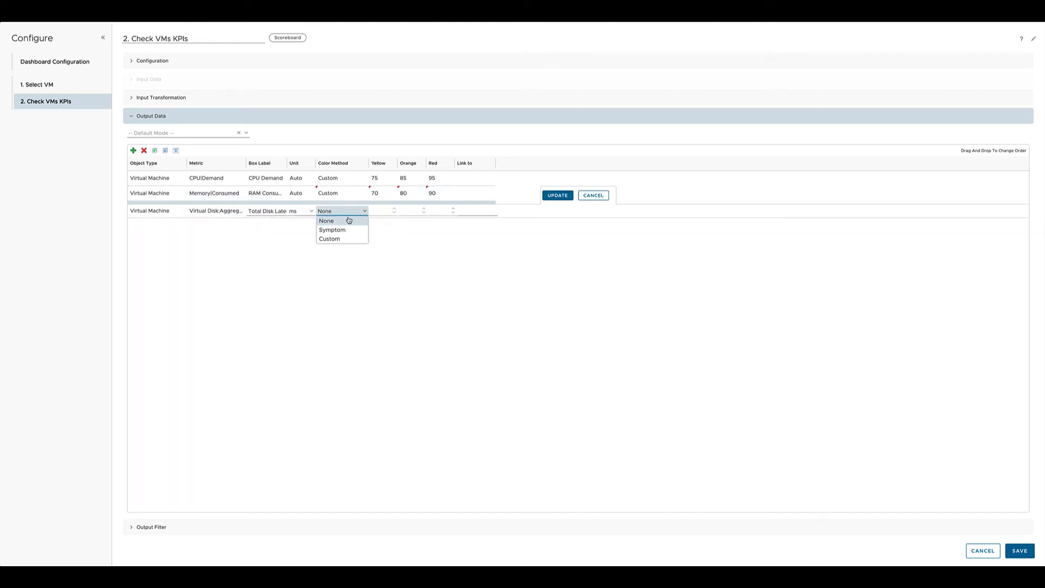
pyautogui.click(329, 238)
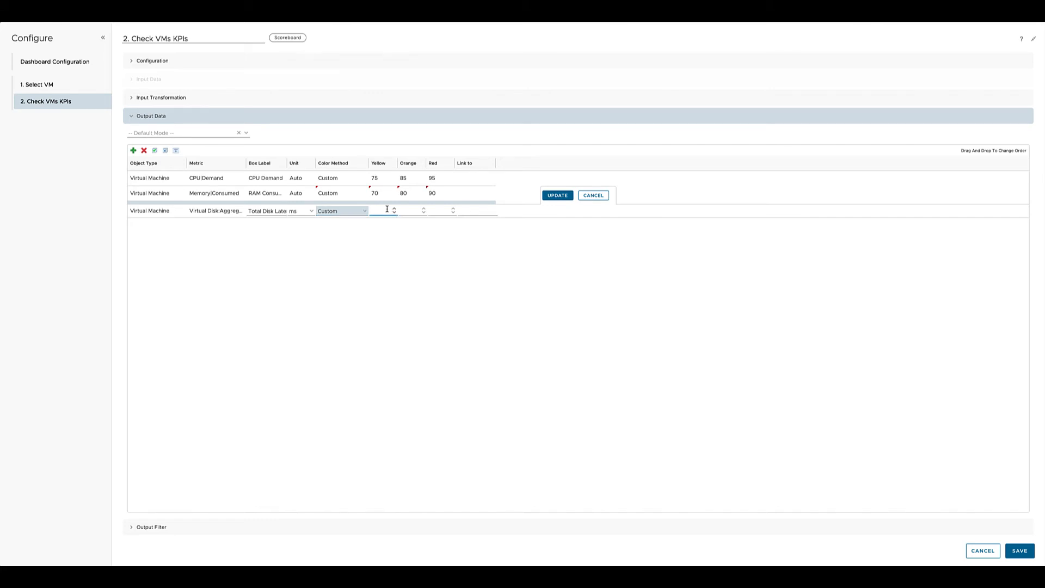
pyautogui.write('5')
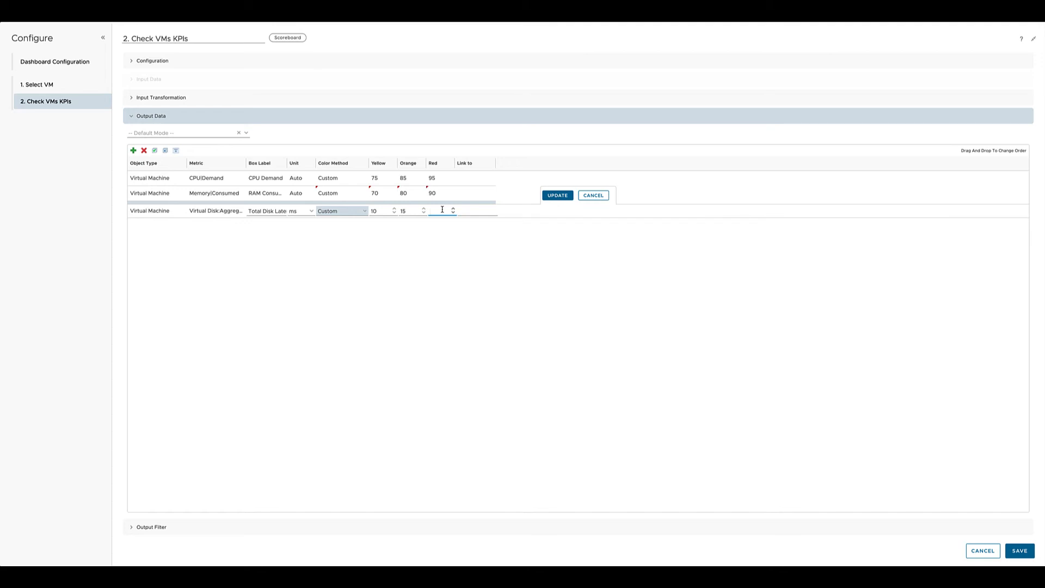
pyautogui.write('30')
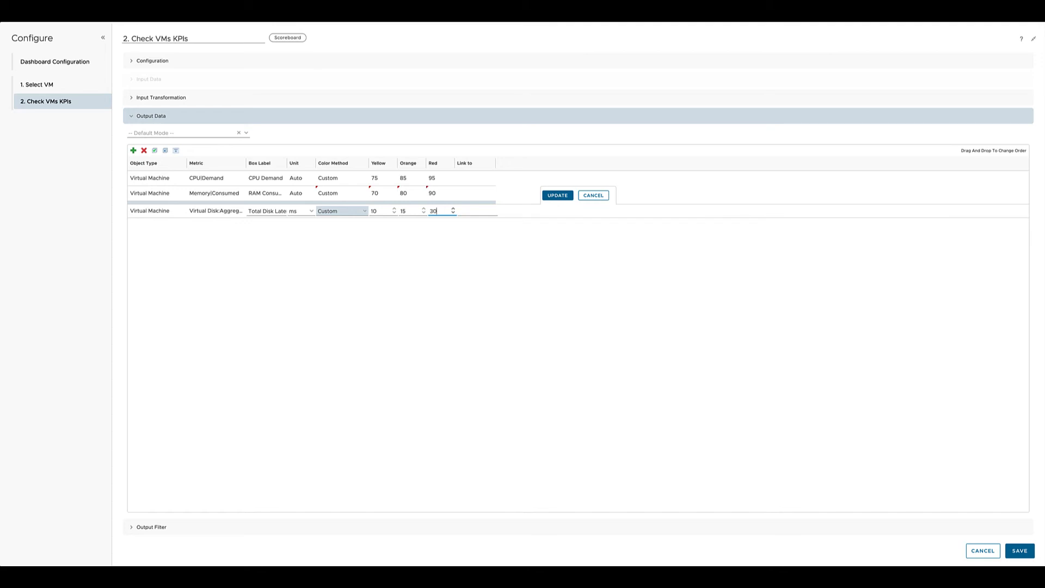
pyautogui.click(556, 195)
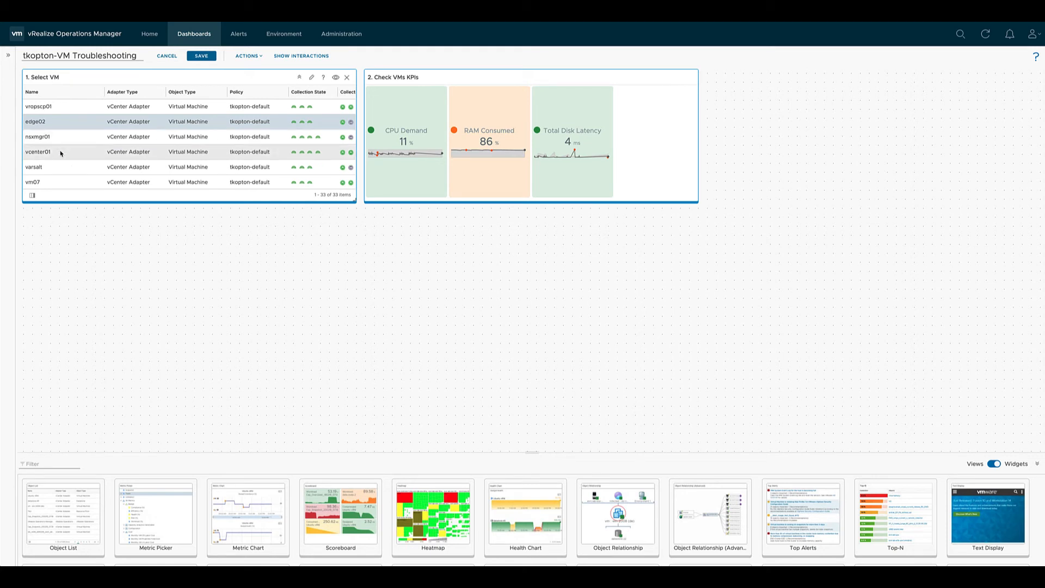
# Select vcenter01 to drive the scoreboard, then reopen the scoreboard's settings.
pyautogui.click(37, 151)
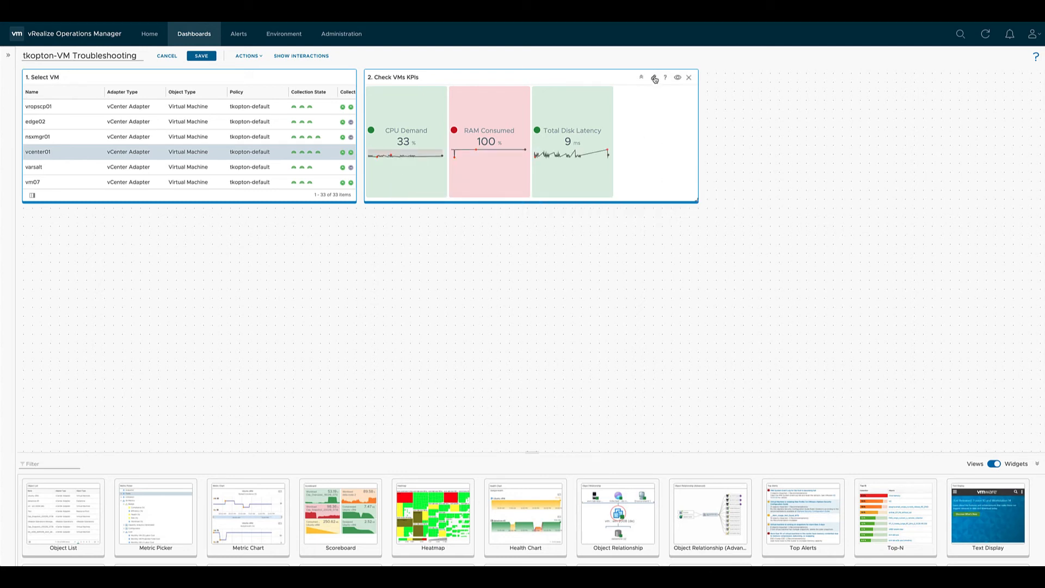
pyautogui.click(655, 78)
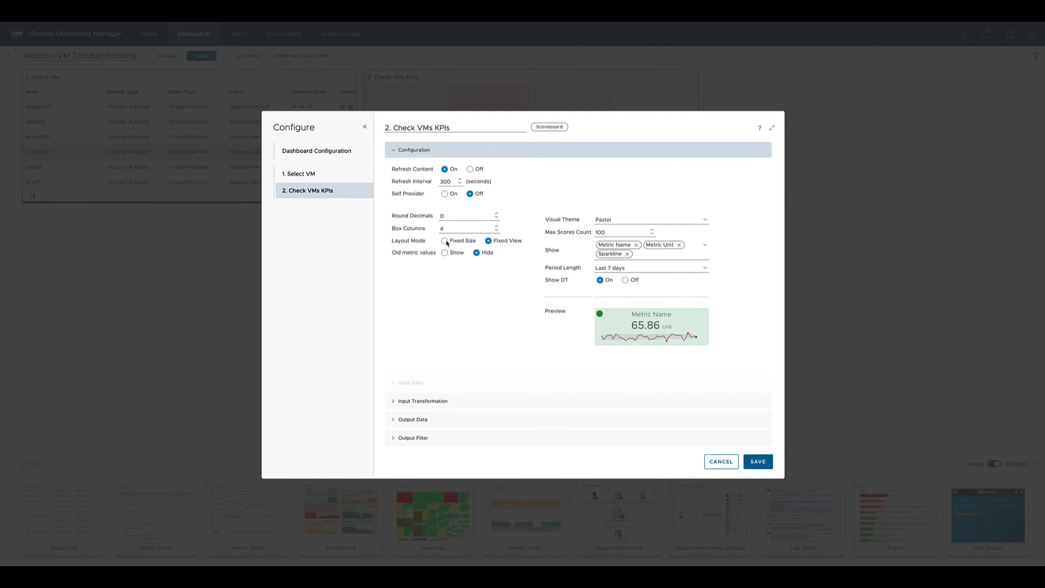
# Choose fixed-size layout and save the scoreboard widget configuration.
pyautogui.click(445, 241)
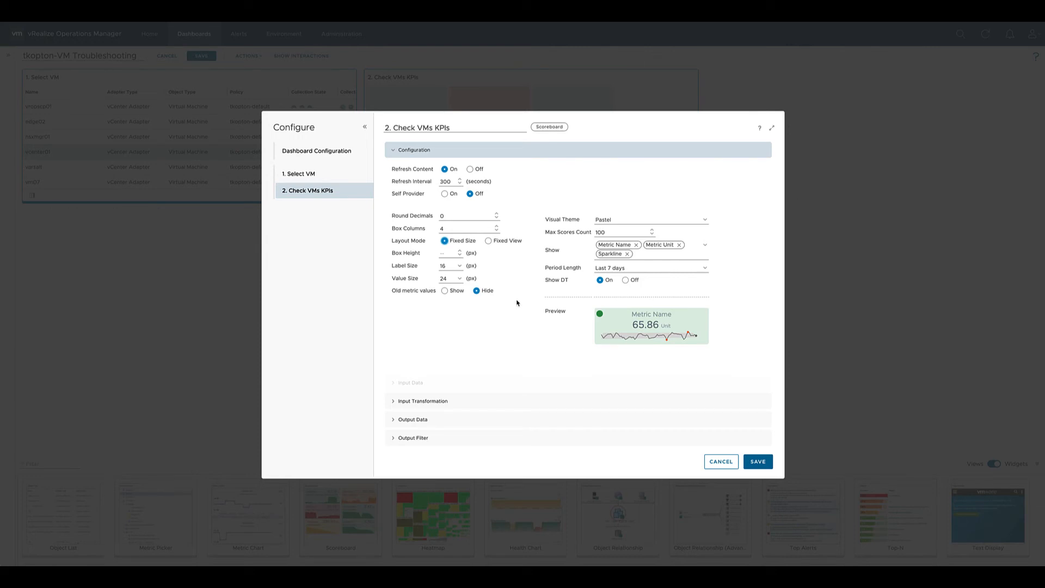
pyautogui.moveTo(486, 302)
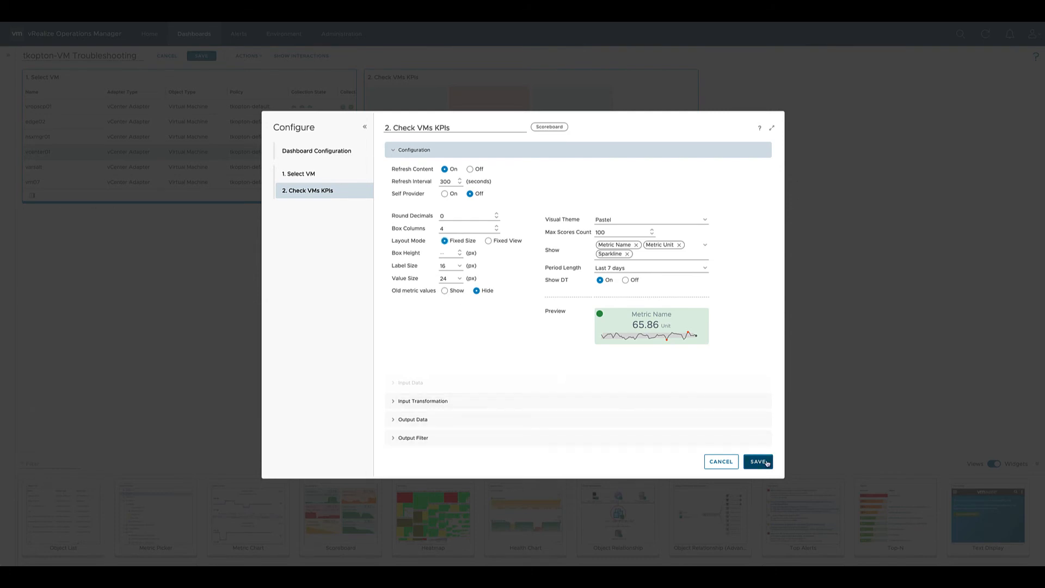
pyautogui.click(756, 462)
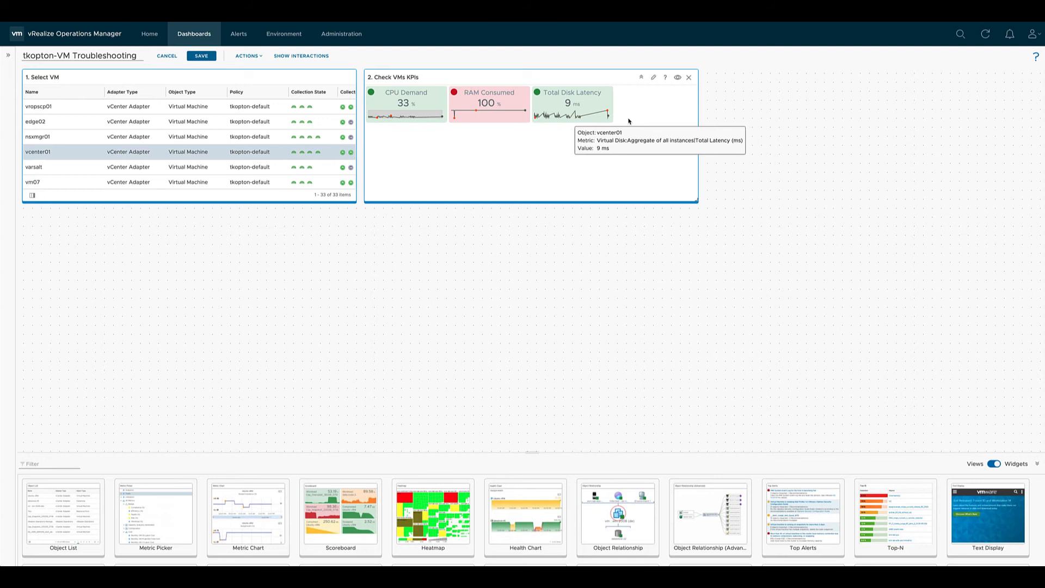
pyautogui.moveTo(647, 101)
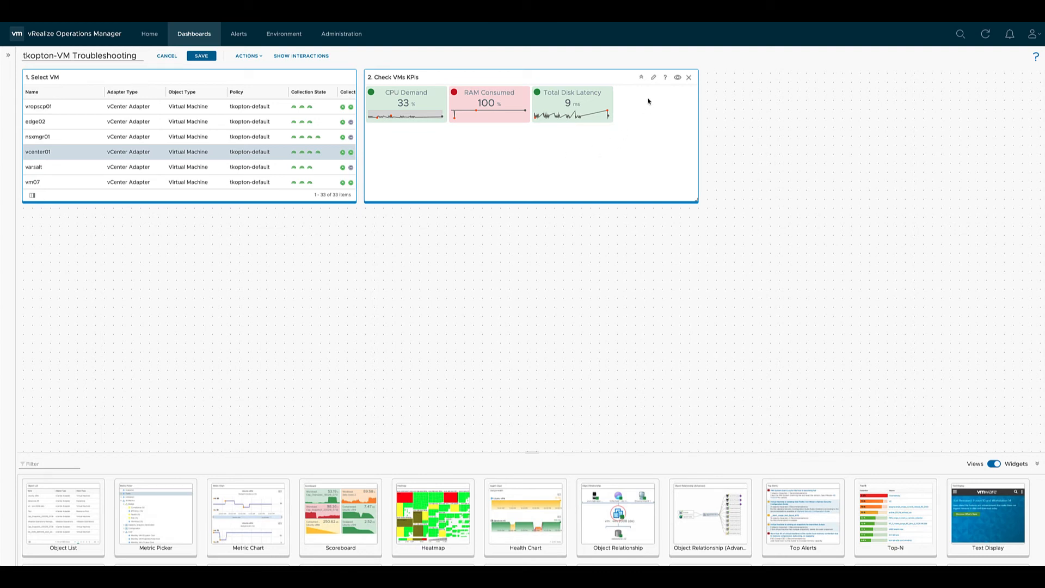
pyautogui.moveTo(655, 77)
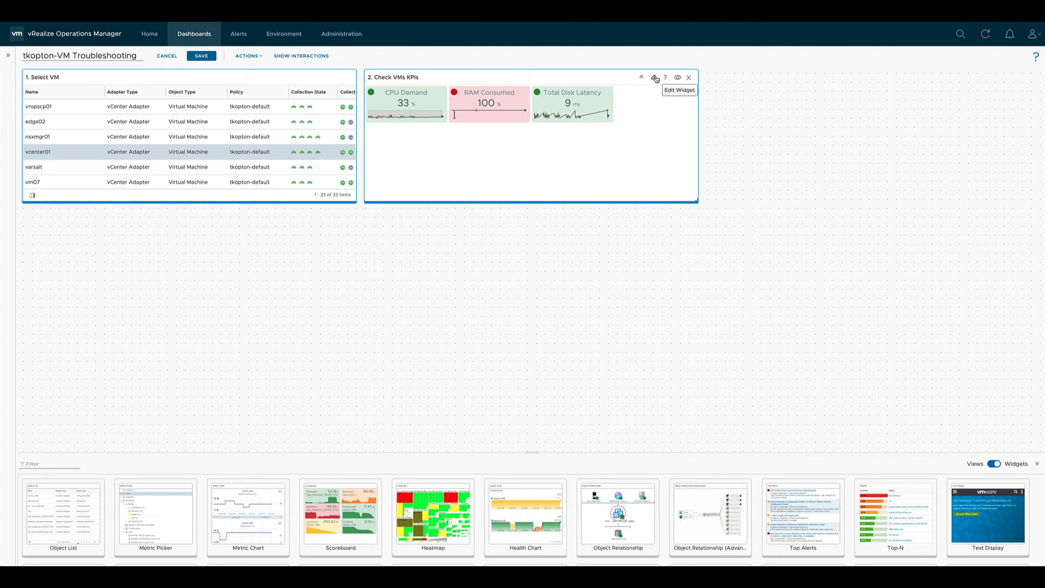
# Set the scoreboard to Fixed View layout and start adding a new metric.
pyautogui.click(655, 79)
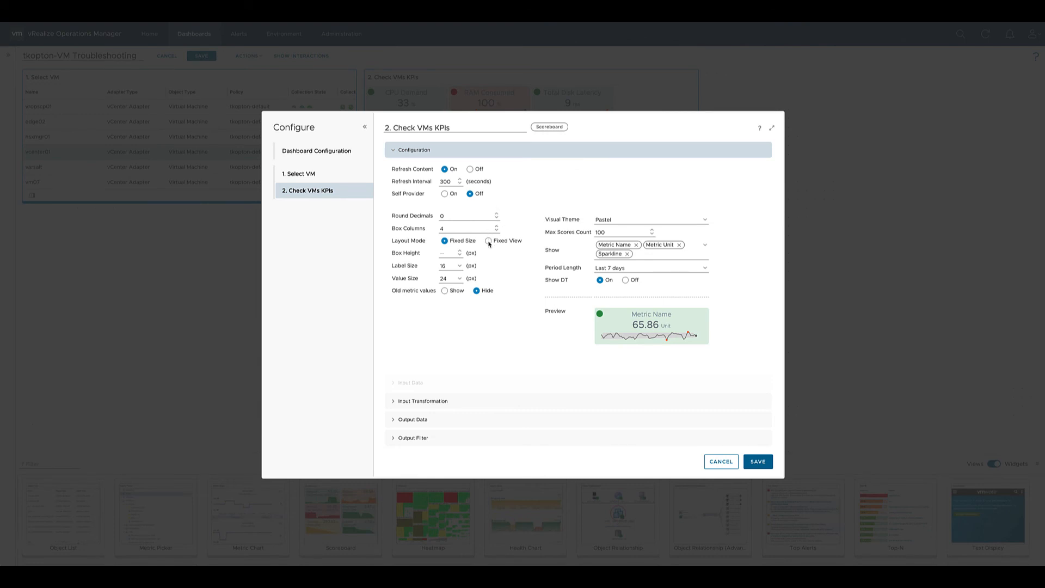
pyautogui.click(489, 240)
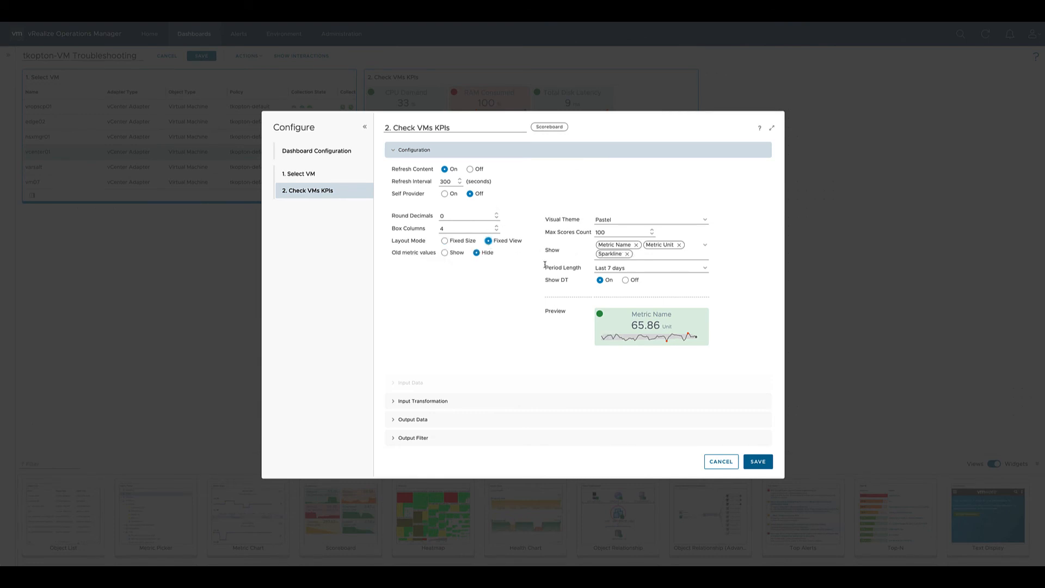
pyautogui.click(414, 205)
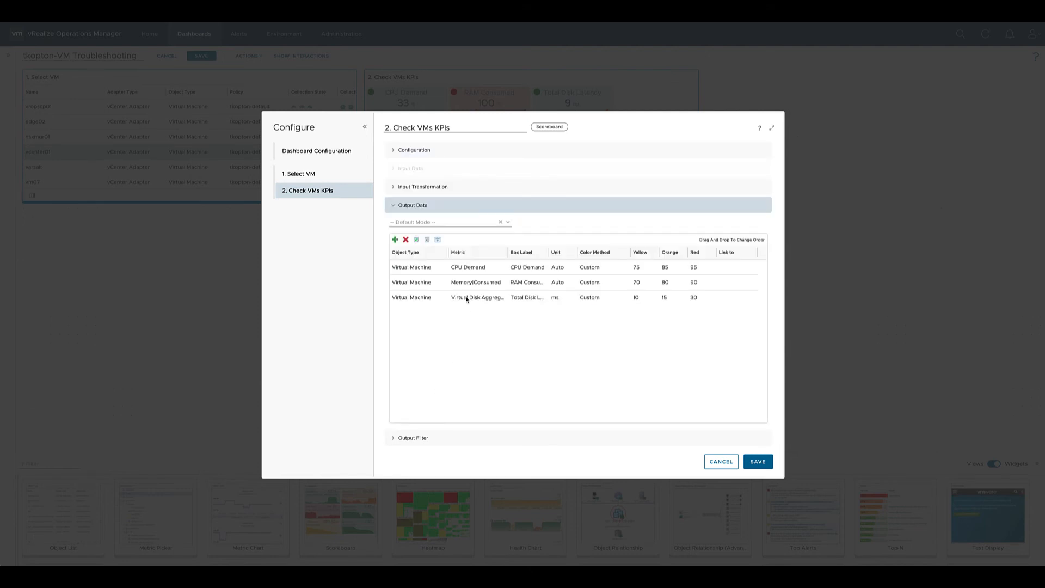
pyautogui.click(395, 239)
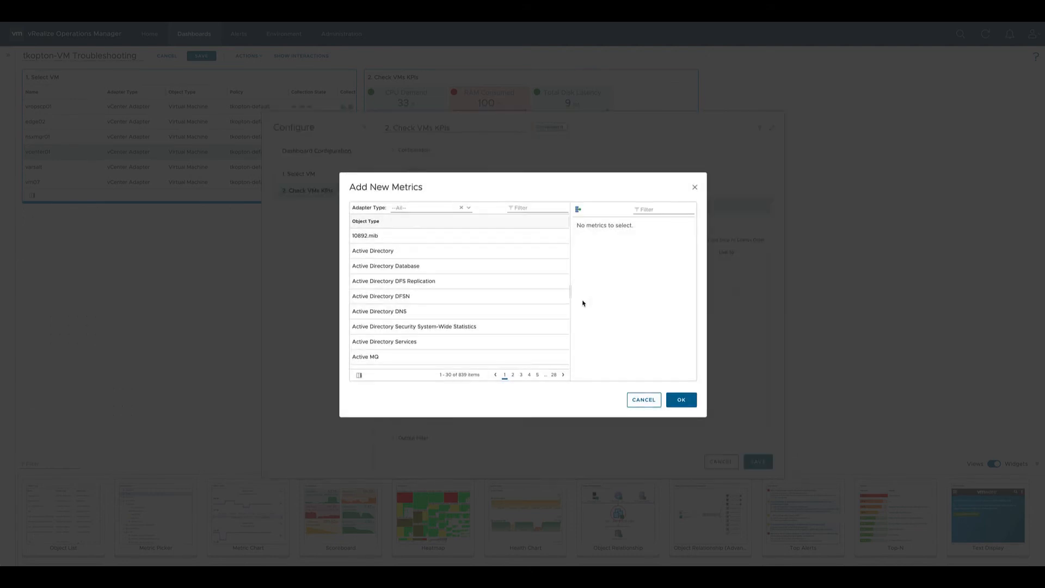
# Filter for Virtual Machine and pick Network > Packets Dropped (%) as the new metric.
pyautogui.click(537, 207)
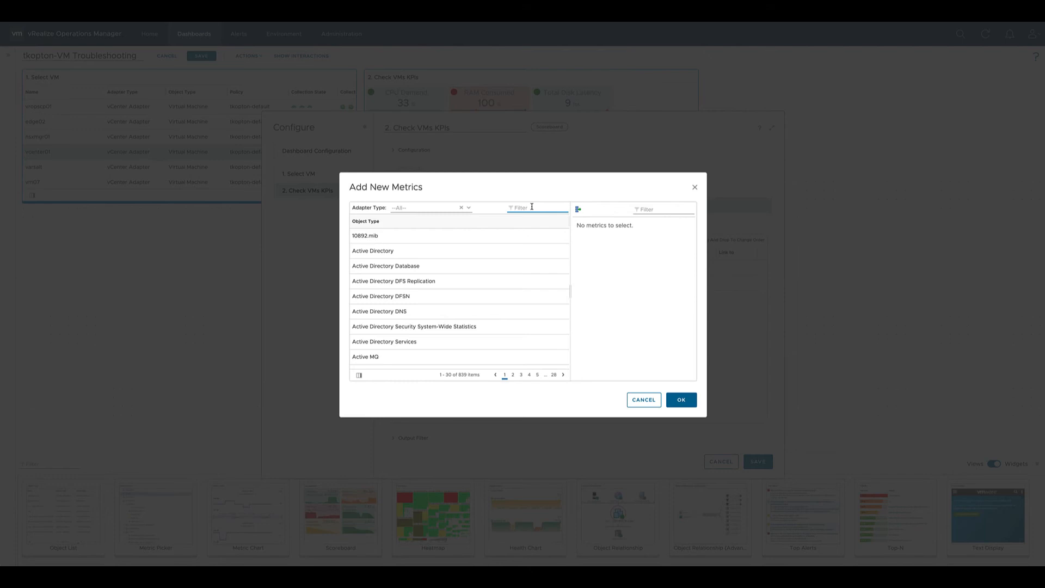
pyautogui.write('virtual machine')
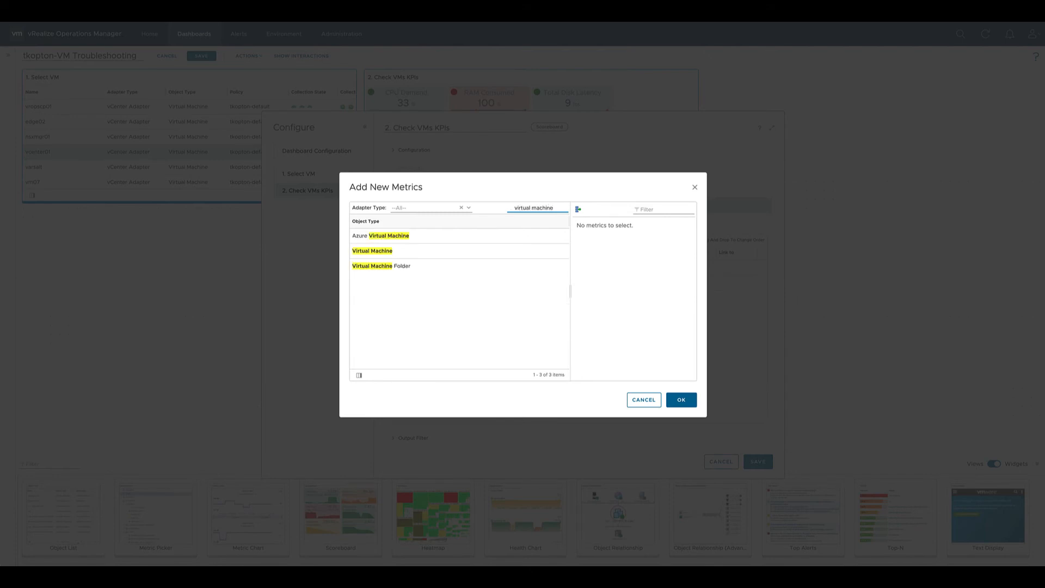
pyautogui.click(373, 250)
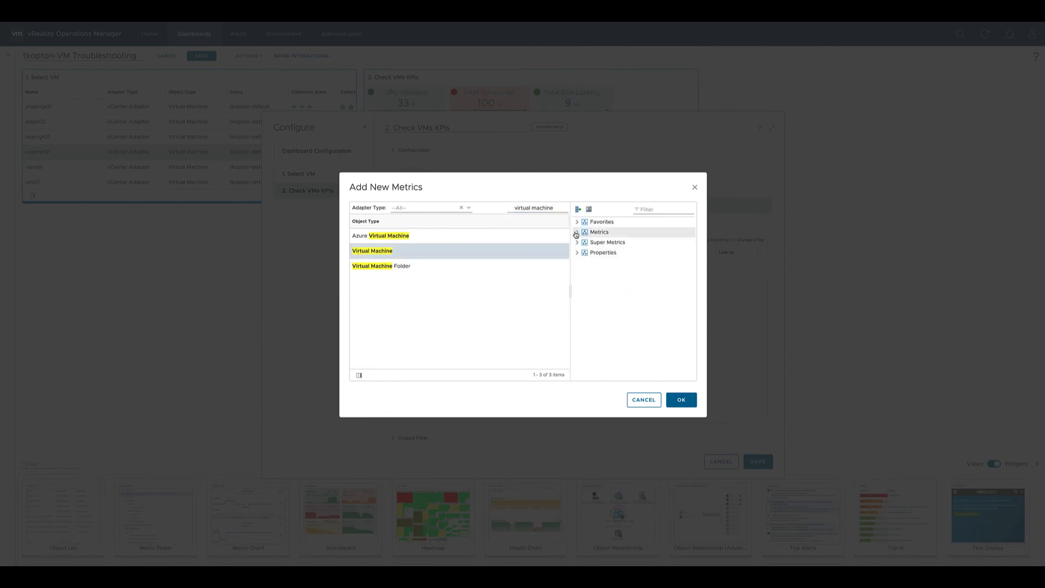
pyautogui.click(576, 232)
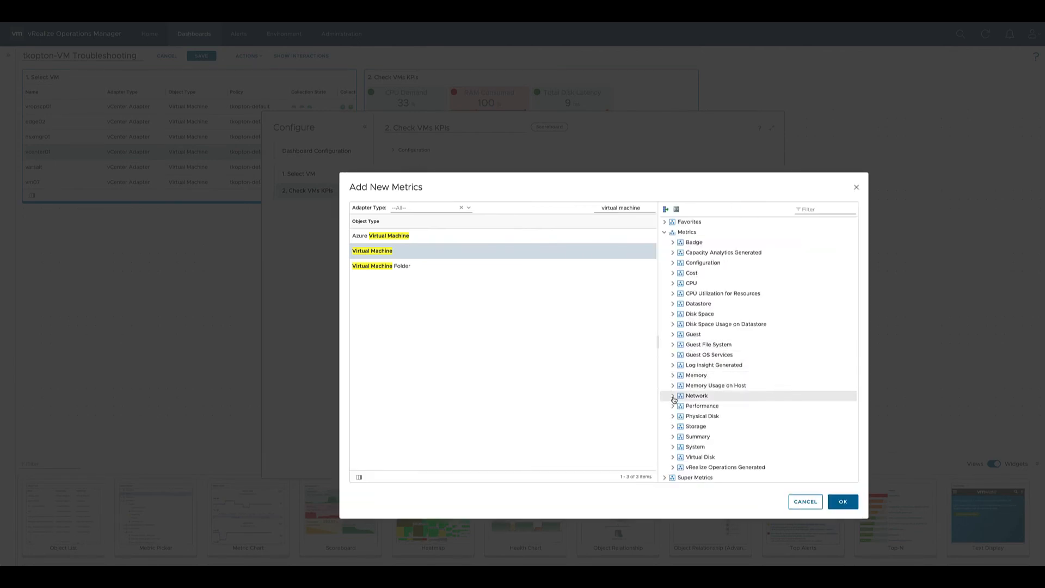
pyautogui.click(673, 395)
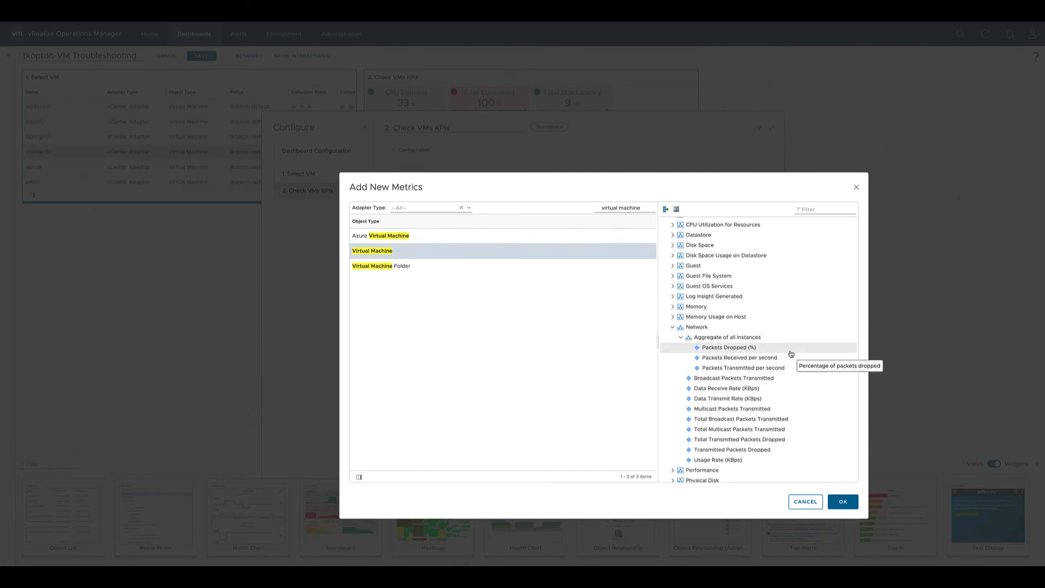
pyautogui.click(841, 501)
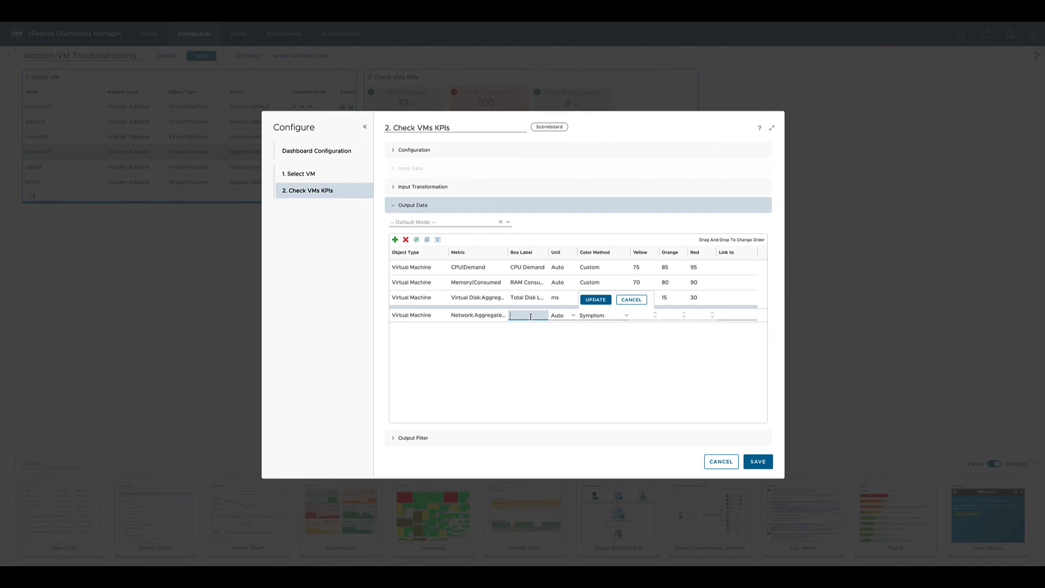
# Label the box Packets Dropped in % with custom thresholds 10, 15 and 20.
pyautogui.write('Packets Dropp')
pyautogui.click(644, 315)
pyautogui.write('1')
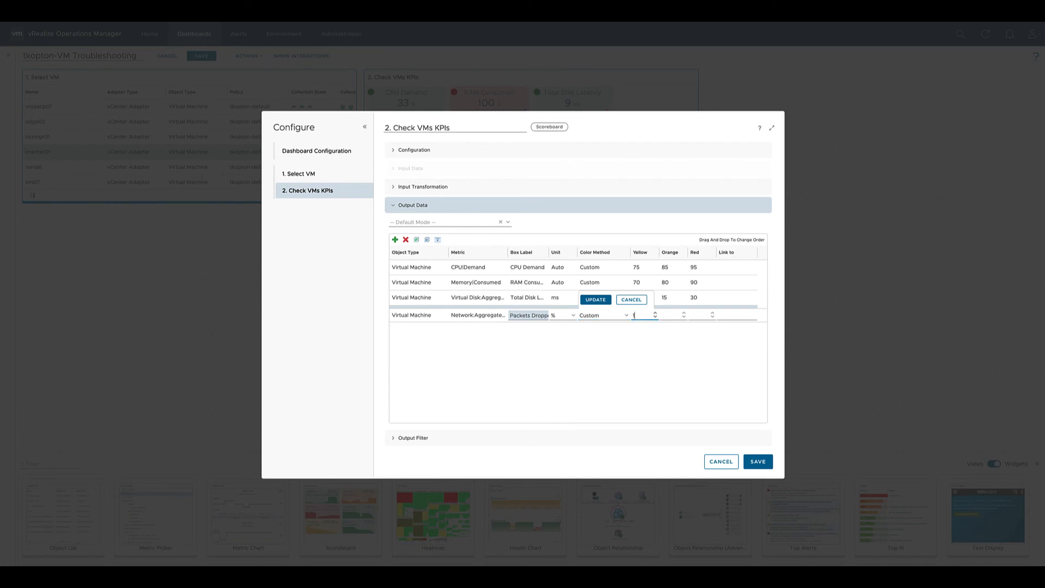
pyautogui.write('0')
pyautogui.click(674, 314)
pyautogui.write('15')
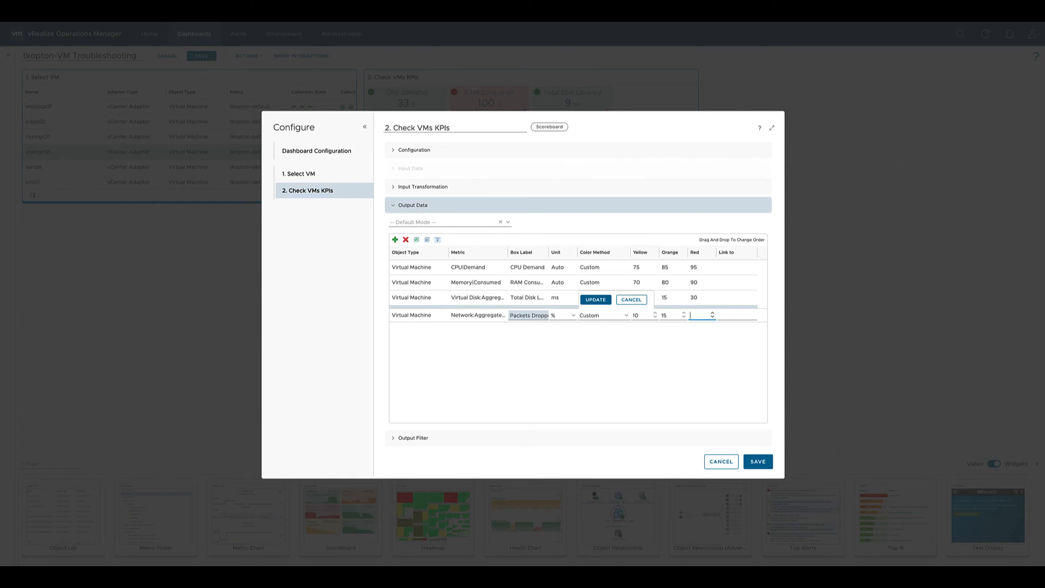
pyautogui.write('20')
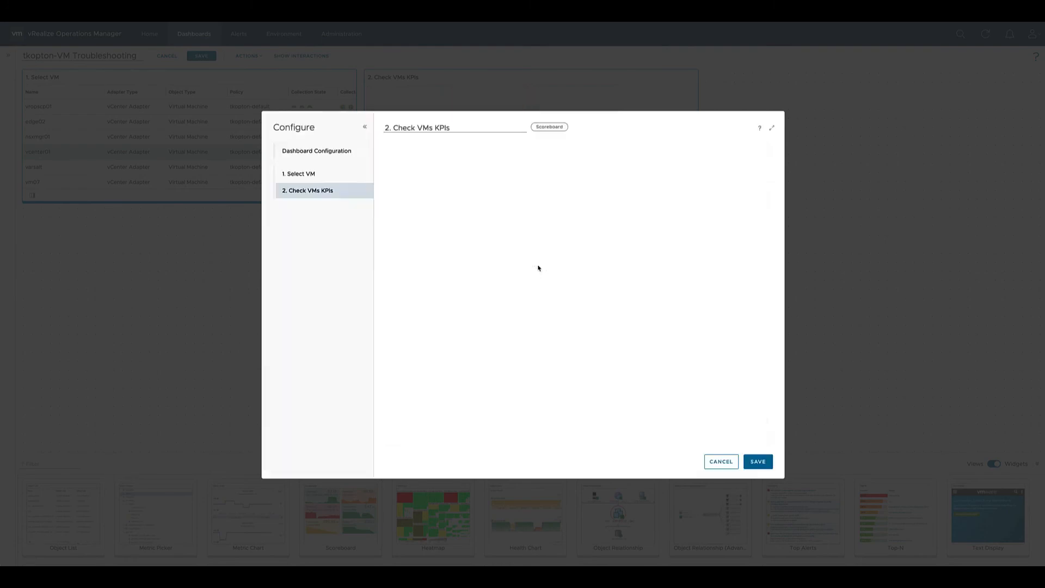
# Save the scoreboard widget and the dashboard, adding the fourth Packets Dropped box.
pyautogui.click(758, 462)
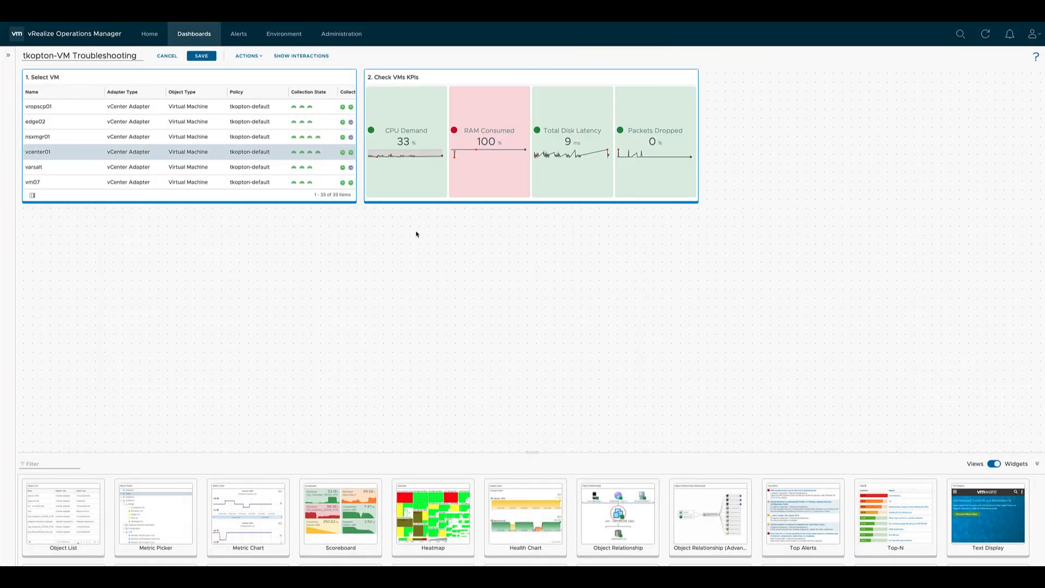
pyautogui.moveTo(884, 318)
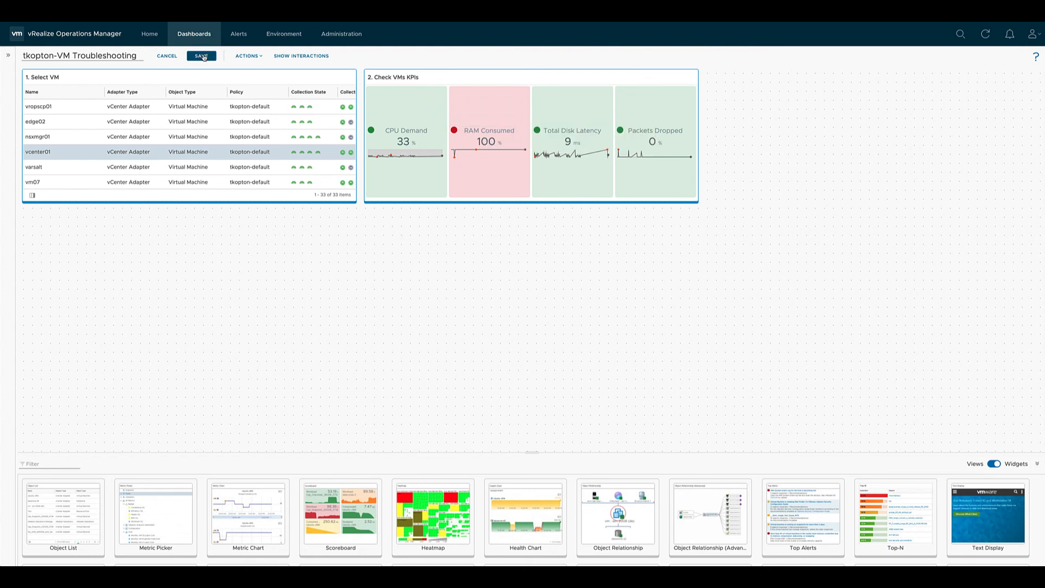
pyautogui.click(201, 56)
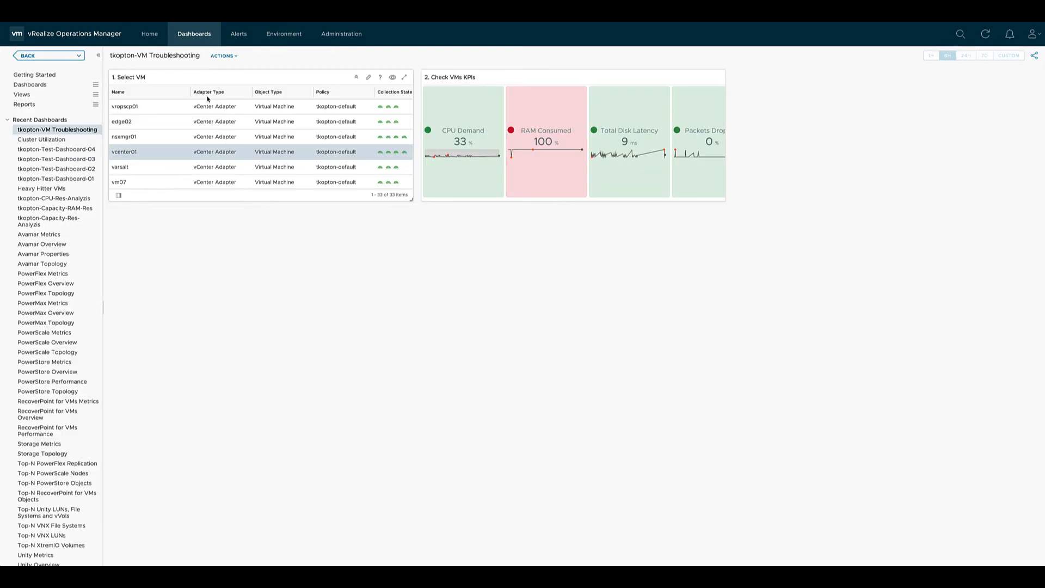
# Select another VM and then Phoenix-002106 to watch their KPIs refresh in the scoreboard.
pyautogui.click(124, 106)
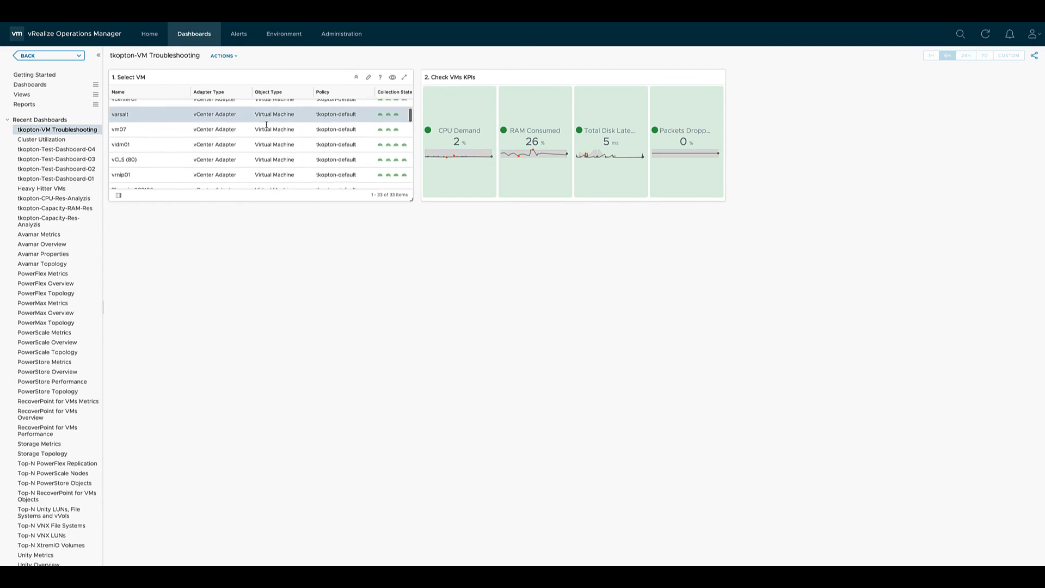
pyautogui.scroll(-3)
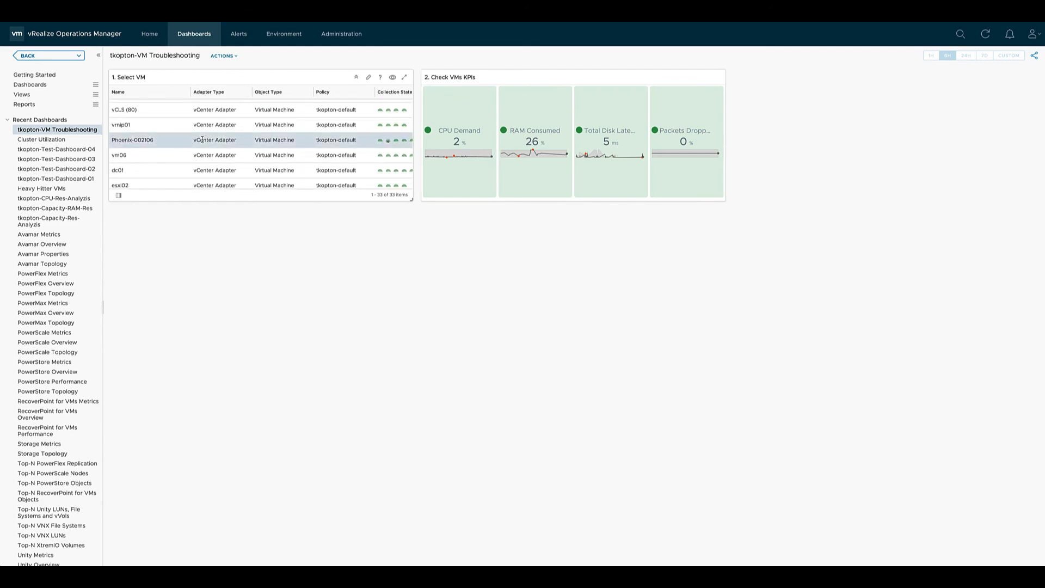
pyautogui.click(603, 296)
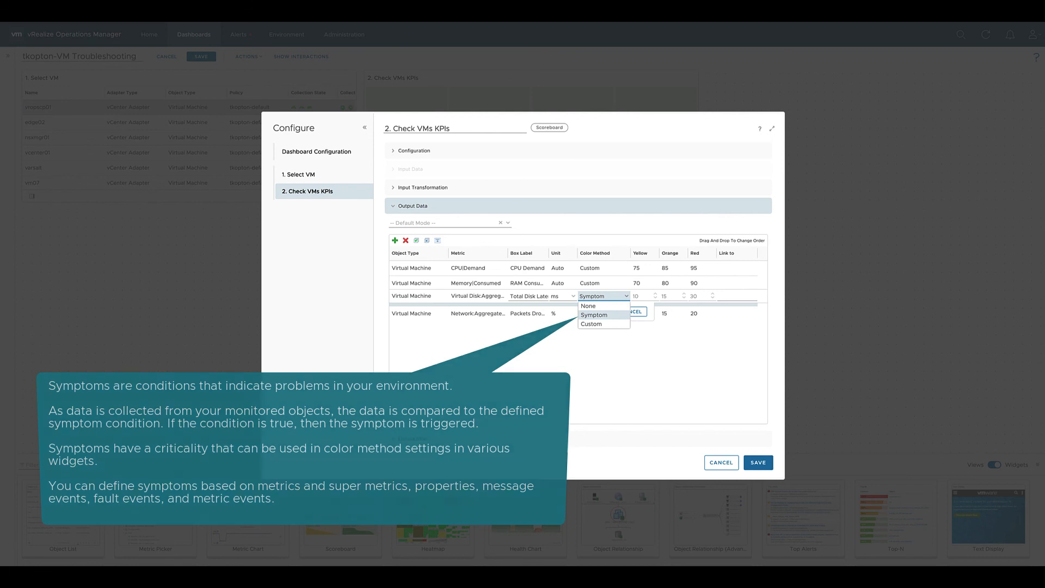
# Set the Total Disk Latency colour method to Symptom instead of custom thresholds.
pyautogui.click(595, 315)
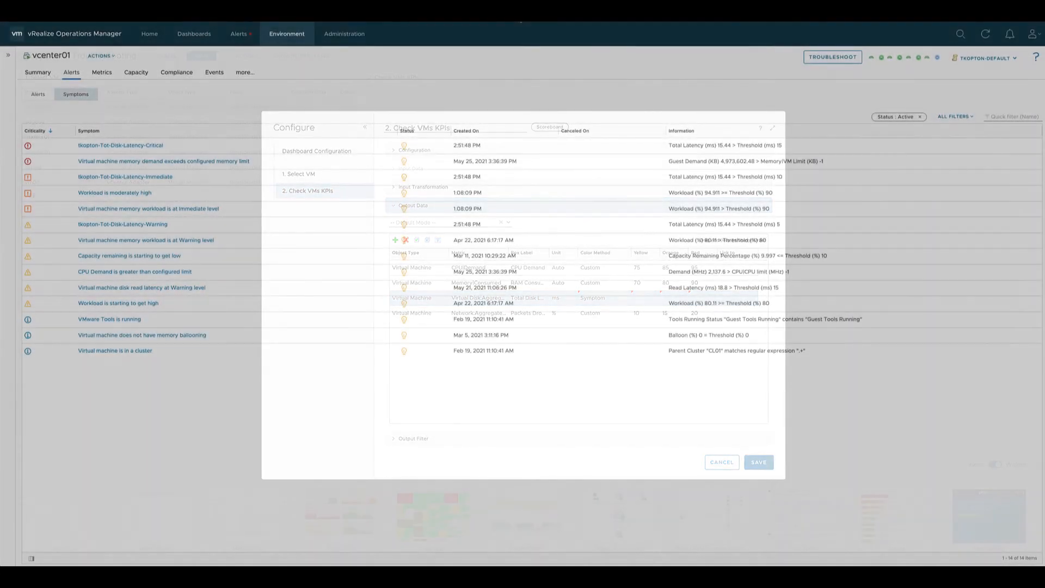
# Inspect vcenter01's critical disk latency symptom, then return to the dashboard showing latency red at 15 ms.
pyautogui.click(721, 462)
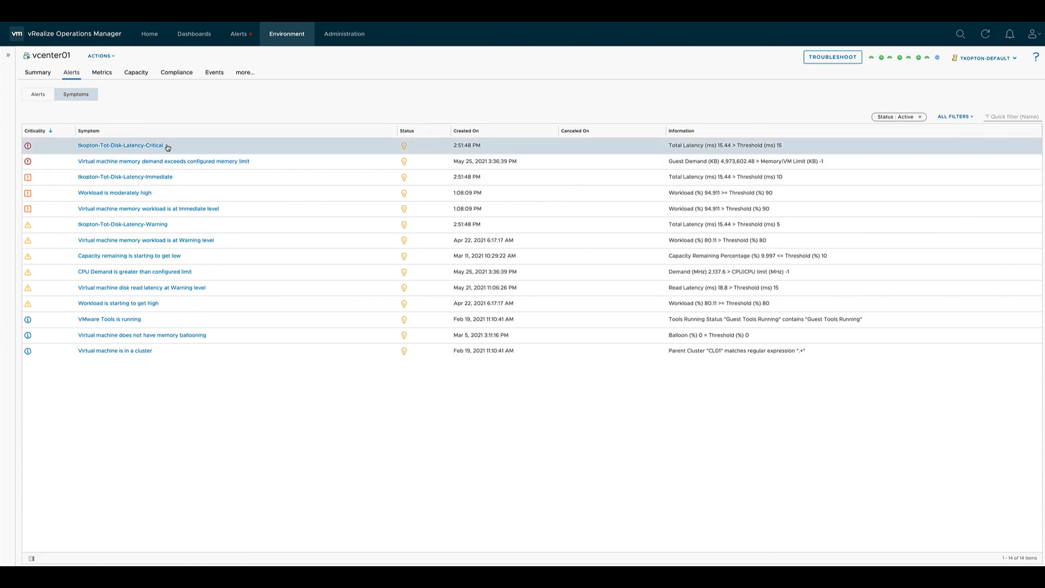
pyautogui.click(119, 145)
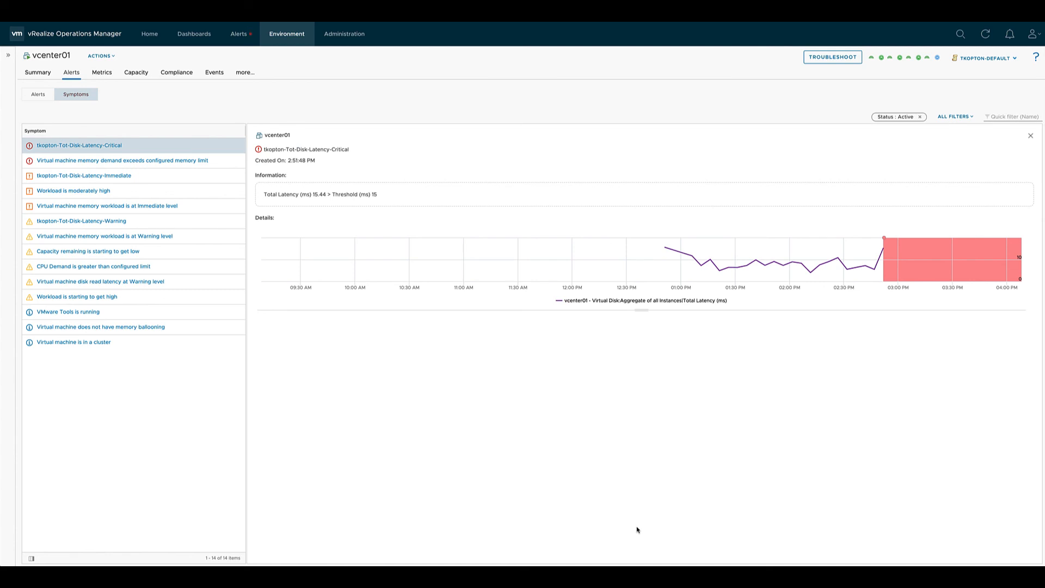
pyautogui.moveTo(193, 33)
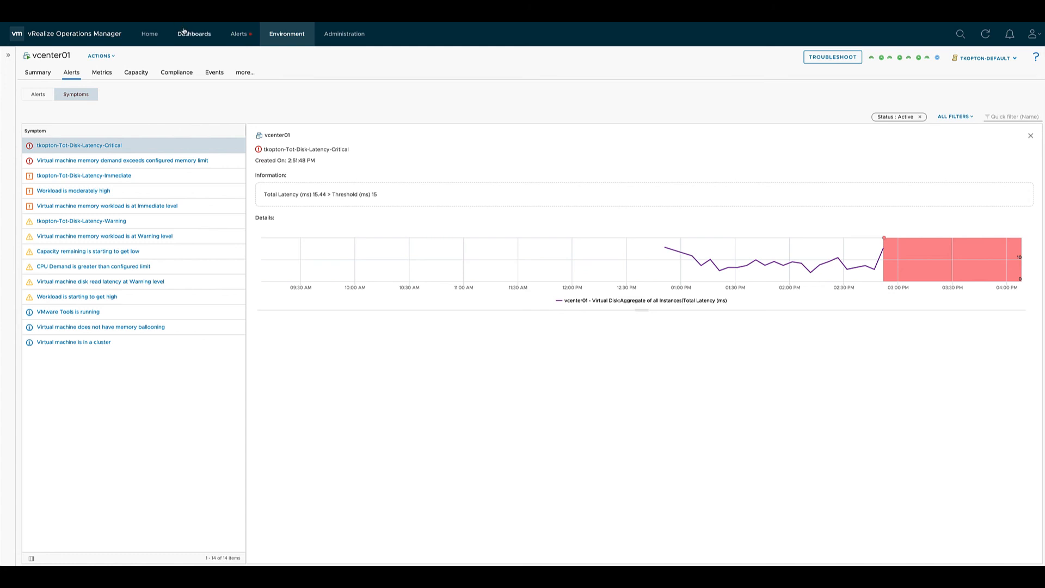
pyautogui.click(194, 34)
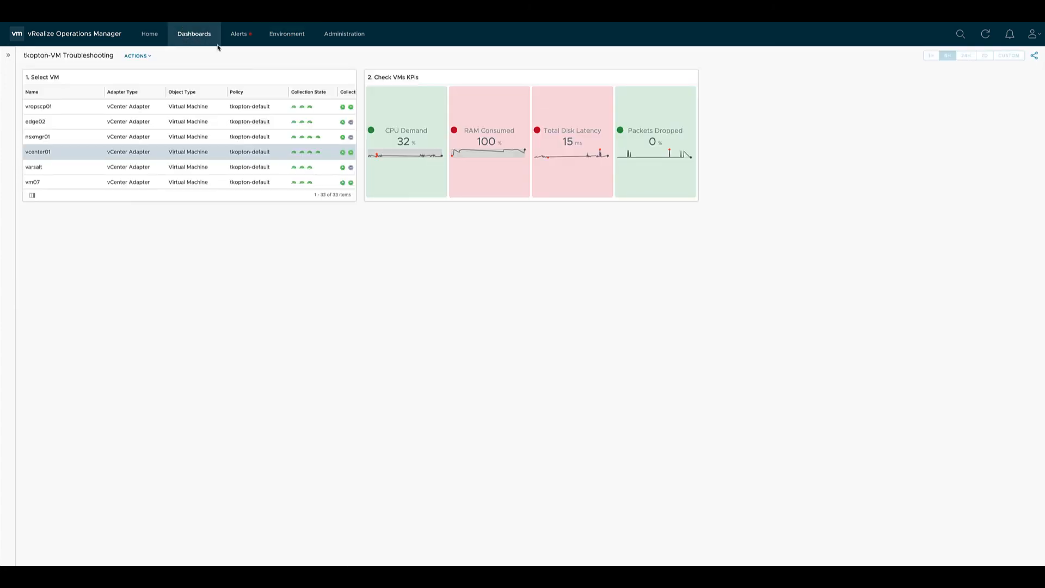